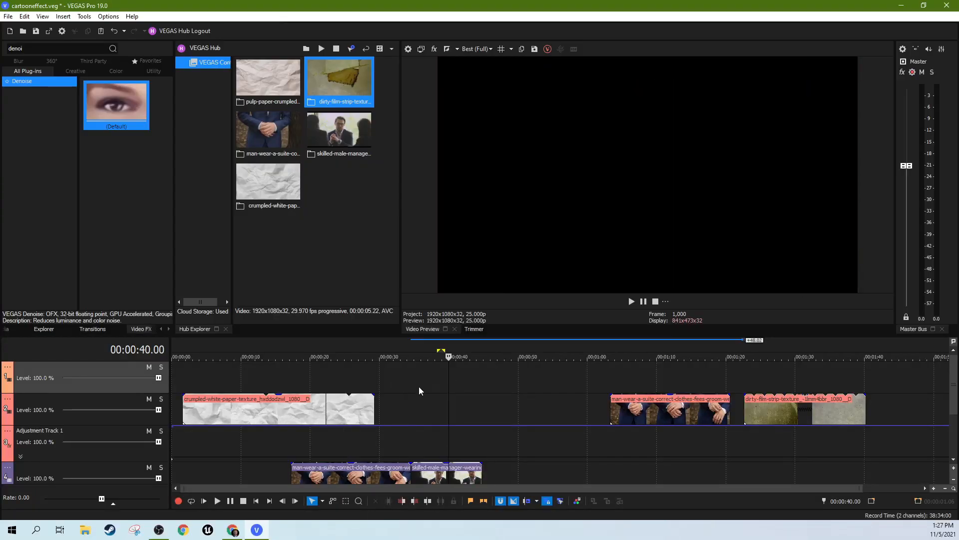
# Reorder the film-strip event ahead of the suit event and copy the suit event to the top track.
pyautogui.click(356, 356)
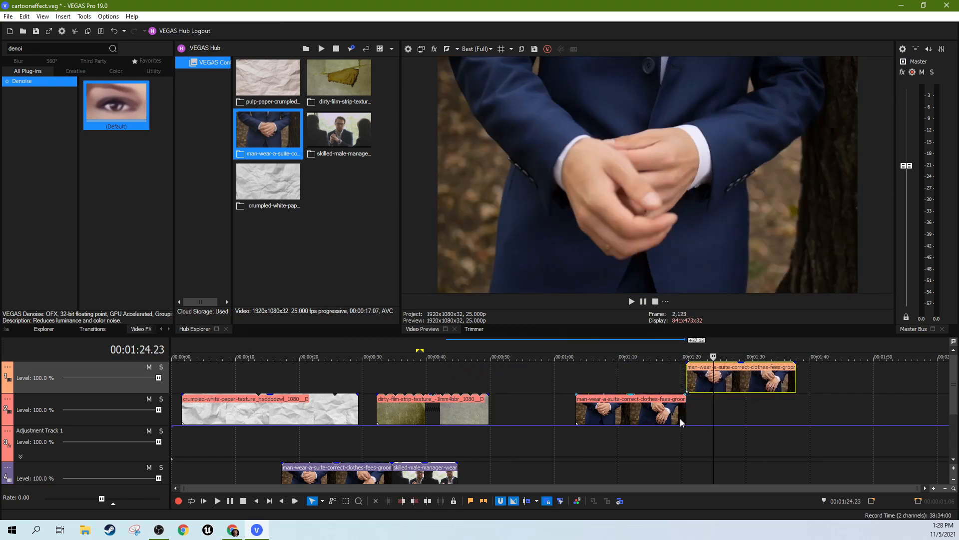
# Drop the skilled-male-manager clip onto the top track right after the copied suit clip.
pyautogui.hscroll(3)
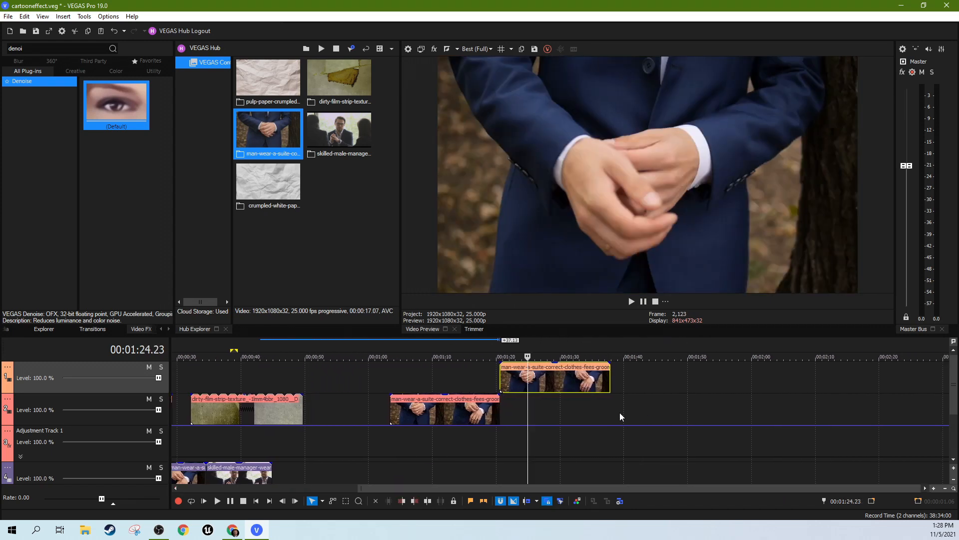
pyautogui.moveTo(554, 377); pyautogui.dragTo(588, 377)
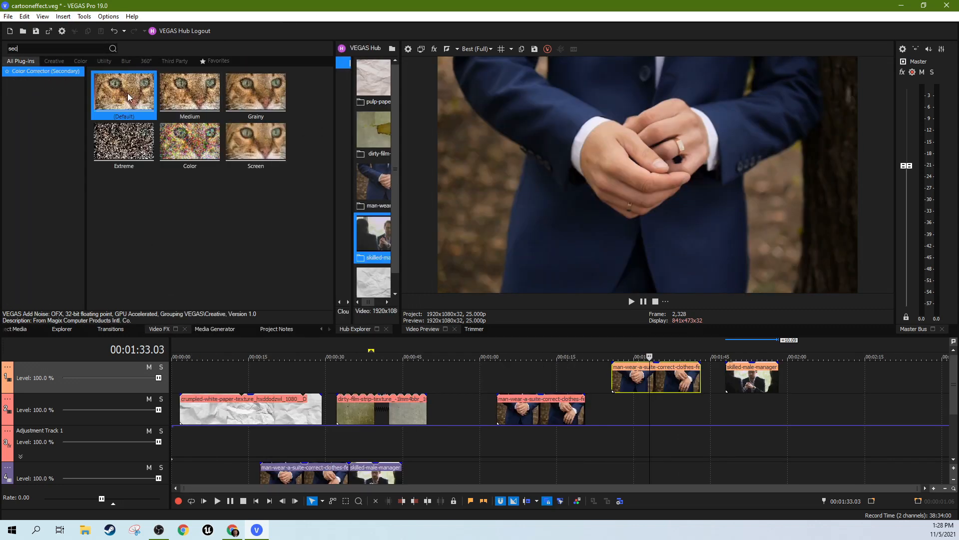
# Add Color Corrector (Secondary) to the top suit clip with Show mask on and Limit luminance expanded.
pyautogui.write('sec')
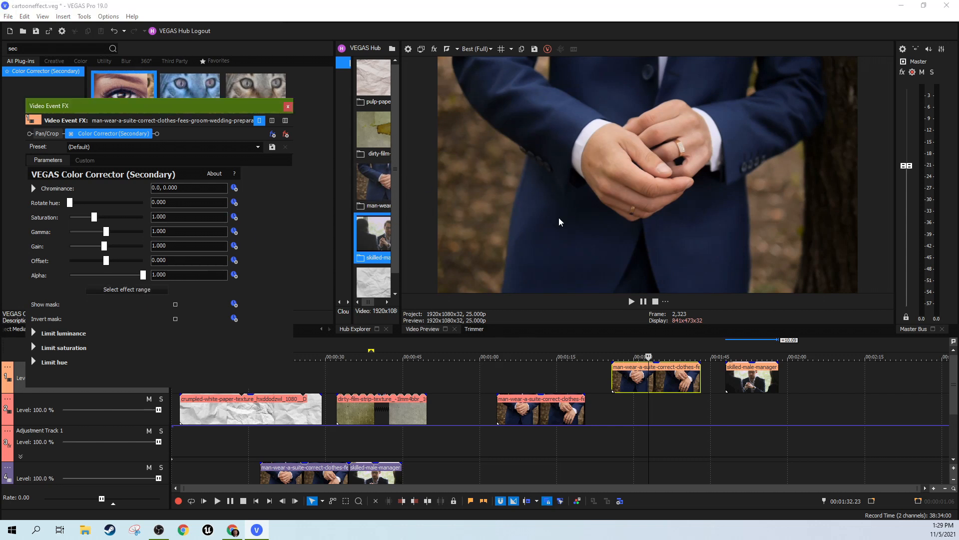
pyautogui.click(175, 305)
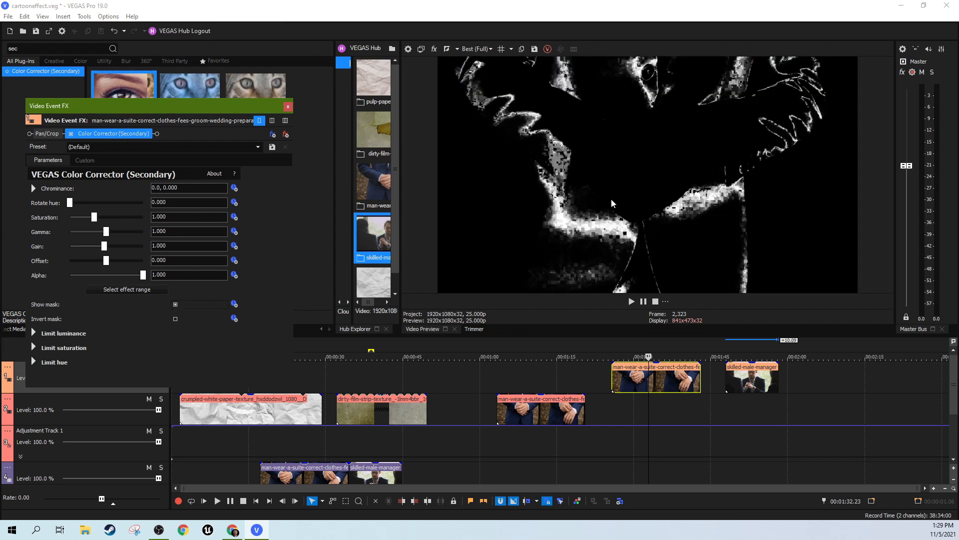
pyautogui.moveTo(600, 324)
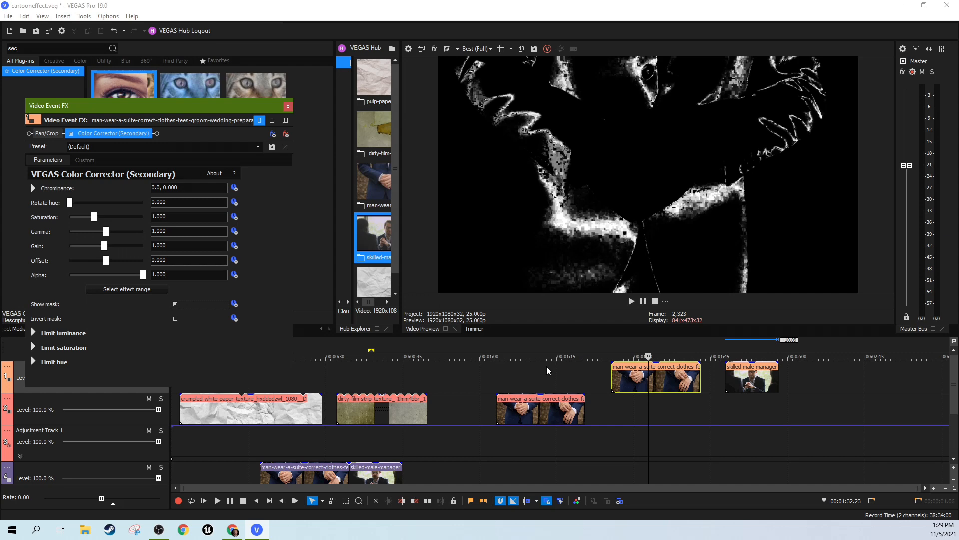
pyautogui.moveTo(609, 386)
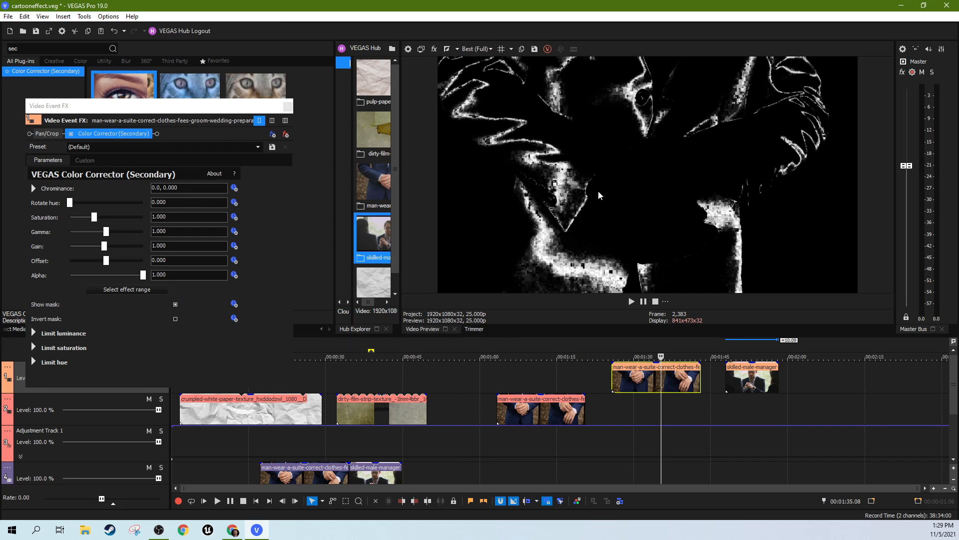
pyautogui.moveTo(243, 323)
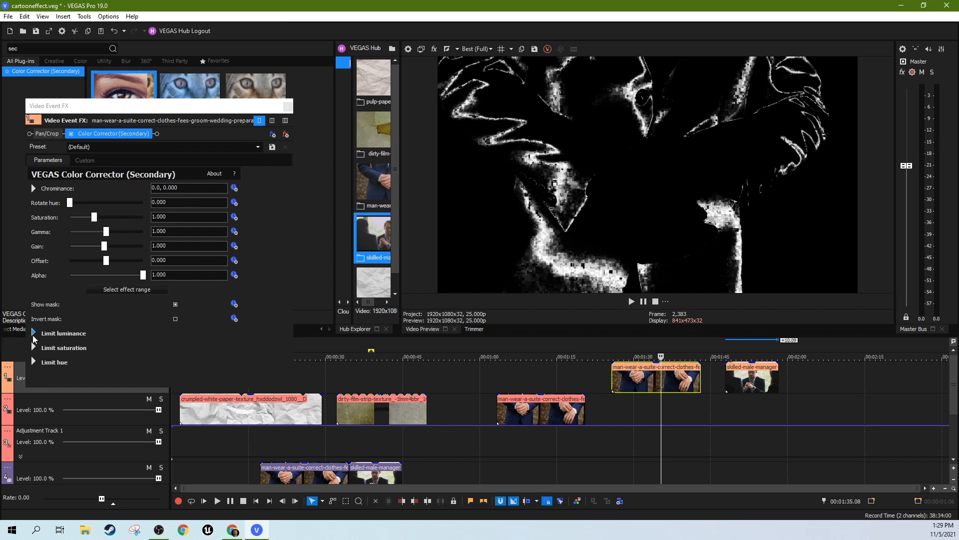
pyautogui.click(34, 333)
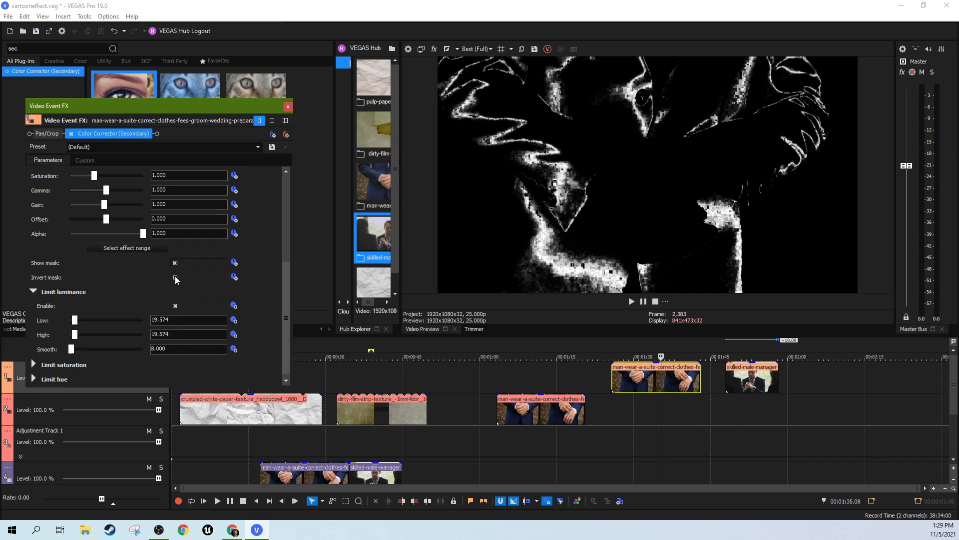
# Invert the corrector's mask and disable Limit luminance for a white sketch-like look.
pyautogui.click(176, 276)
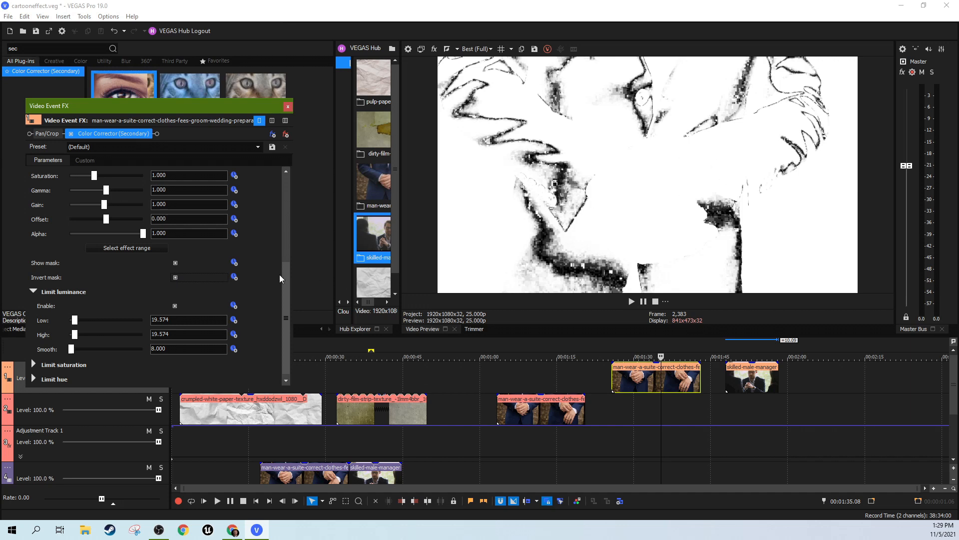
pyautogui.moveTo(35, 363)
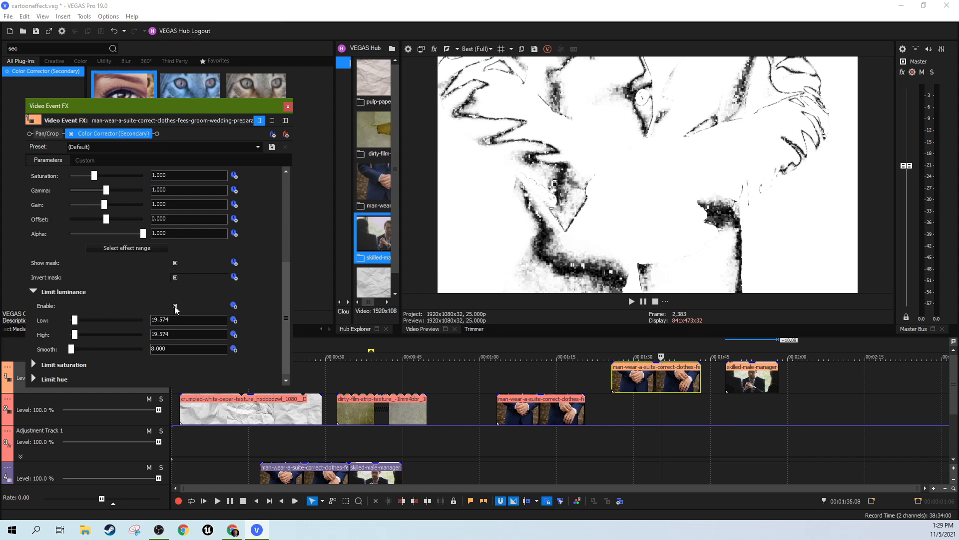
pyautogui.click(174, 306)
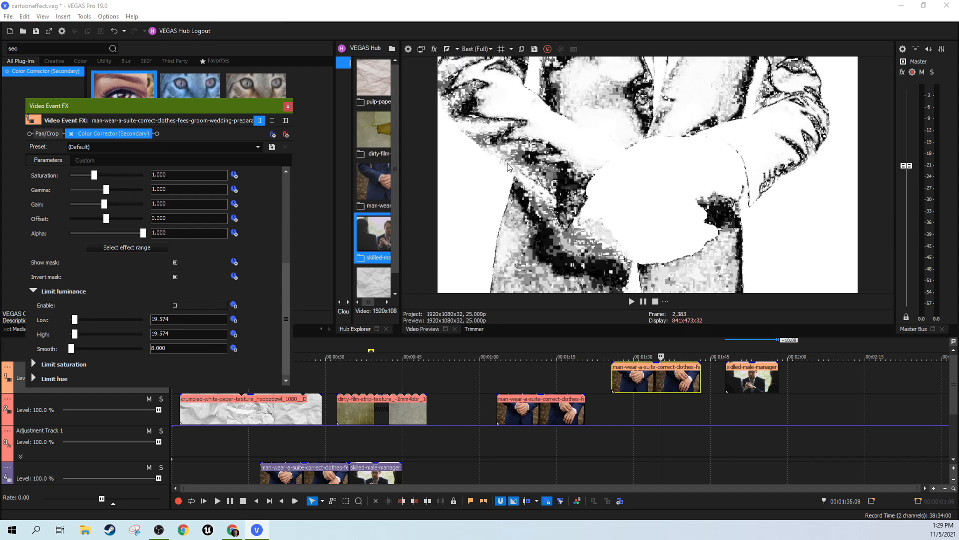
pyautogui.moveTo(58, 359)
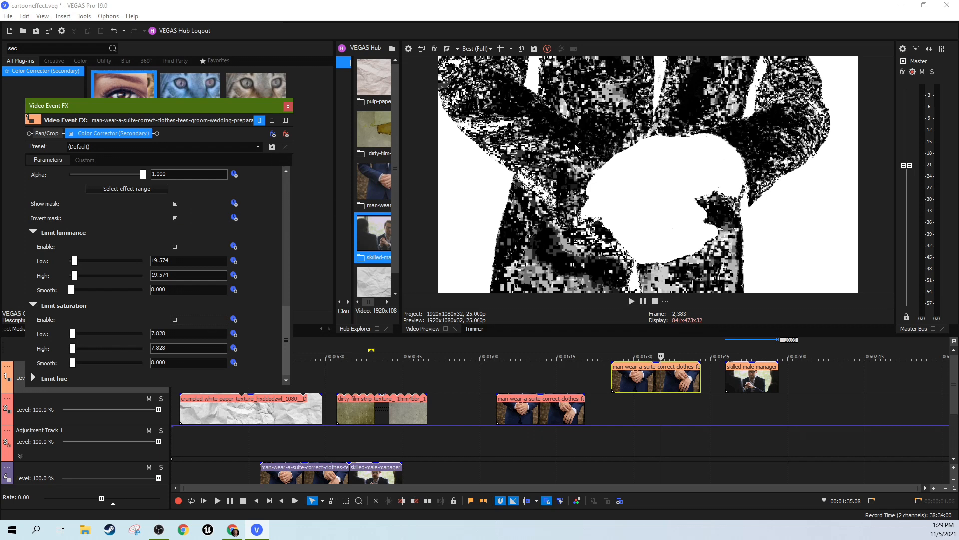
pyautogui.moveTo(545, 278)
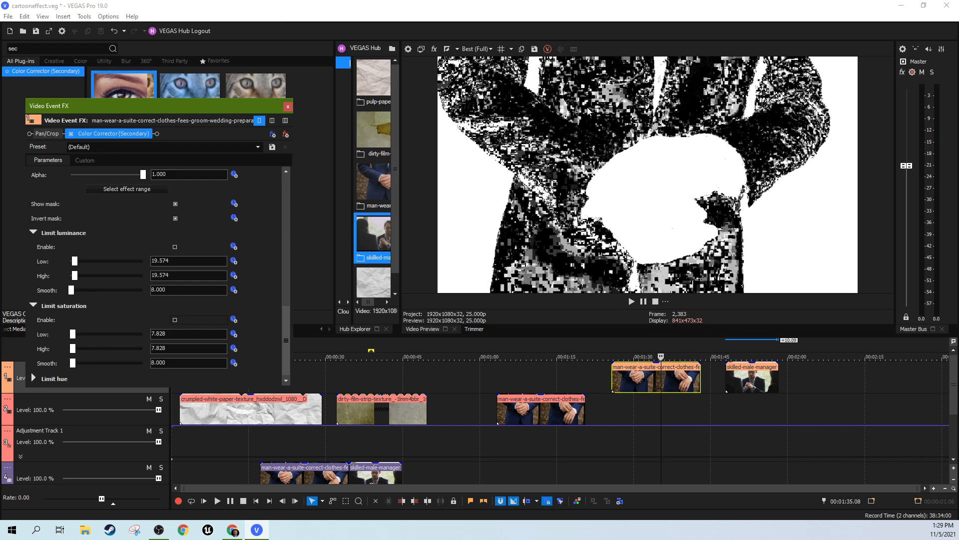
pyautogui.moveTo(525, 256)
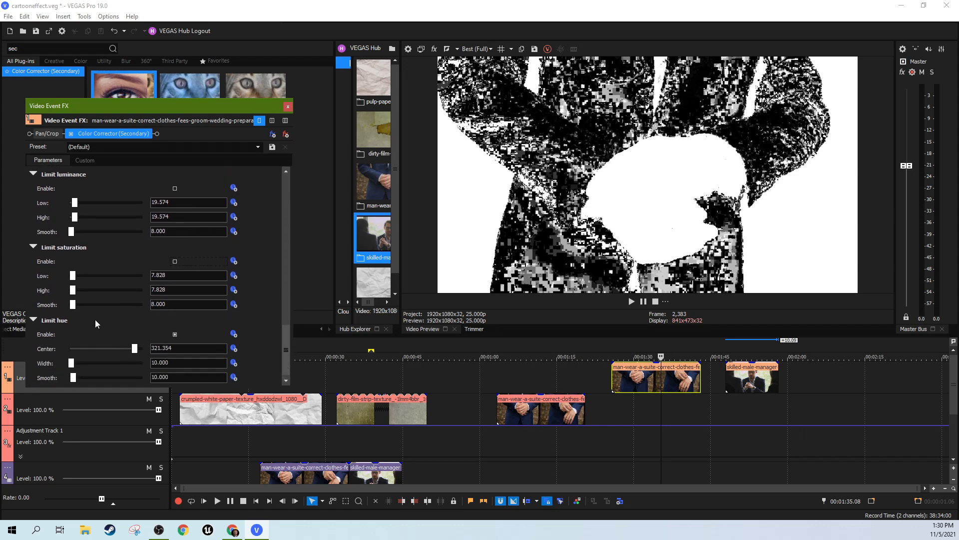
pyautogui.moveTo(99, 364)
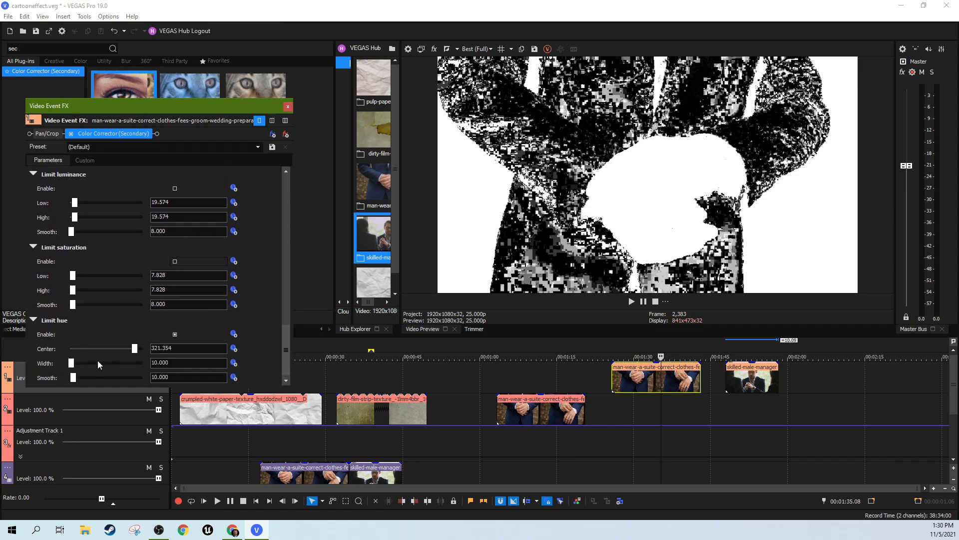
# Raise the Limit hue Width from 10 to about 245 for a black suit with white hands and shirt.
pyautogui.moveTo(71, 363); pyautogui.dragTo(97, 362)
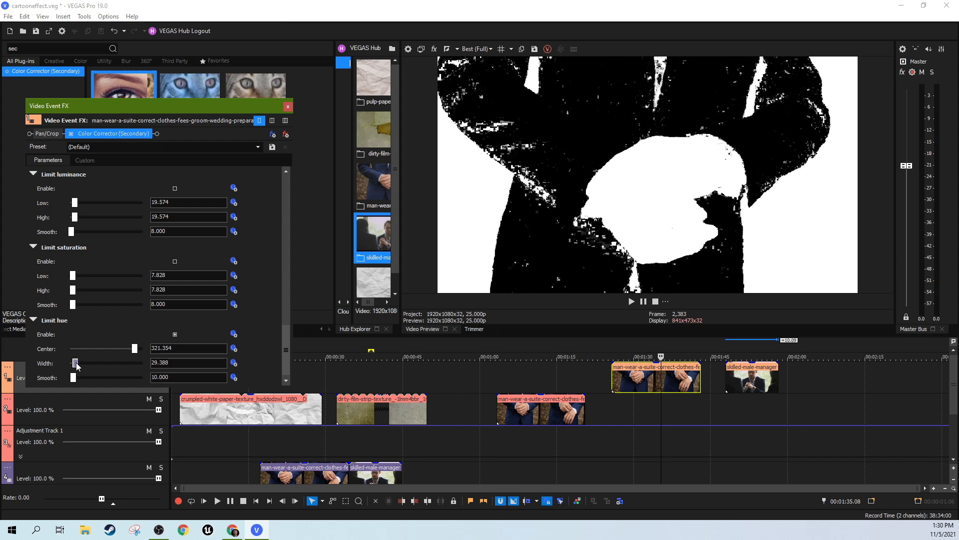
pyautogui.moveTo(76, 363); pyautogui.dragTo(83, 363)
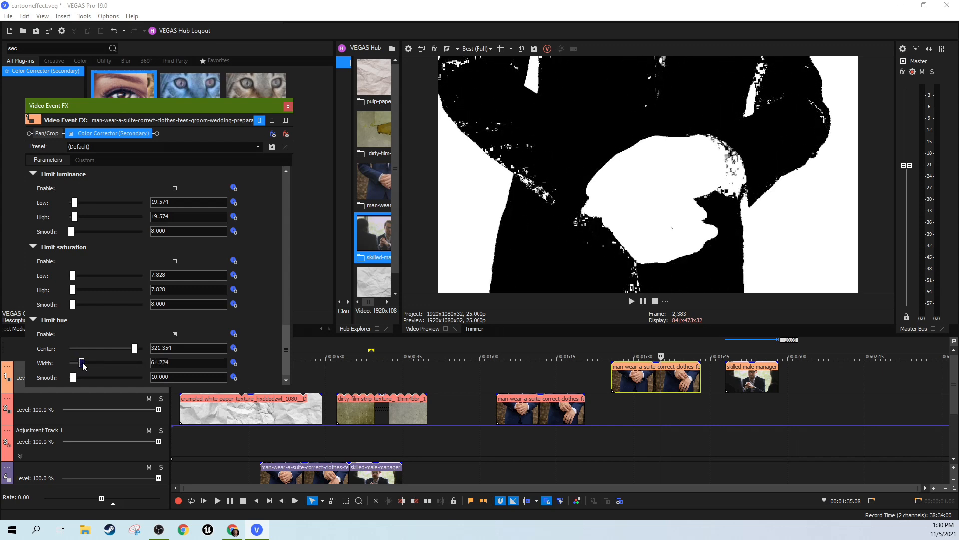
pyautogui.moveTo(81, 361); pyautogui.dragTo(93, 362)
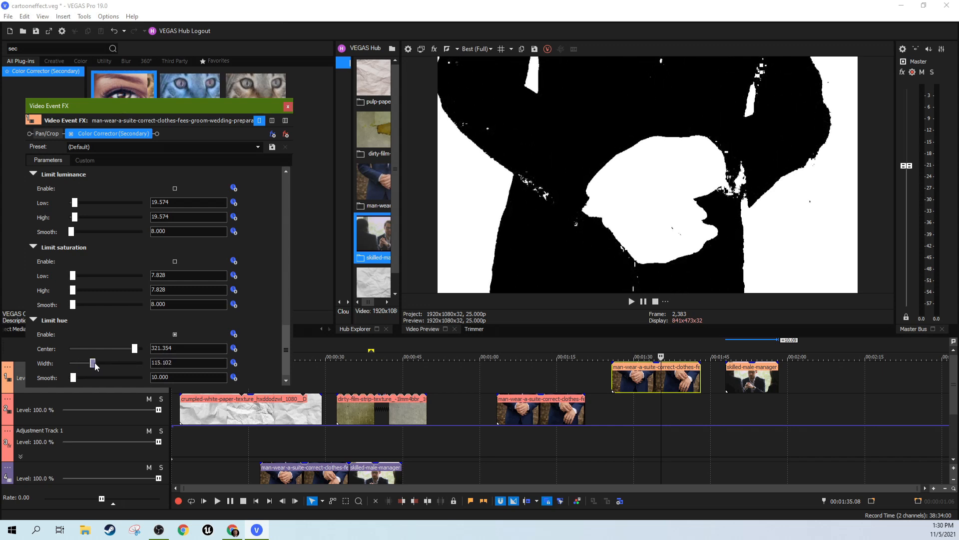
pyautogui.moveTo(92, 362); pyautogui.dragTo(107, 362)
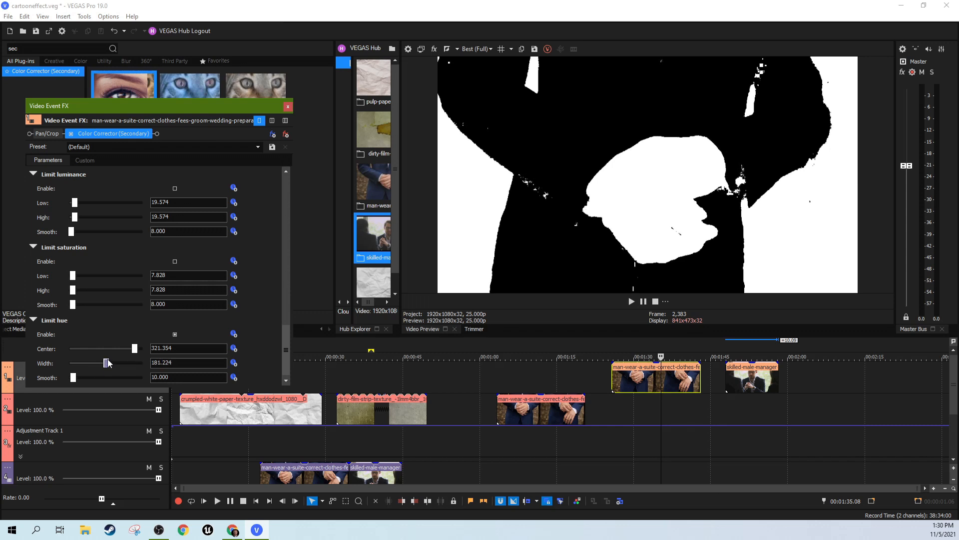
pyautogui.moveTo(106, 361); pyautogui.dragTo(129, 362)
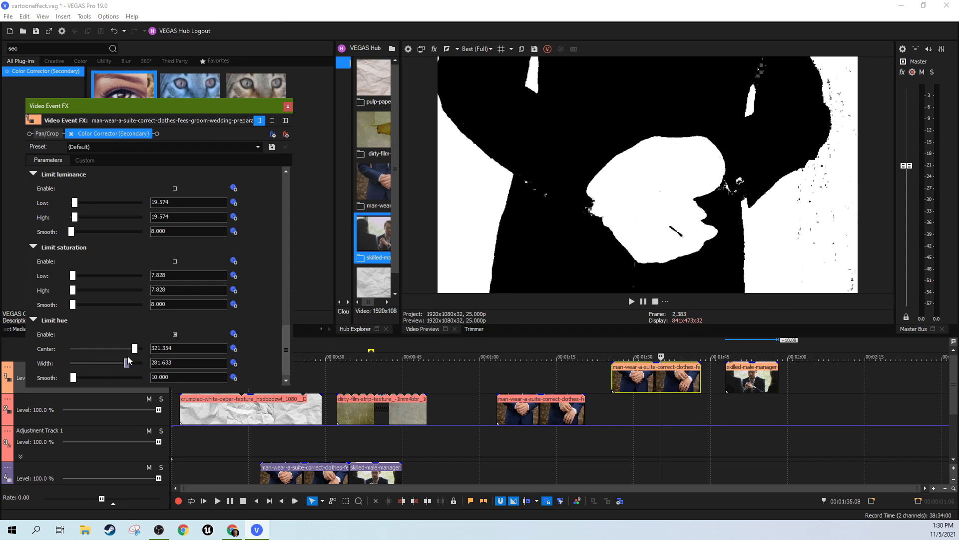
pyautogui.moveTo(127, 362); pyautogui.dragTo(133, 362)
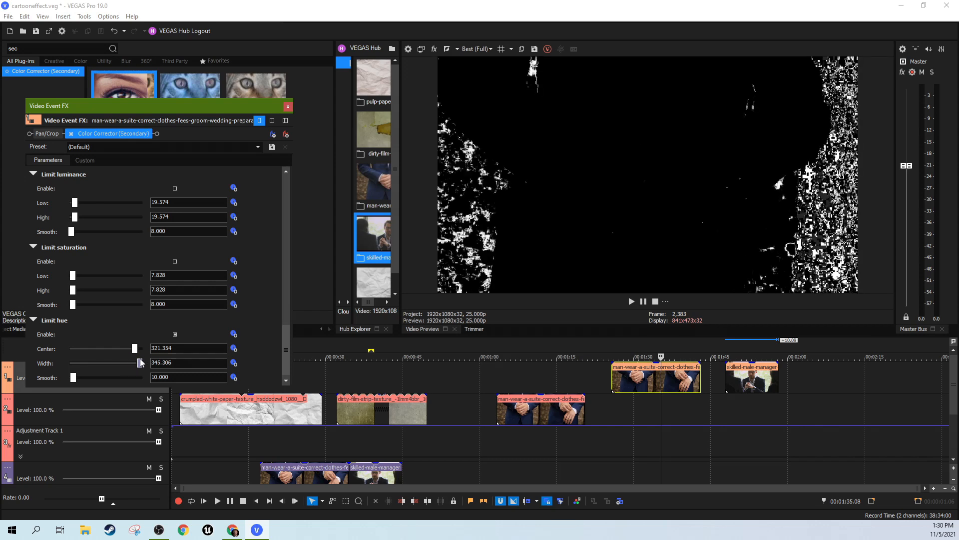
pyautogui.moveTo(139, 361); pyautogui.dragTo(122, 361)
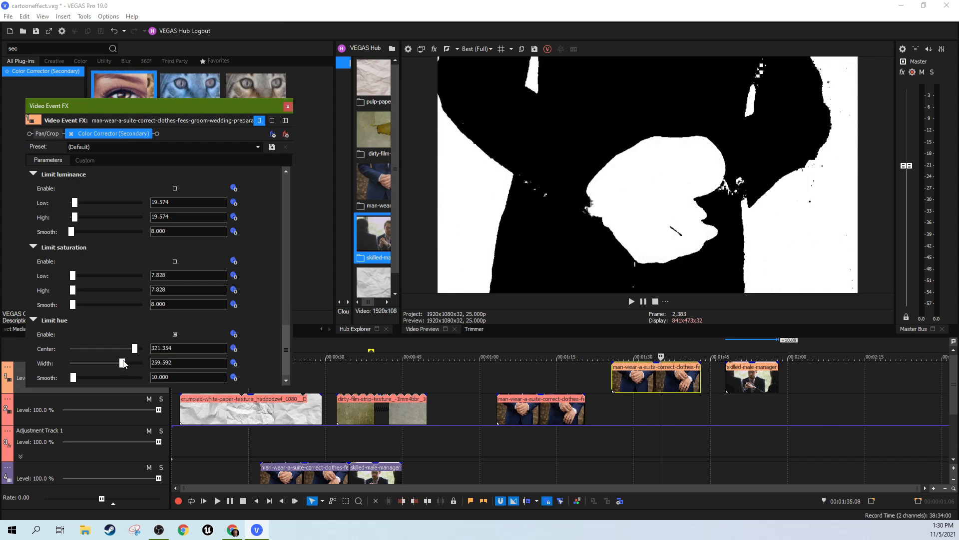
pyautogui.moveTo(122, 362); pyautogui.dragTo(112, 362)
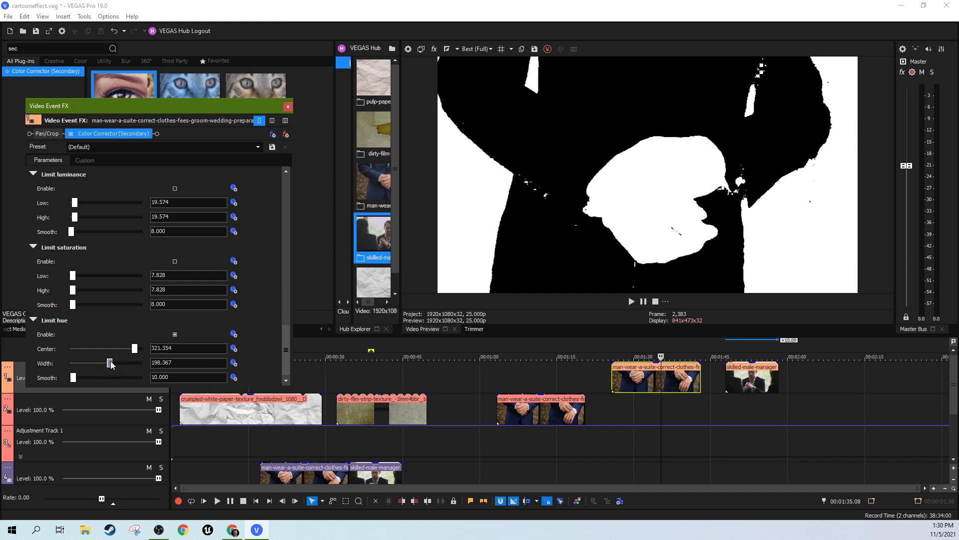
pyautogui.moveTo(111, 361); pyautogui.dragTo(132, 362)
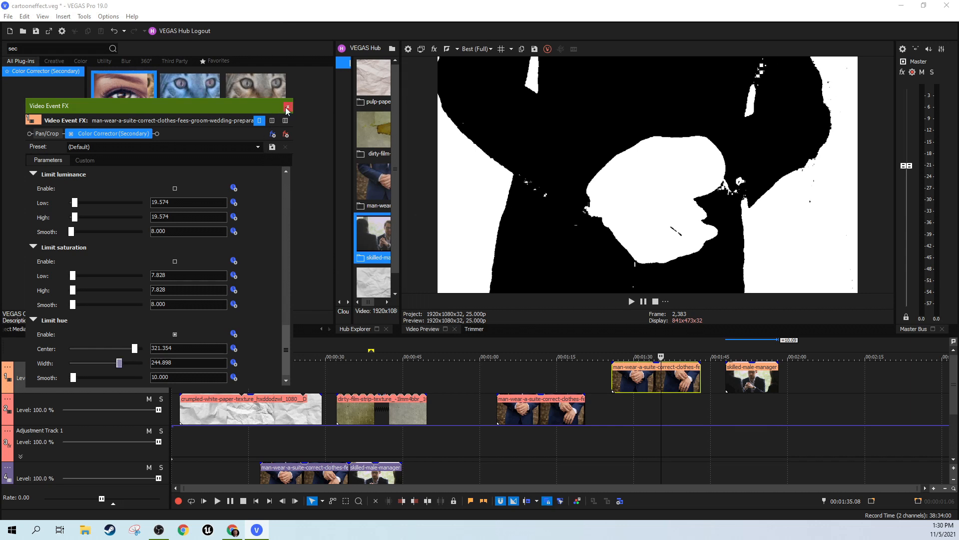
# Add Gaussian Blur to the suit clip and compare the preview with the colour corrector toggled off and on.
pyautogui.click(287, 107)
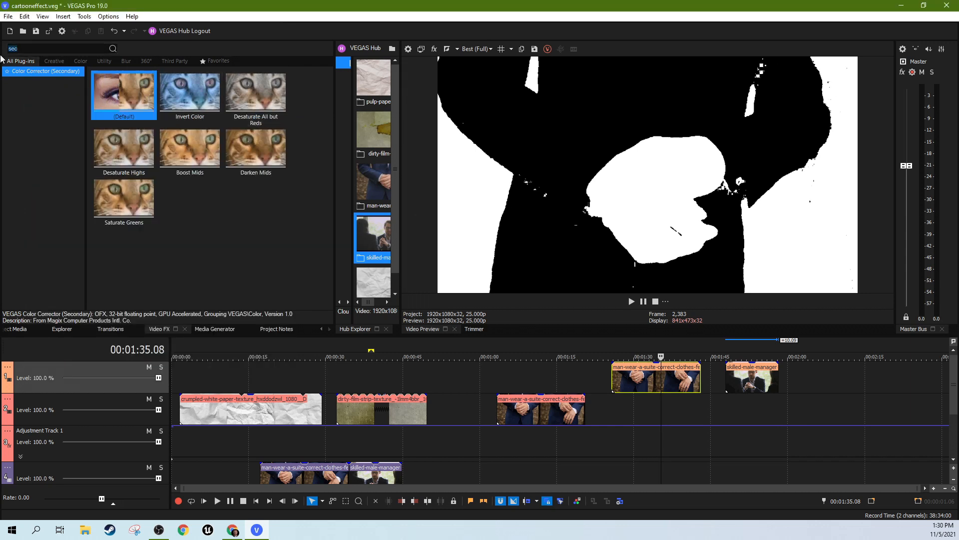
pyautogui.write('gau')
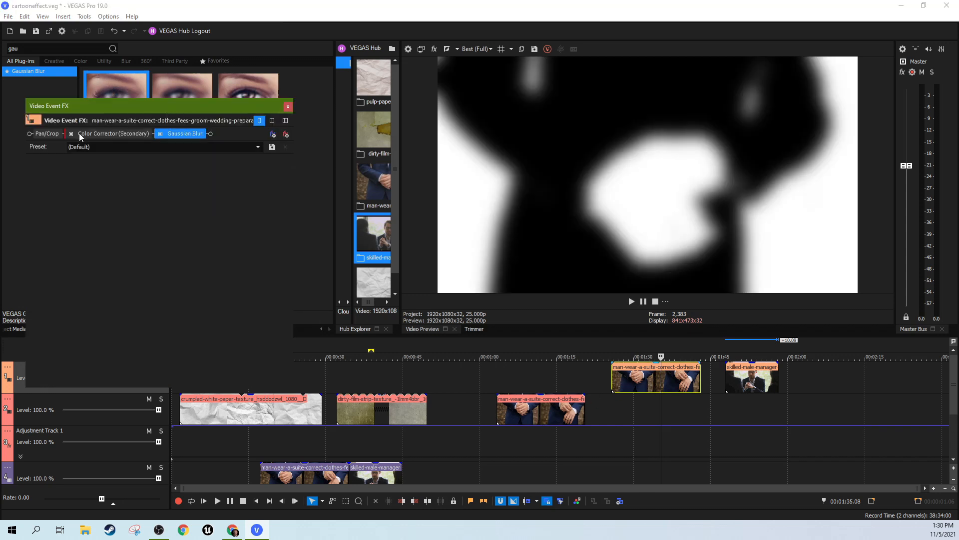
pyautogui.click(94, 133)
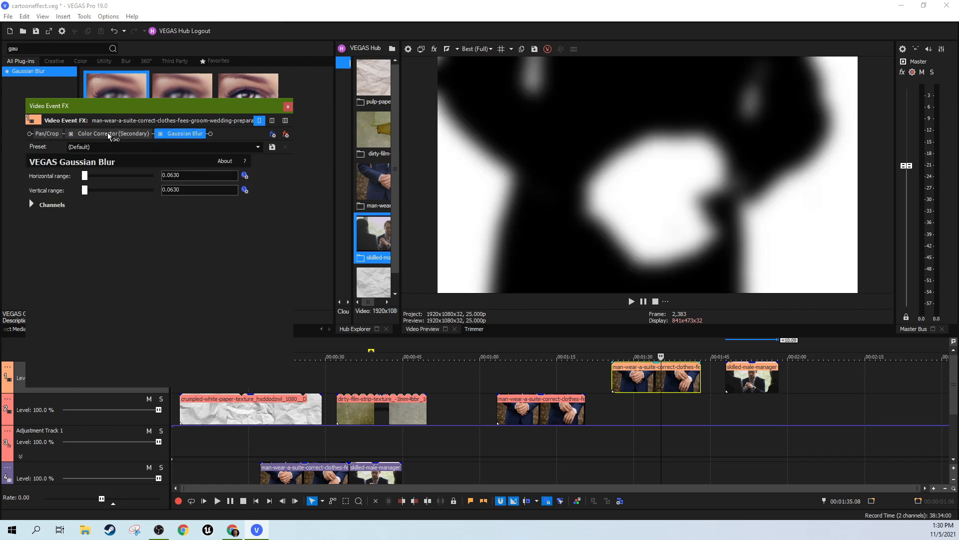
pyautogui.click(167, 133)
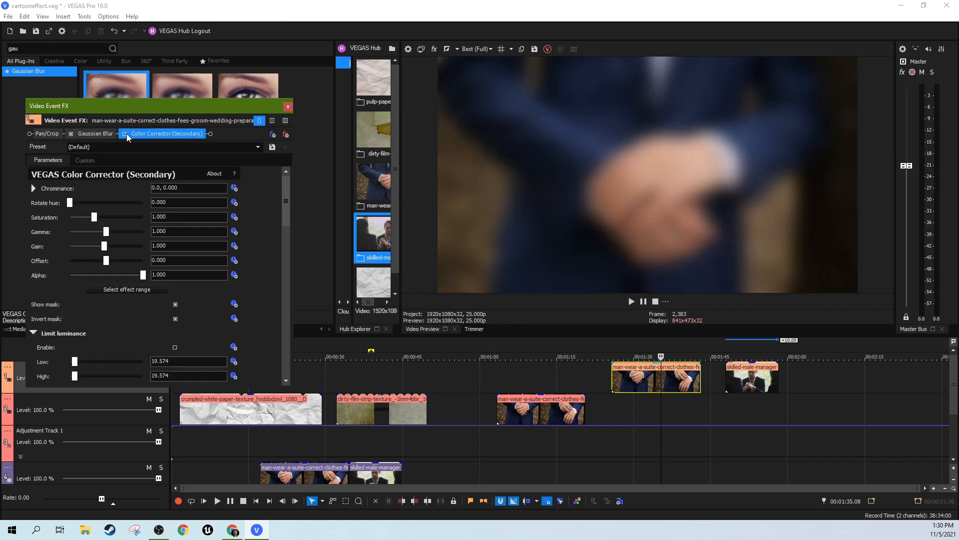
pyautogui.click(95, 133)
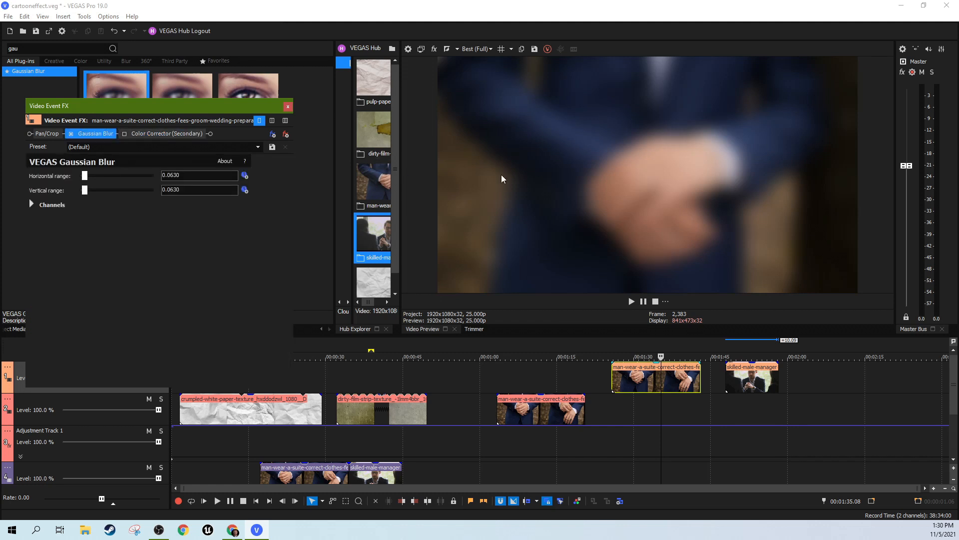
pyautogui.click(167, 133)
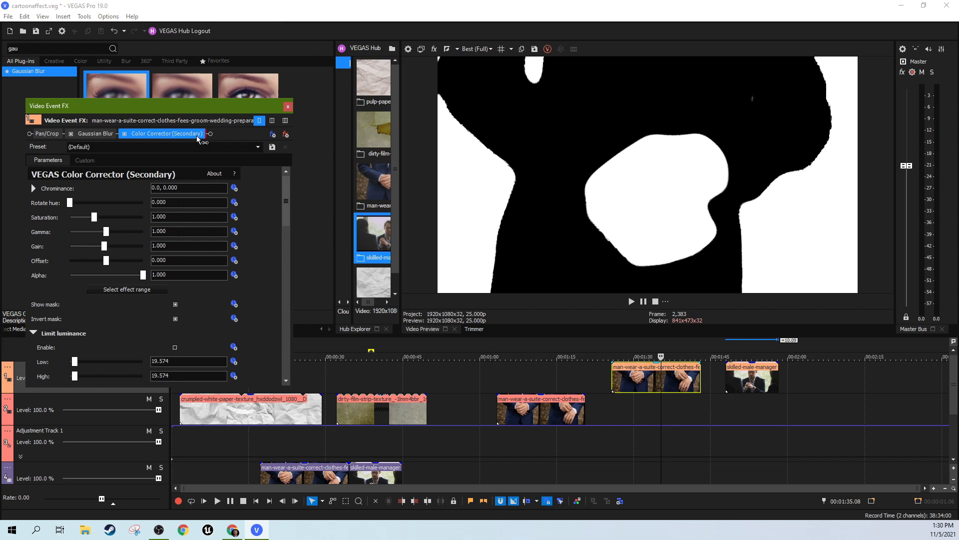
pyautogui.click(188, 133)
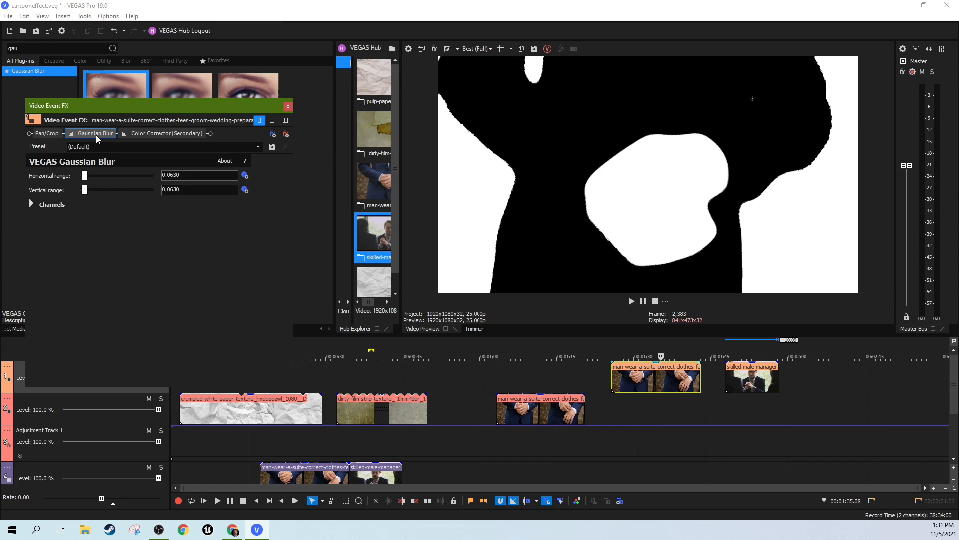
pyautogui.click(94, 132)
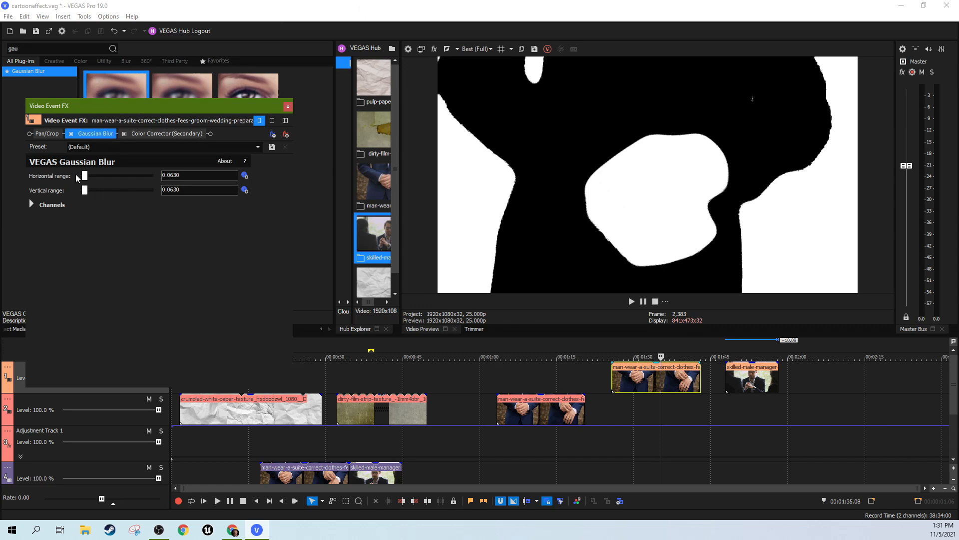
# Lower the Gaussian Blur horizontal and vertical range to about 0.0136 for crisper silhouette edges.
pyautogui.moveTo(85, 176); pyautogui.dragTo(84, 176)
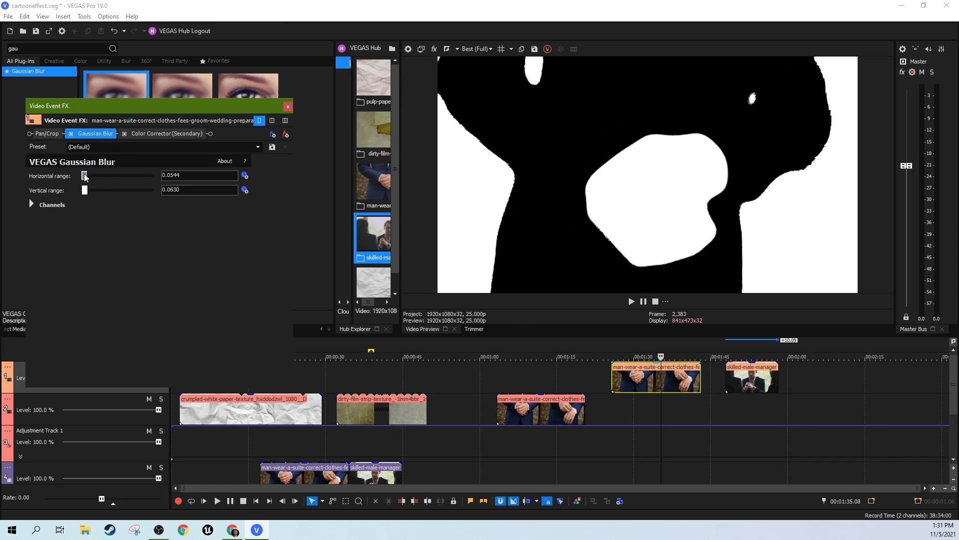
pyautogui.moveTo(101, 190); pyautogui.dragTo(84, 190)
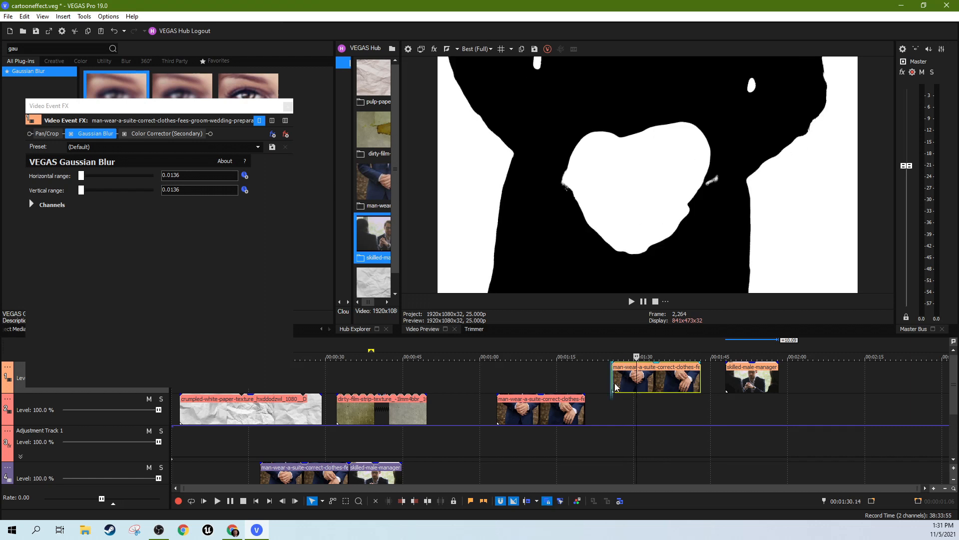
# Play back the silhouette result, then search Video FX for 'bump' to list Bump Map presets.
pyautogui.click(631, 300)
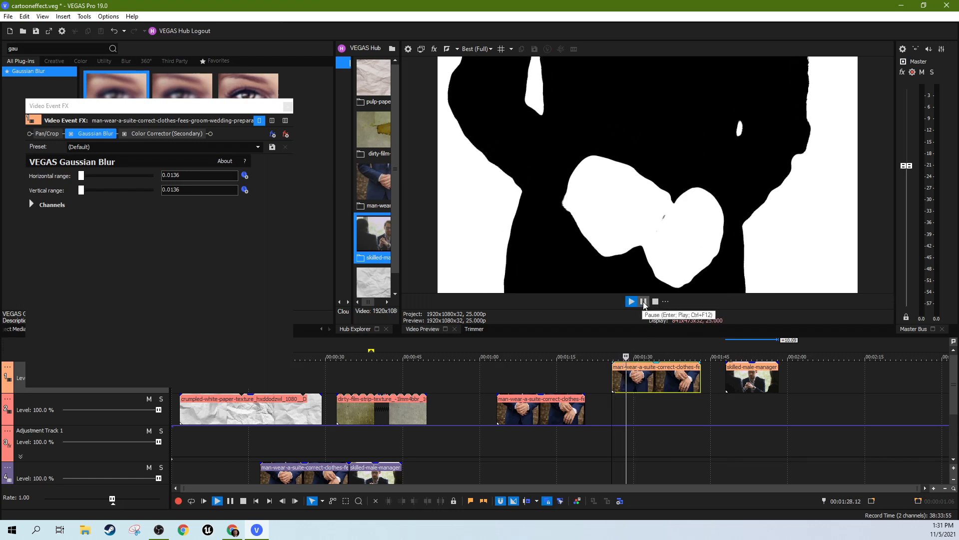
pyautogui.click(642, 300)
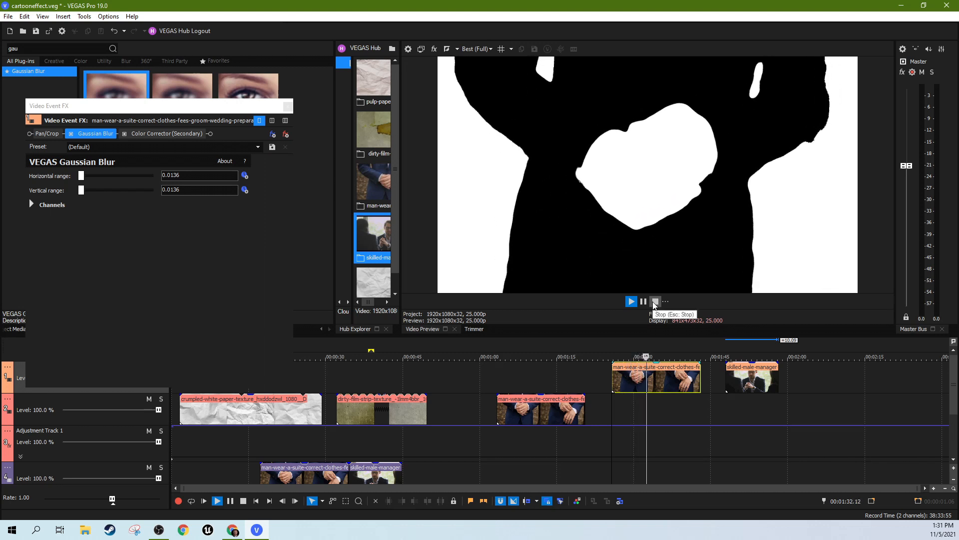
pyautogui.click(631, 300)
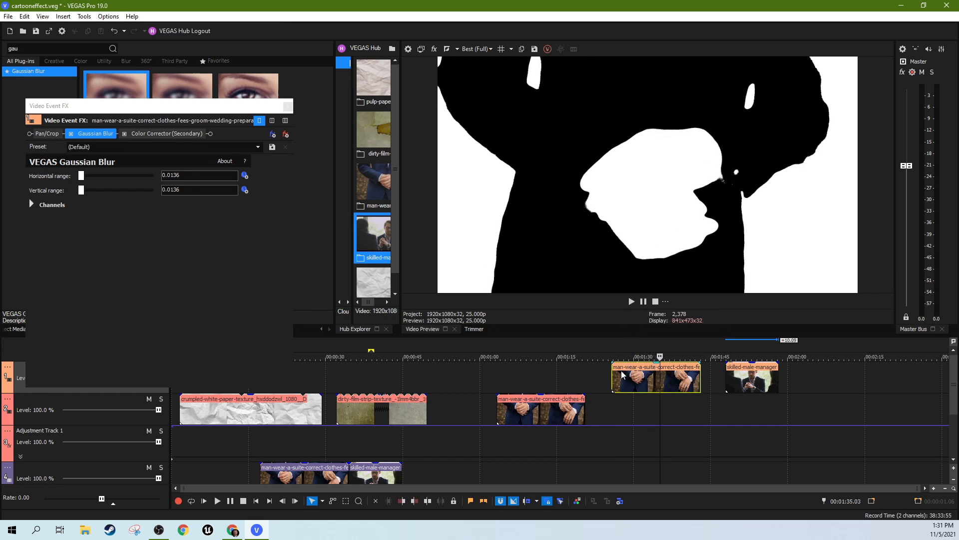
pyautogui.write('bump')
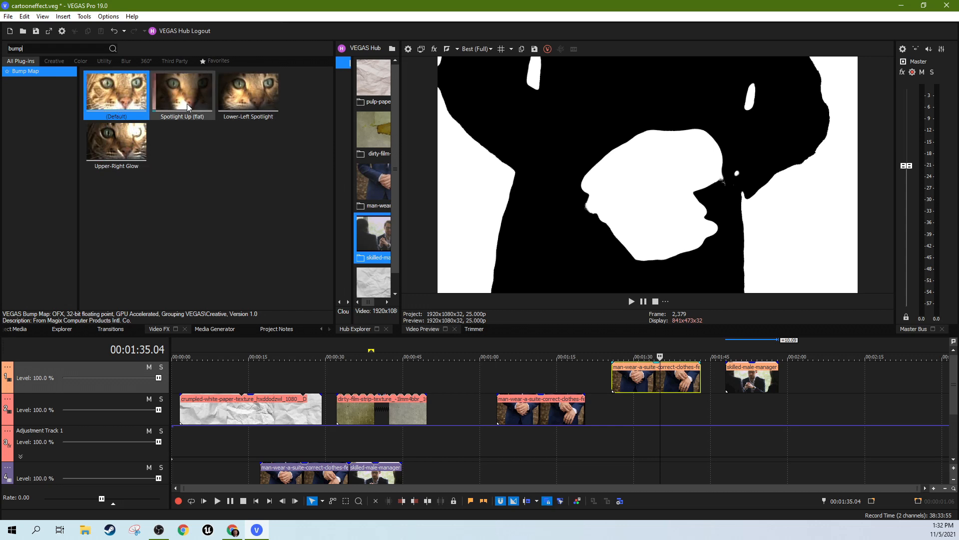
# Apply the Spotlight Up (flat) Bump Map to the manager clip, trying heights 0 to 1 and settling near 0.211.
pyautogui.click(181, 92)
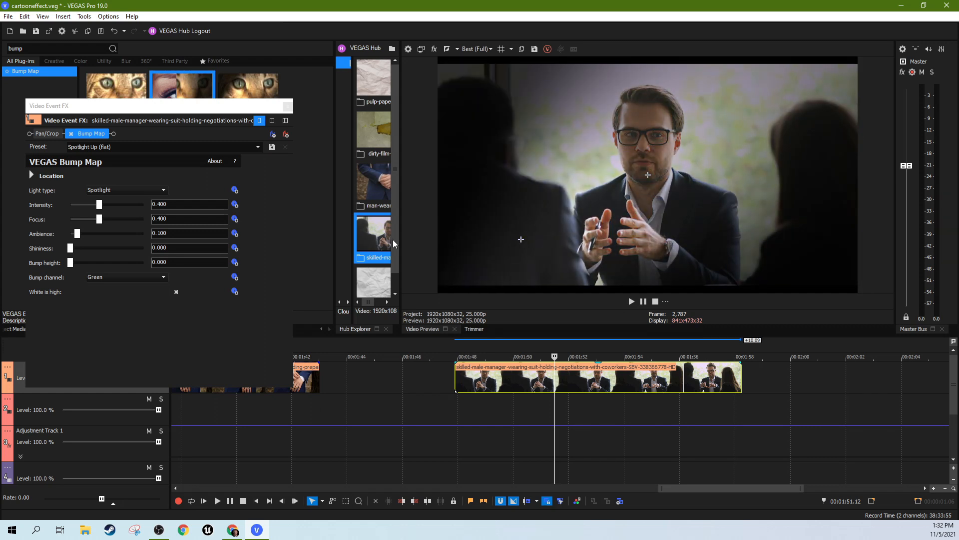
pyautogui.moveTo(70, 262); pyautogui.dragTo(98, 262)
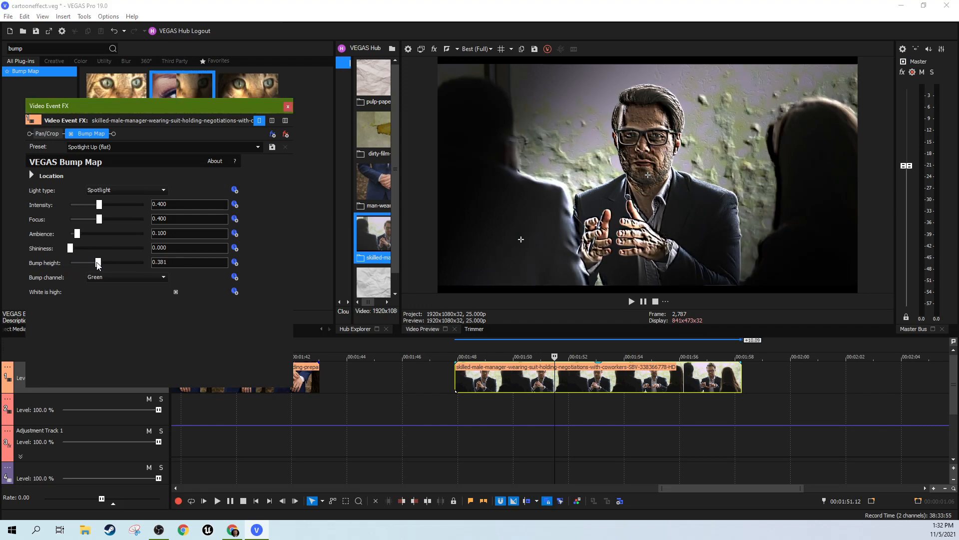
pyautogui.moveTo(97, 262); pyautogui.dragTo(144, 262)
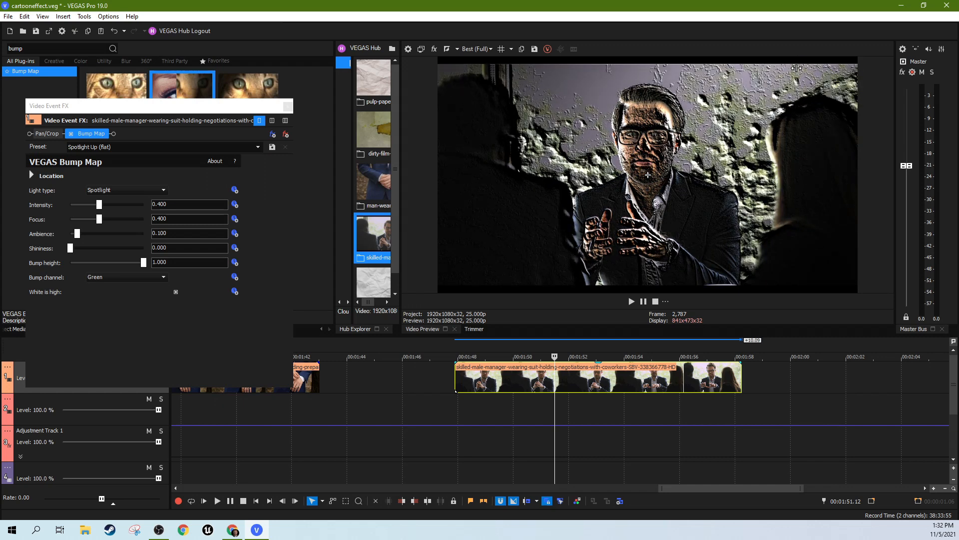
pyautogui.moveTo(144, 262); pyautogui.dragTo(72, 262)
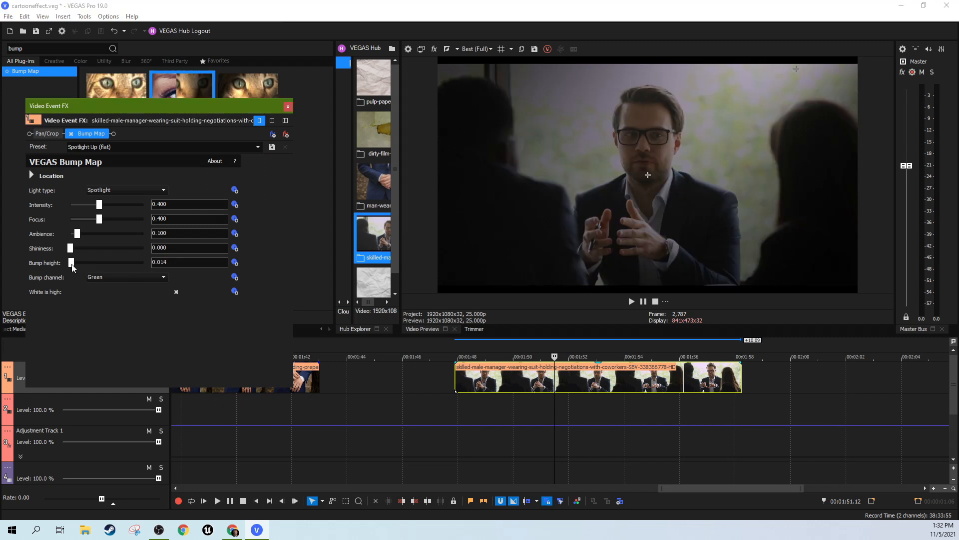
pyautogui.moveTo(71, 262); pyautogui.dragTo(78, 262)
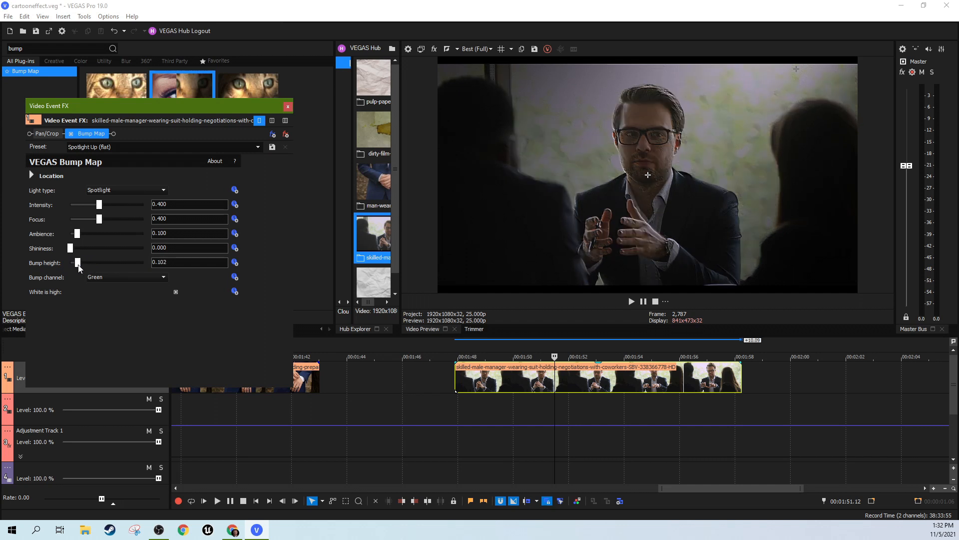
pyautogui.moveTo(78, 262); pyautogui.dragTo(86, 261)
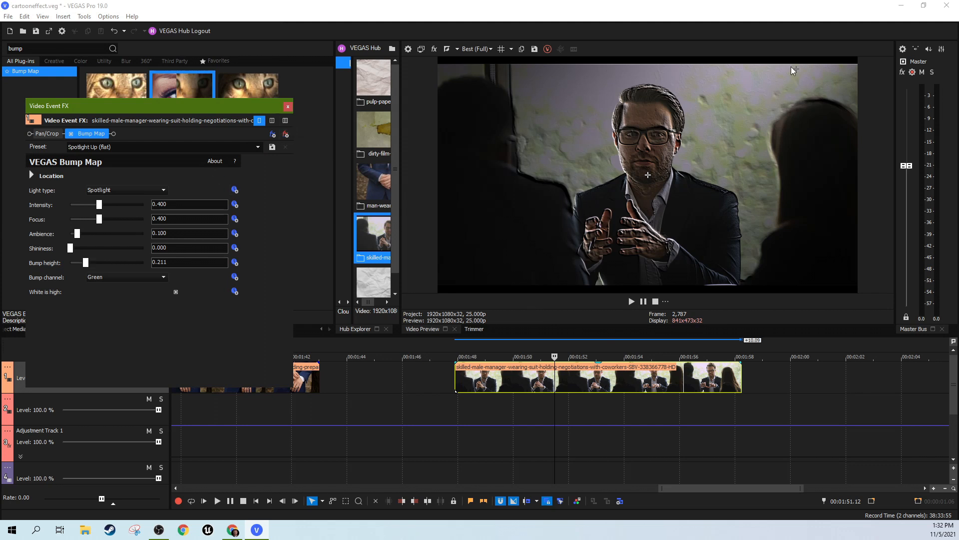
pyautogui.moveTo(536, 262)
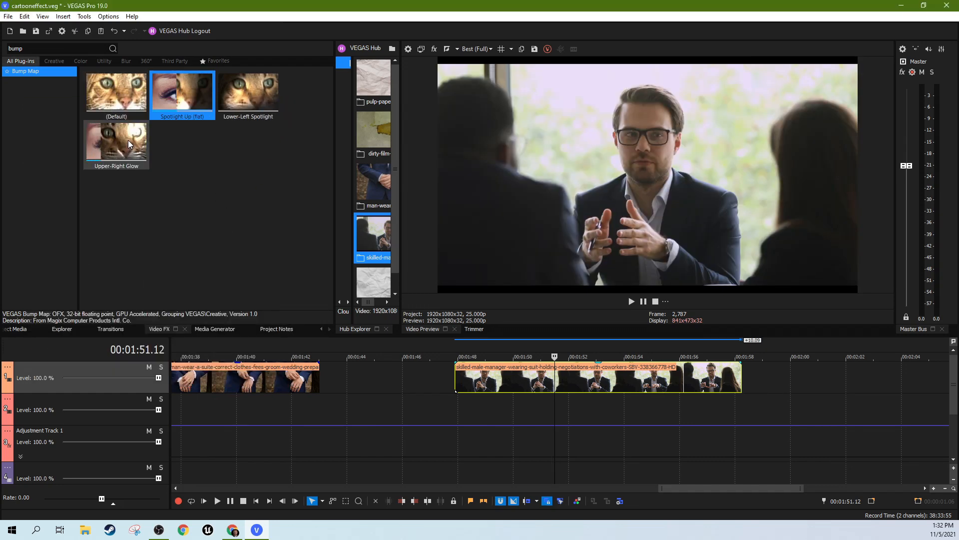
# Add the Upper-Right Glow Bump Map to the suit clip, preview it and nudge the bump height.
pyautogui.doubleClick(116, 141)
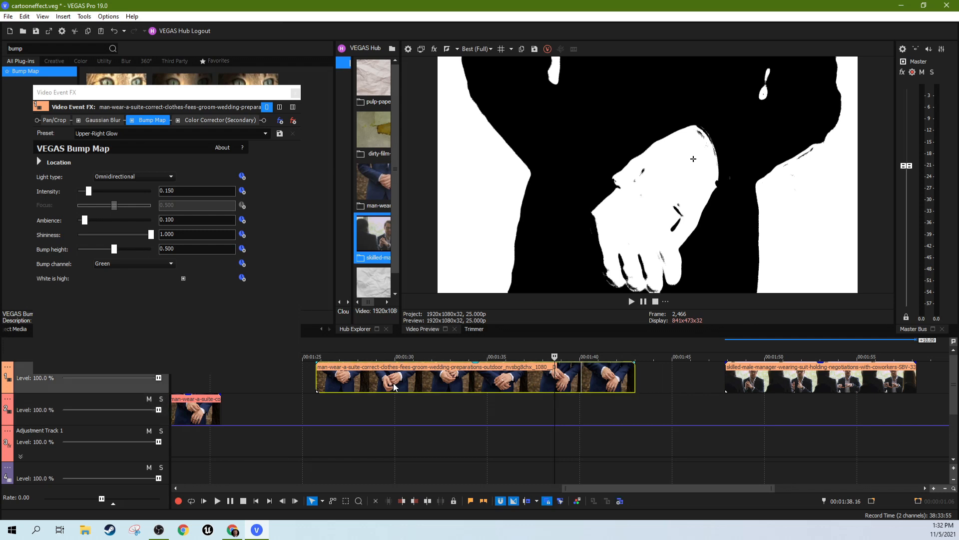
pyautogui.click(217, 501)
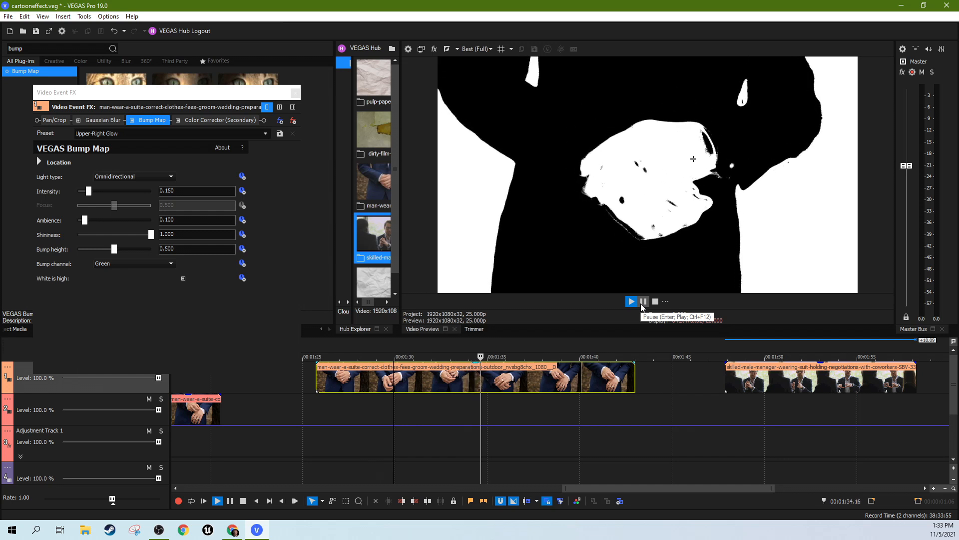
pyautogui.click(631, 300)
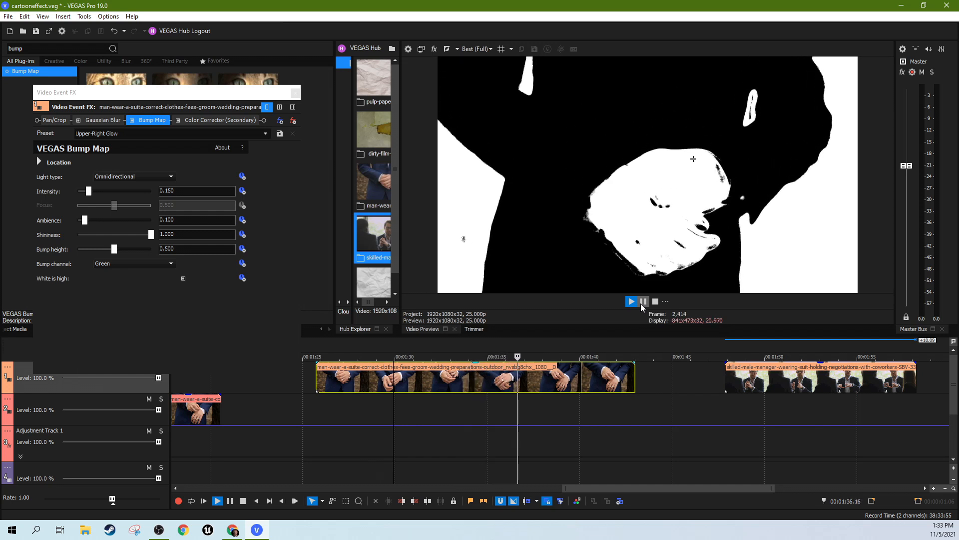
pyautogui.click(643, 301)
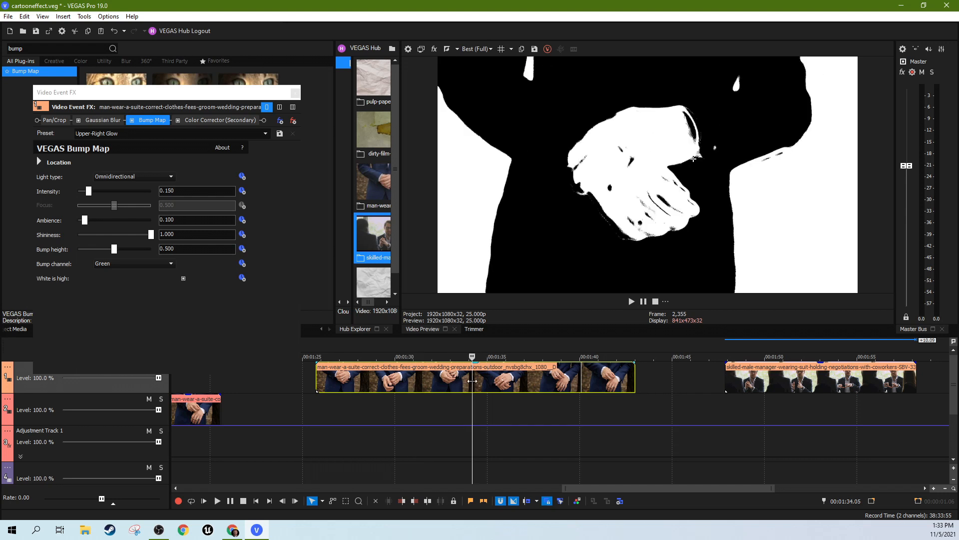
pyautogui.moveTo(625, 249)
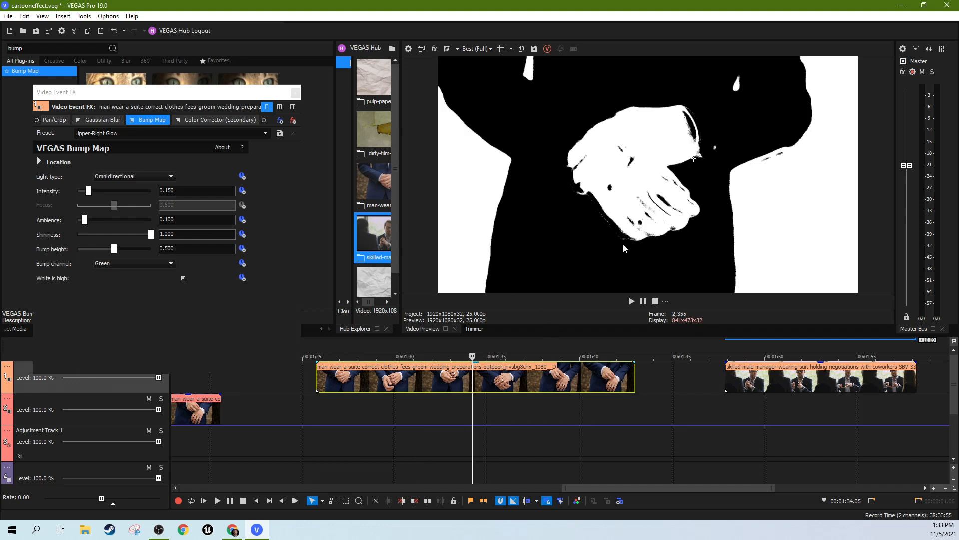
pyautogui.moveTo(103, 247)
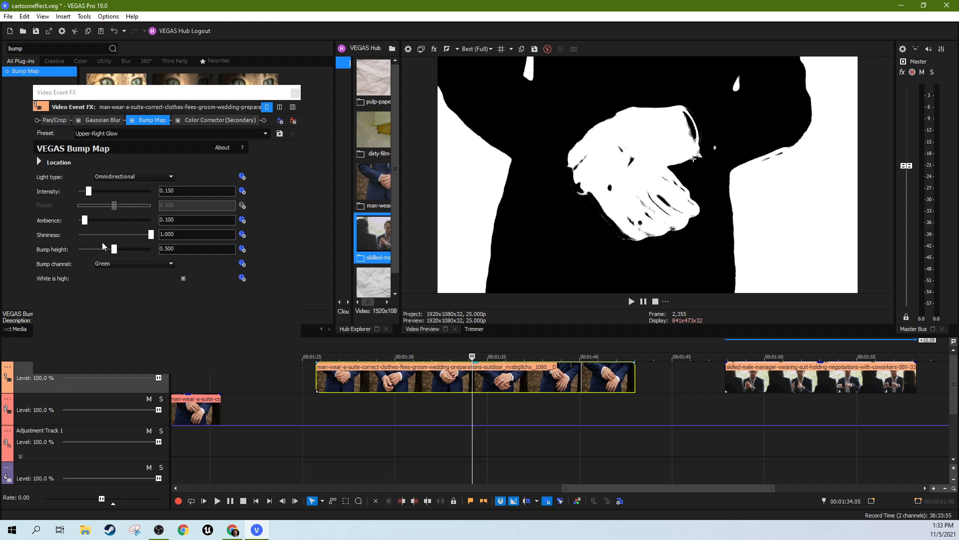
pyautogui.moveTo(112, 249); pyautogui.dragTo(116, 249)
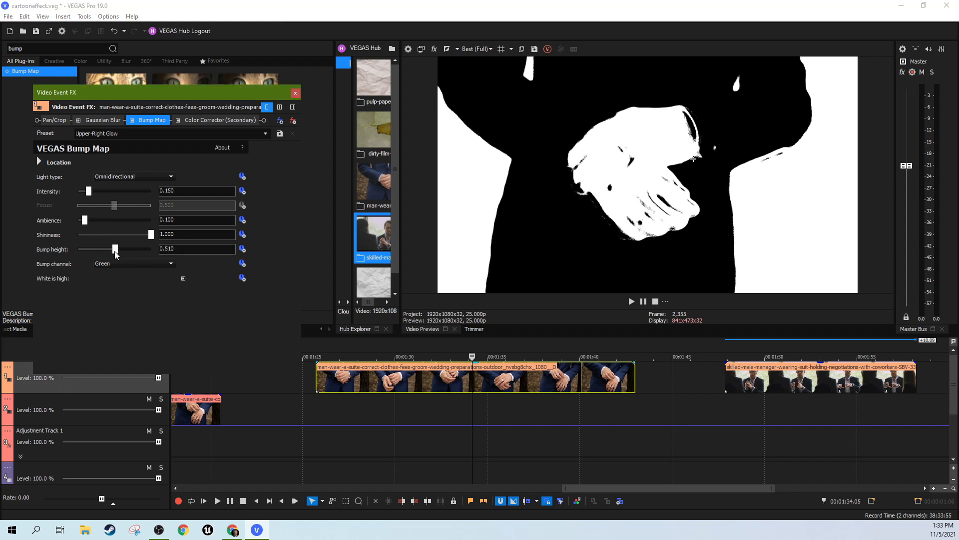
pyautogui.moveTo(115, 249); pyautogui.dragTo(118, 249)
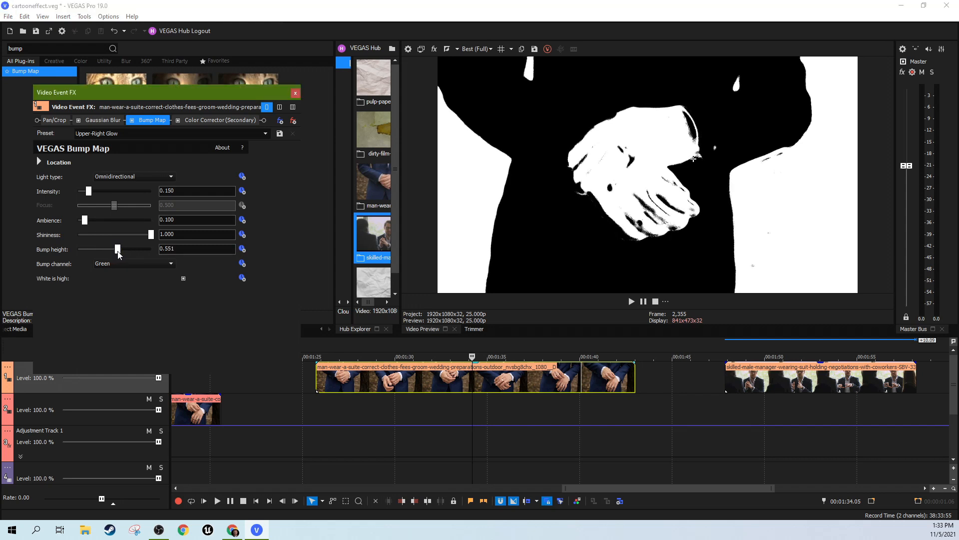
pyautogui.moveTo(116, 249); pyautogui.dragTo(120, 249)
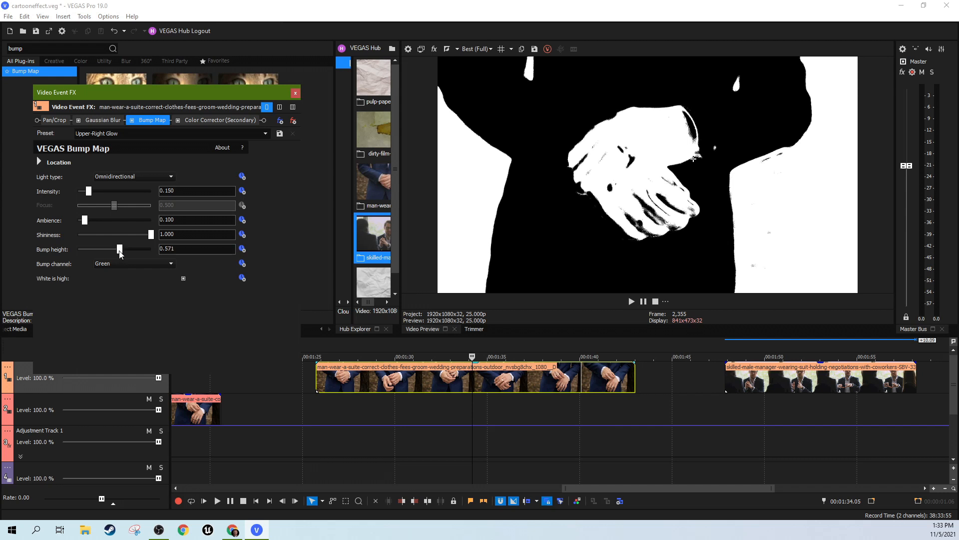
pyautogui.moveTo(119, 249); pyautogui.dragTo(116, 249)
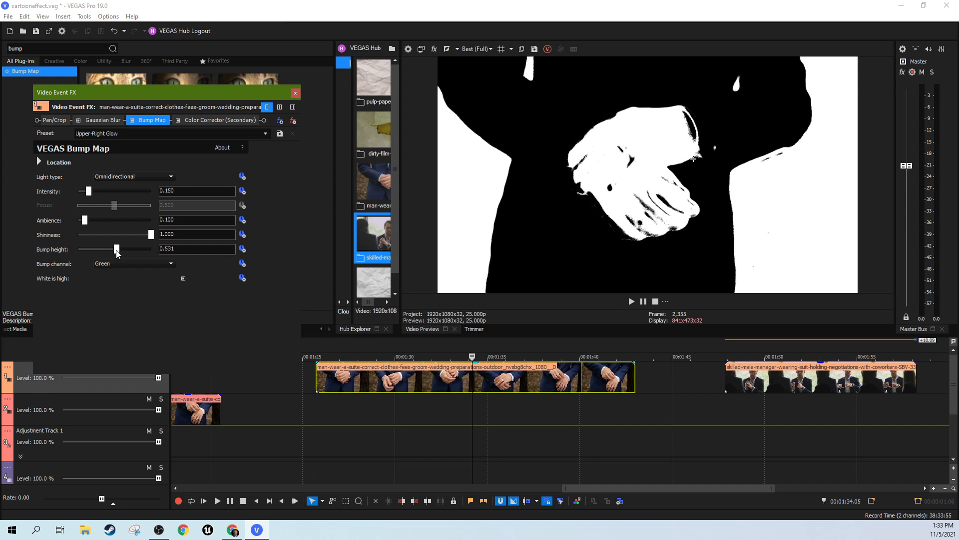
# Set the Bump Map ambience to about 0.054 and intensity to about 0.109.
pyautogui.moveTo(84, 220); pyautogui.dragTo(88, 220)
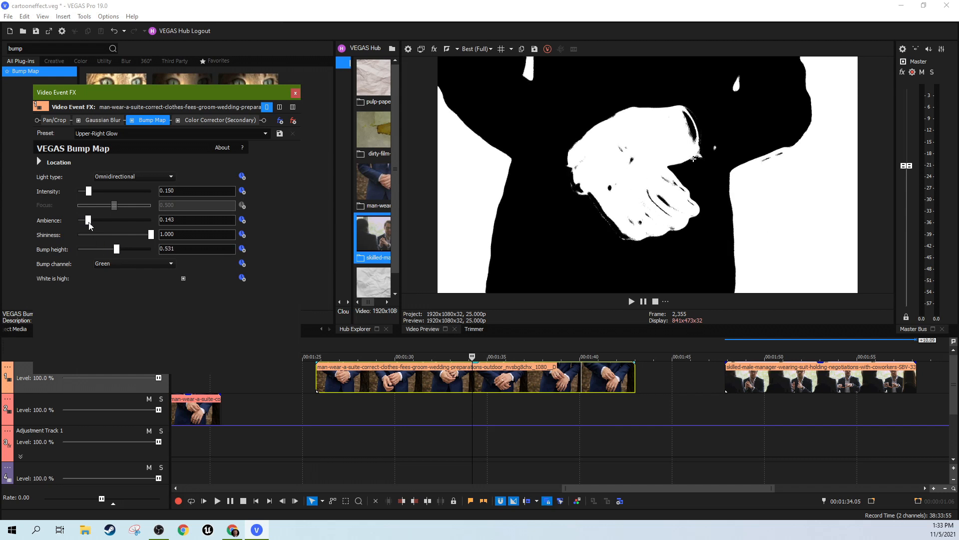
pyautogui.moveTo(89, 220); pyautogui.dragTo(77, 220)
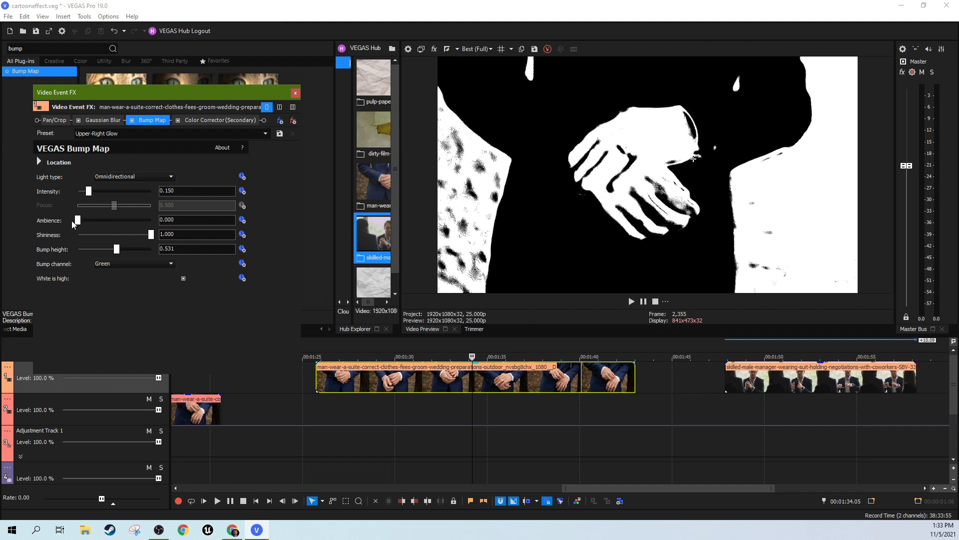
pyautogui.moveTo(76, 220); pyautogui.dragTo(80, 220)
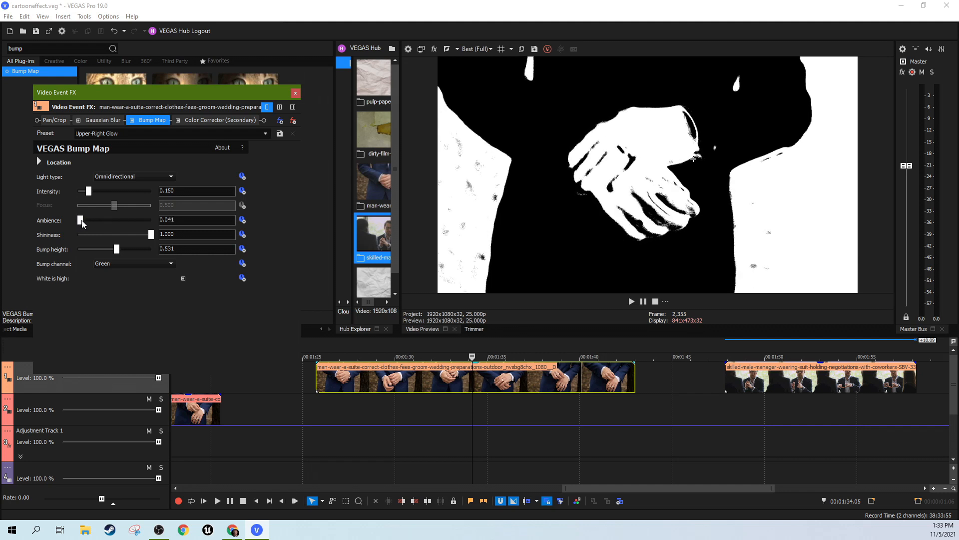
pyautogui.moveTo(80, 219); pyautogui.dragTo(83, 220)
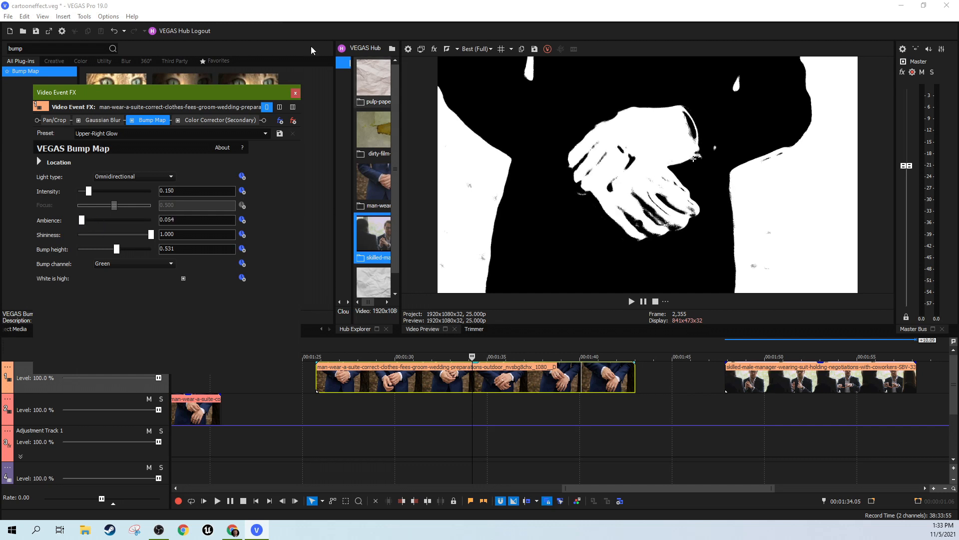
pyautogui.moveTo(91, 195)
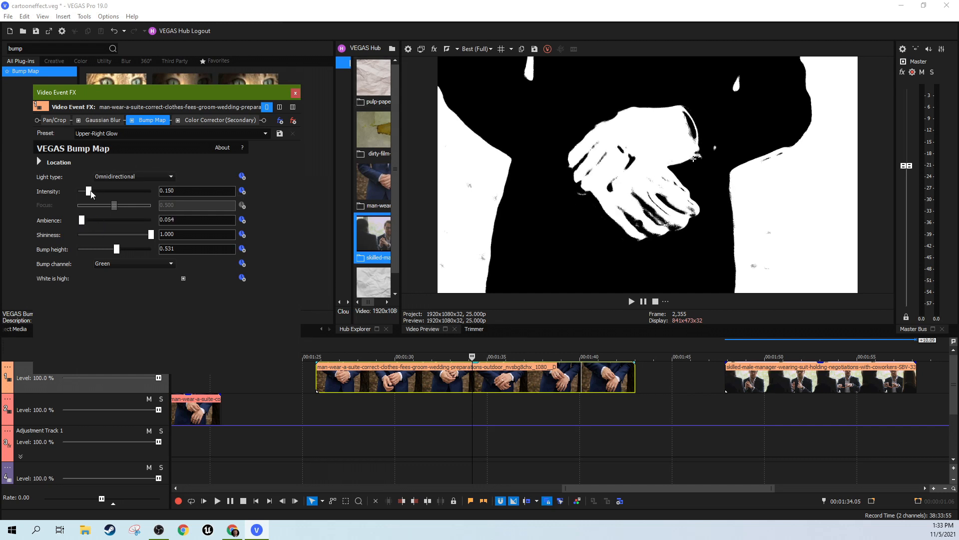
pyautogui.moveTo(88, 190); pyautogui.dragTo(108, 190)
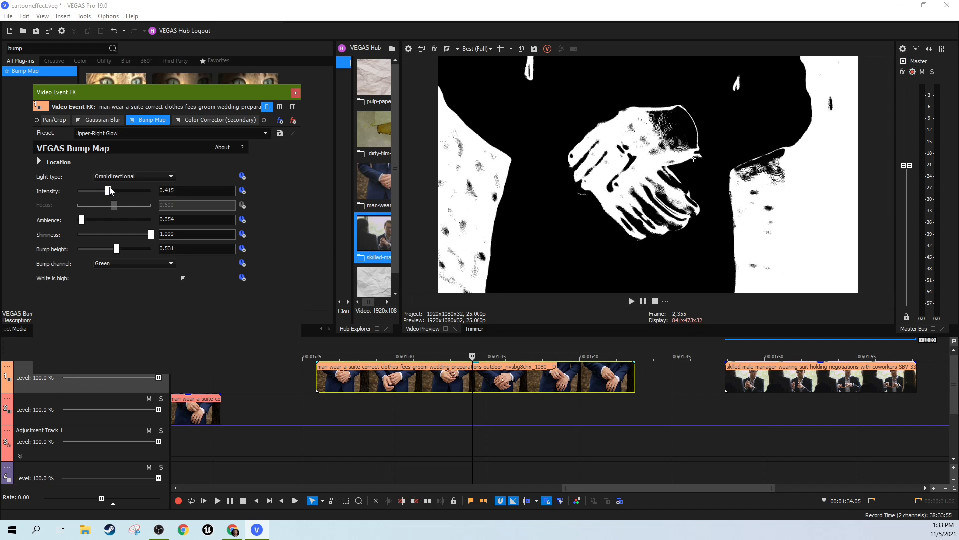
pyautogui.moveTo(108, 191); pyautogui.dragTo(118, 191)
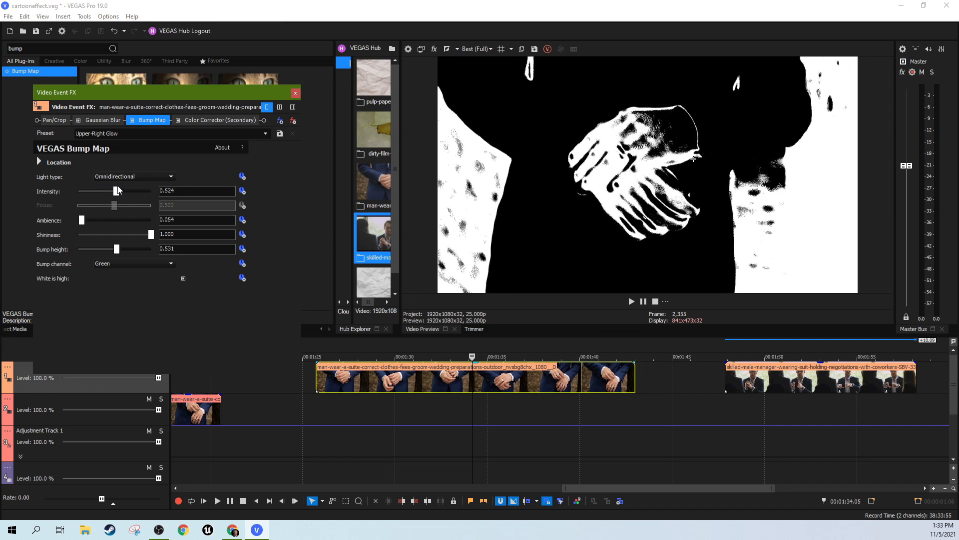
pyautogui.moveTo(117, 191); pyautogui.dragTo(111, 190)
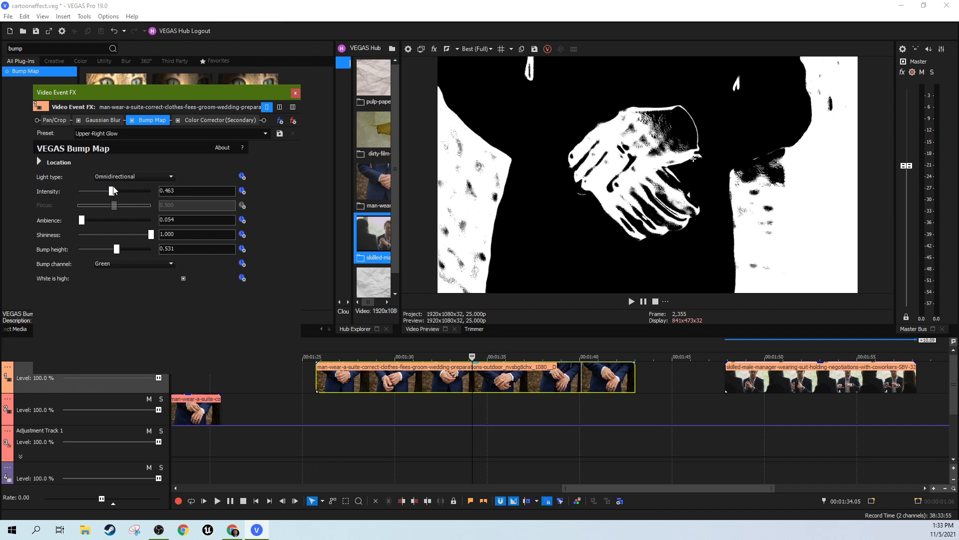
pyautogui.moveTo(113, 190); pyautogui.dragTo(84, 190)
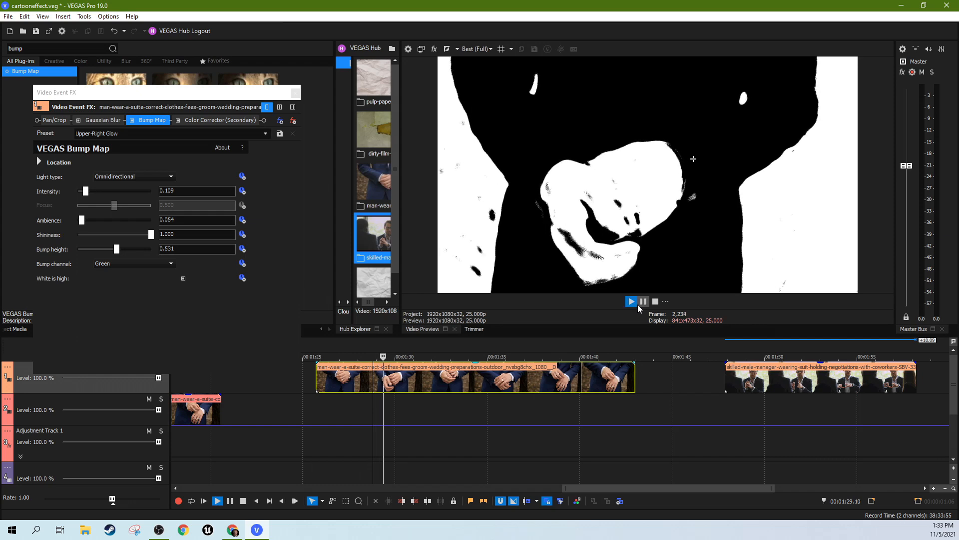
# Preview, then raise Bump height to about 0.605 and Ambience to about 0.095 for bolder white shapes.
pyautogui.click(632, 301)
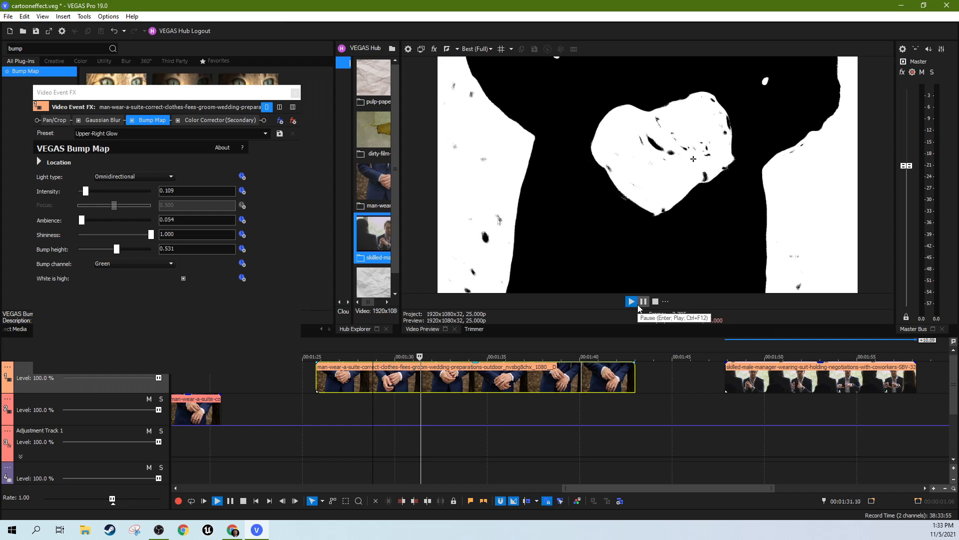
pyautogui.click(631, 301)
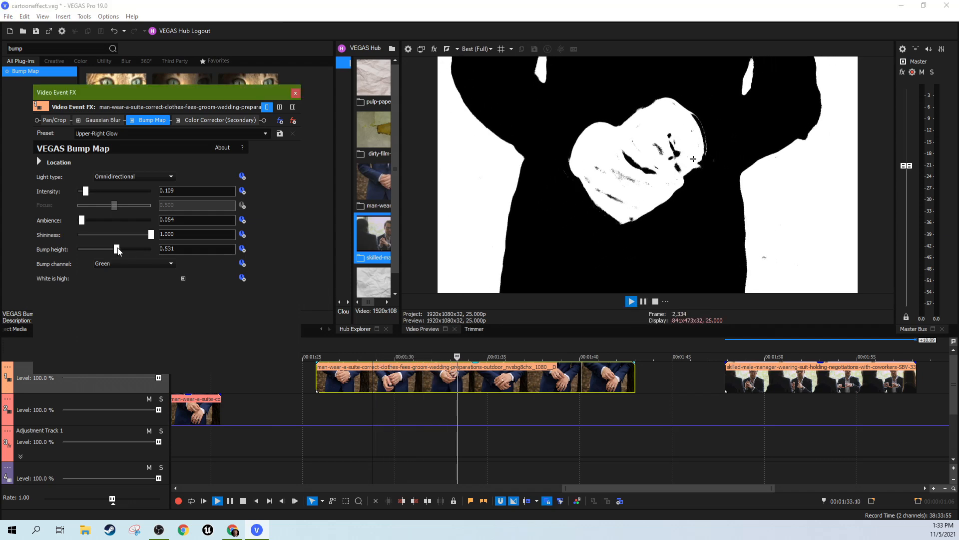
pyautogui.moveTo(116, 249); pyautogui.dragTo(119, 249)
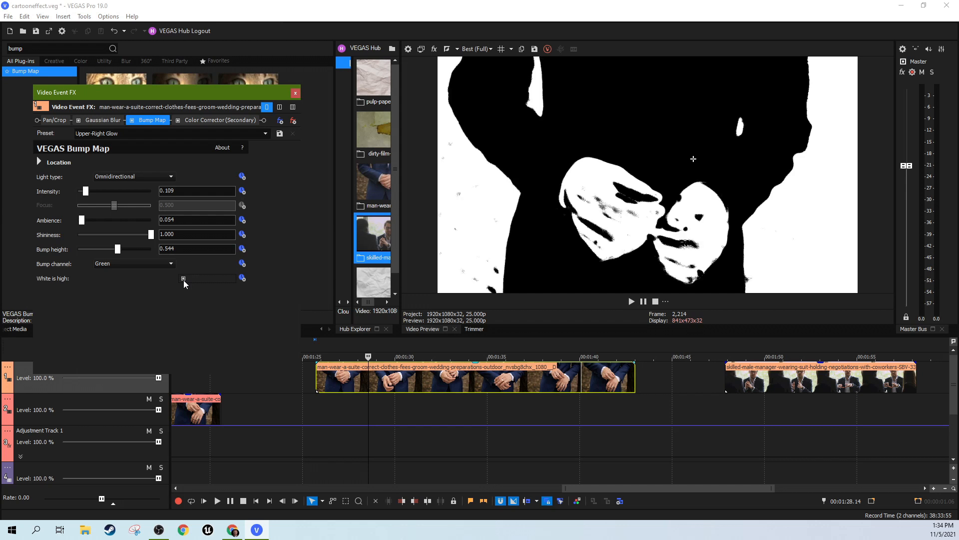
pyautogui.moveTo(81, 220); pyautogui.dragTo(84, 220)
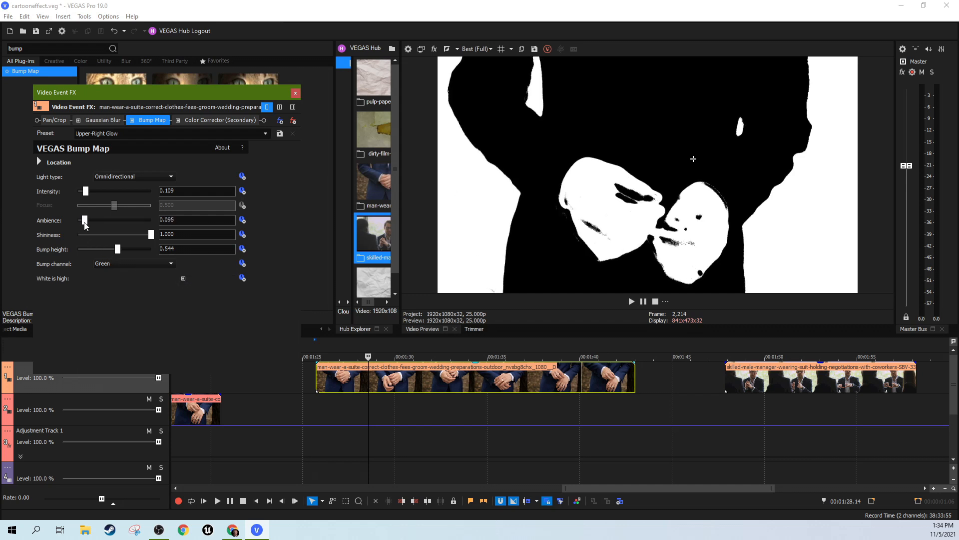
pyautogui.moveTo(118, 249); pyautogui.dragTo(122, 248)
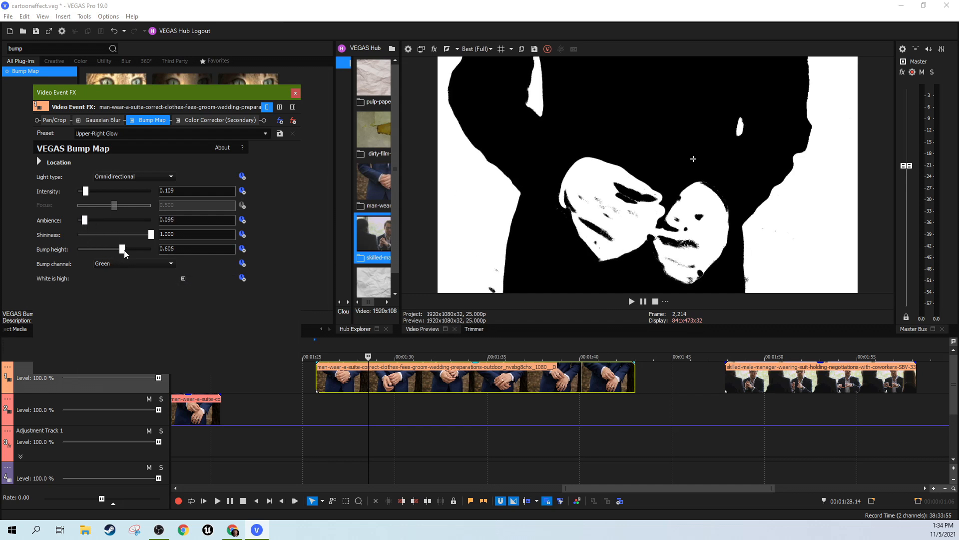
pyautogui.click(632, 301)
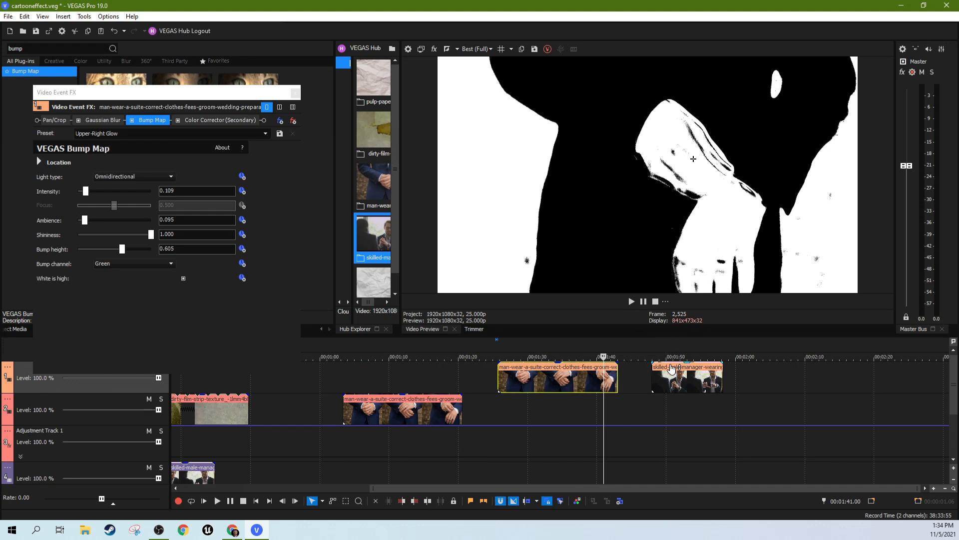
pyautogui.moveTo(544, 380)
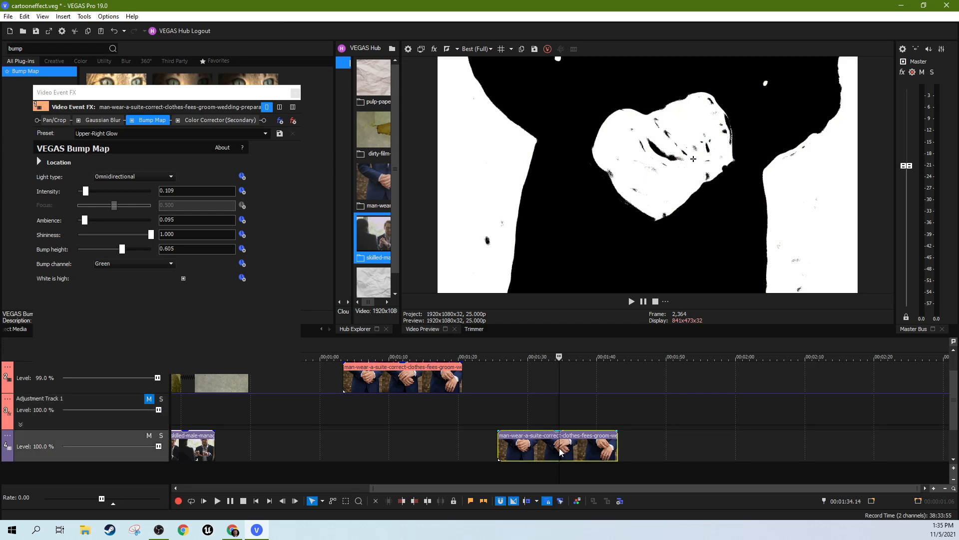
# Move the bump-mapped suit clip onto the bottom track below Adjustment Track 1 so it renders yellow and black.
pyautogui.click(537, 357)
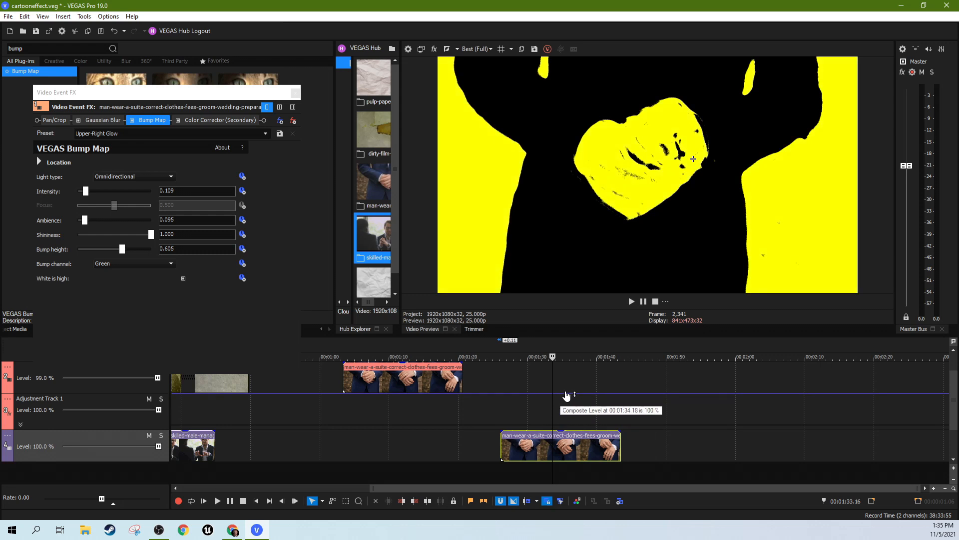
pyautogui.click(6, 399)
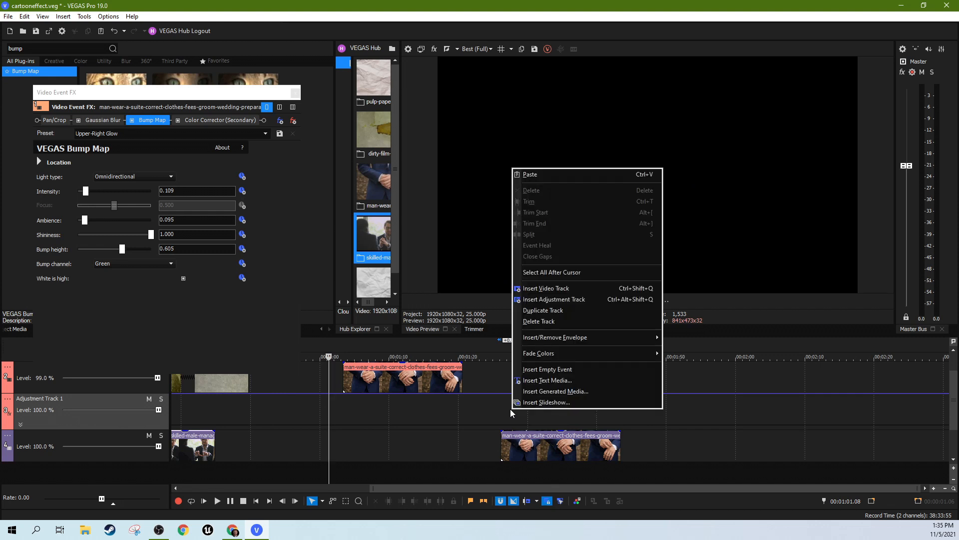
pyautogui.moveTo(554, 299)
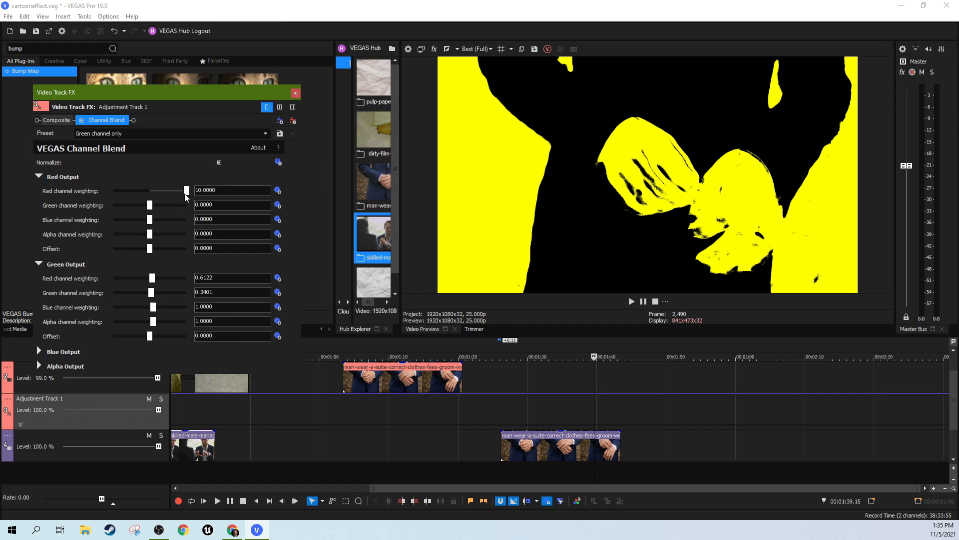
# Lower Channel Blend's Red Output red weighting to about 7.415 and play back to check the yellow tone.
pyautogui.moveTo(160, 277); pyautogui.dragTo(152, 276)
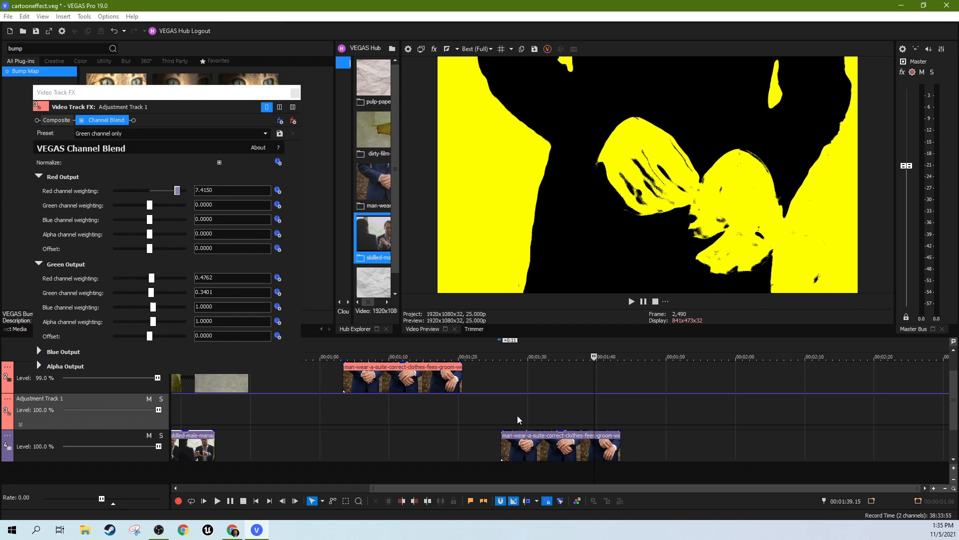
pyautogui.click(542, 357)
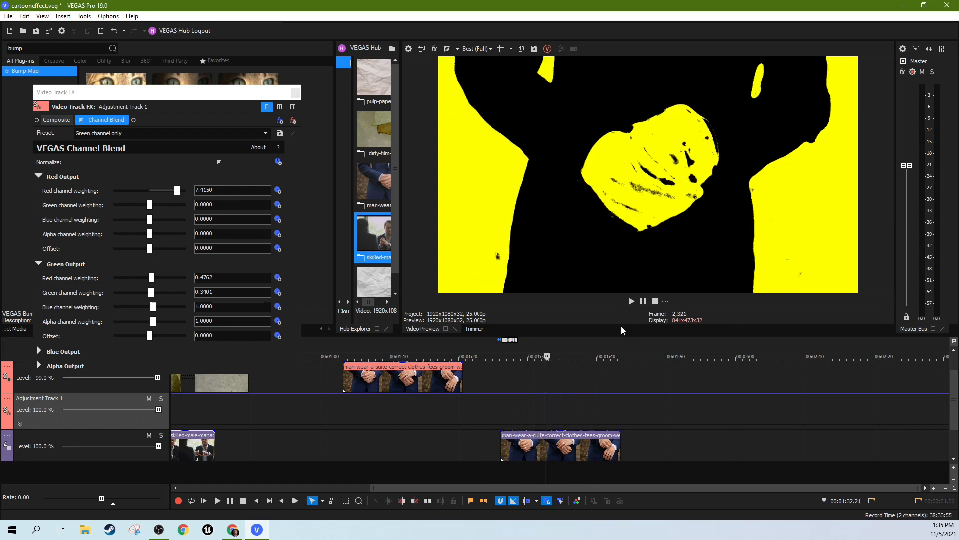
pyautogui.click(632, 301)
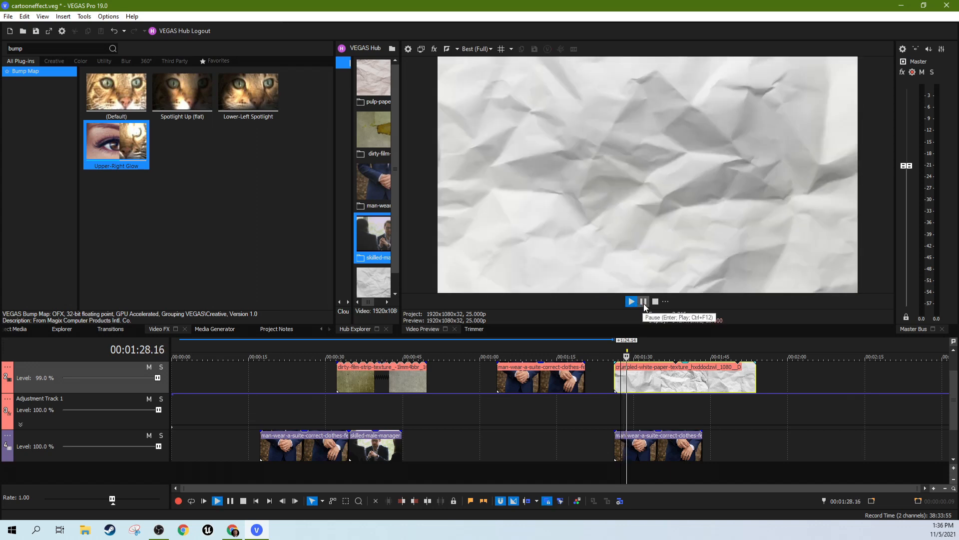
# Play and stop the preview to check the crumpled paper and dirty film strip textures over the second suit clip.
pyautogui.click(643, 300)
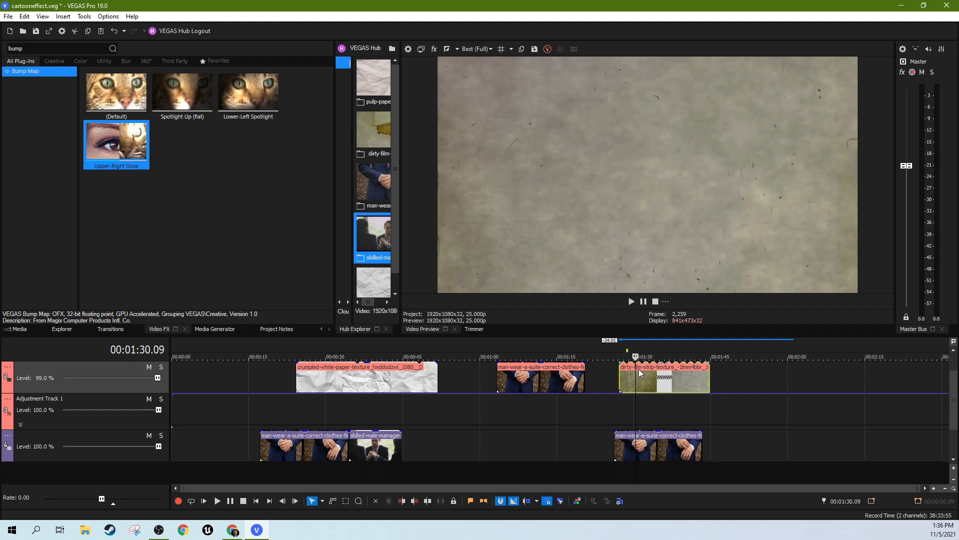
pyautogui.click(631, 301)
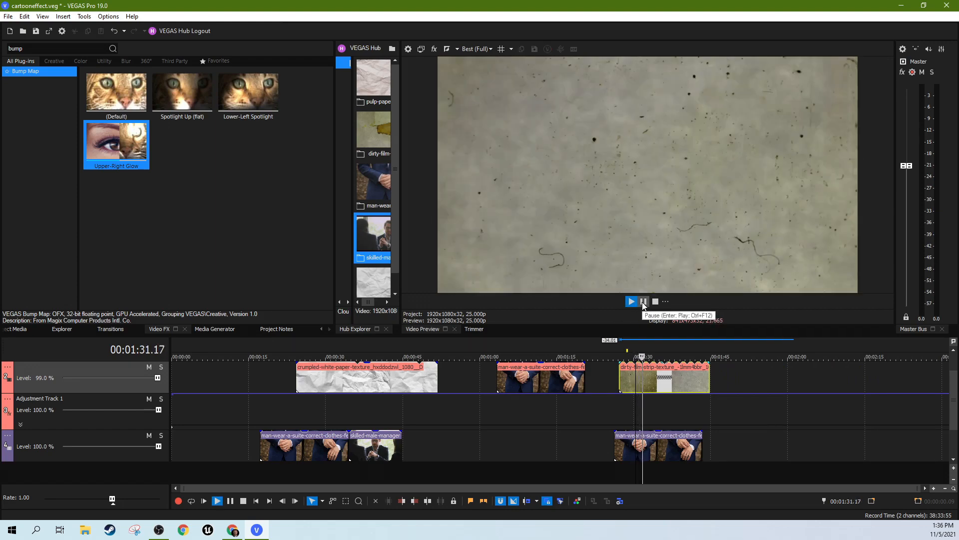
pyautogui.click(642, 301)
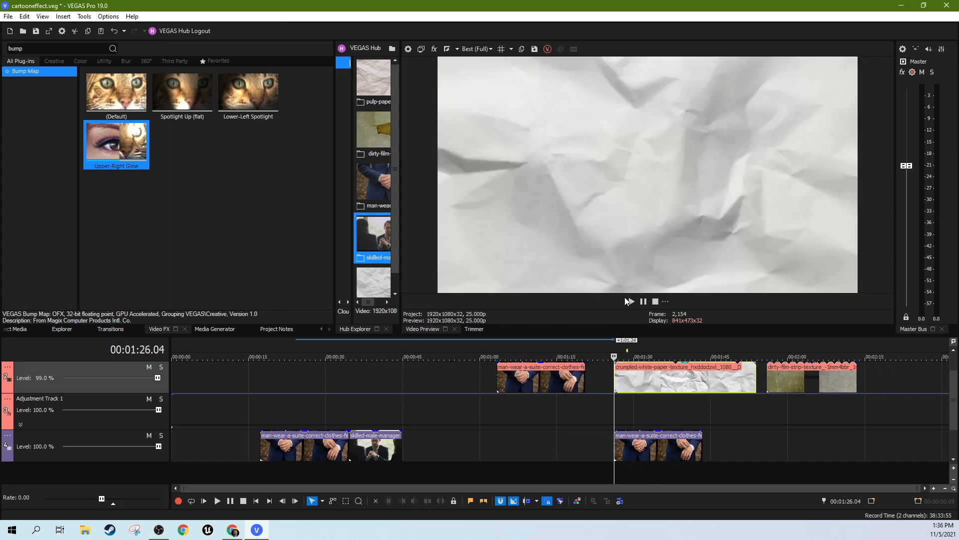
pyautogui.click(632, 300)
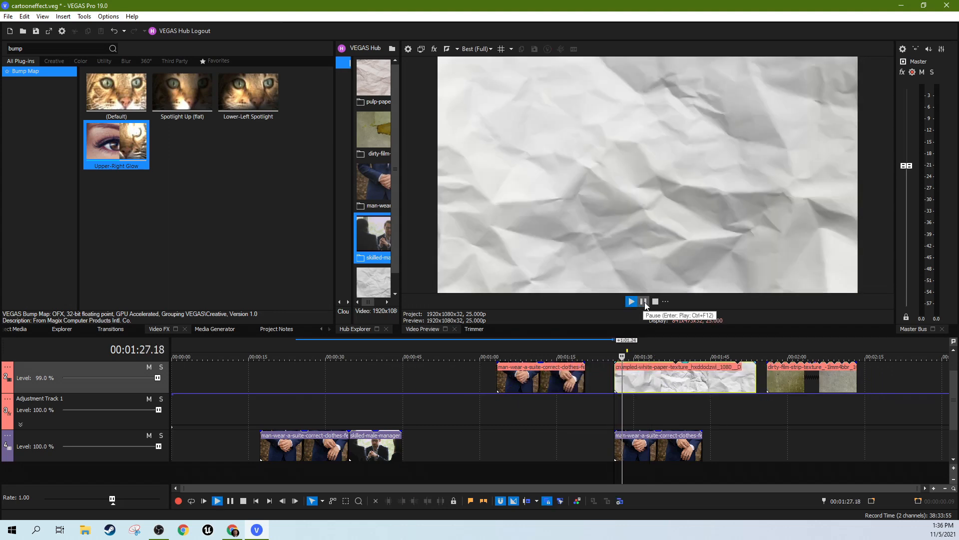
pyautogui.click(631, 301)
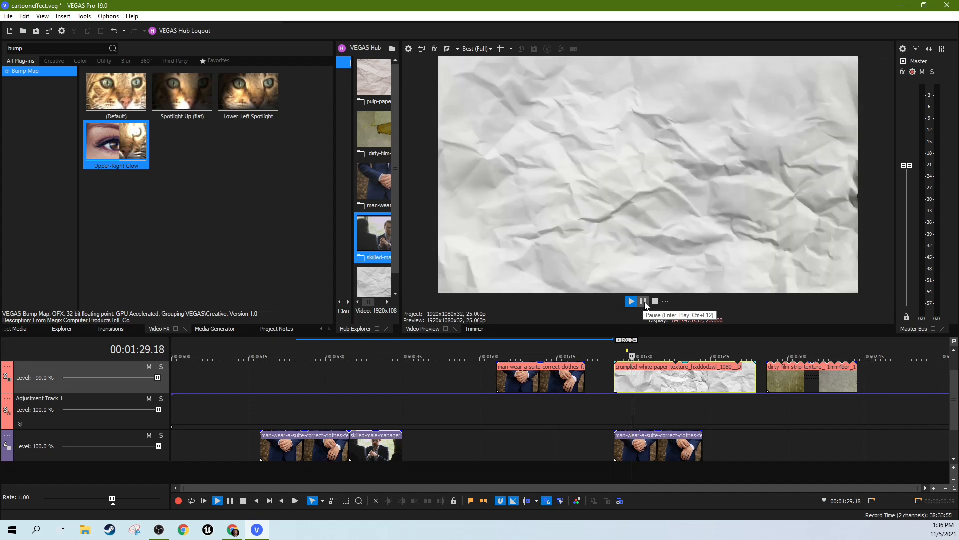
pyautogui.click(643, 300)
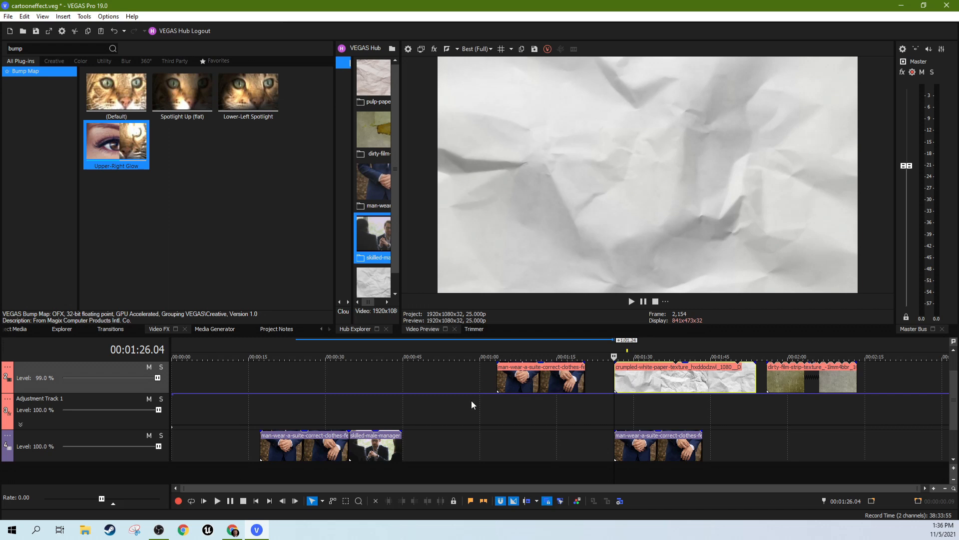
pyautogui.click(7, 368)
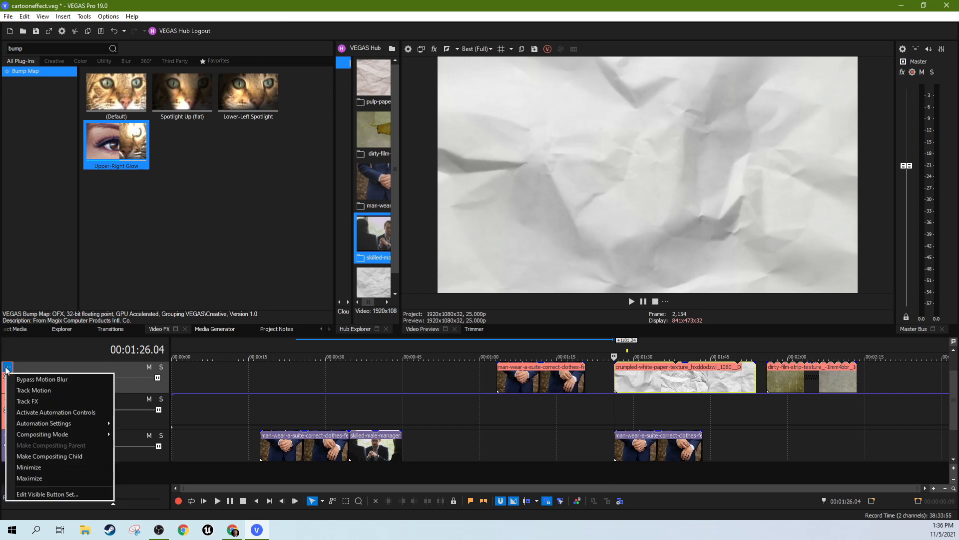
pyautogui.moveTo(59, 423)
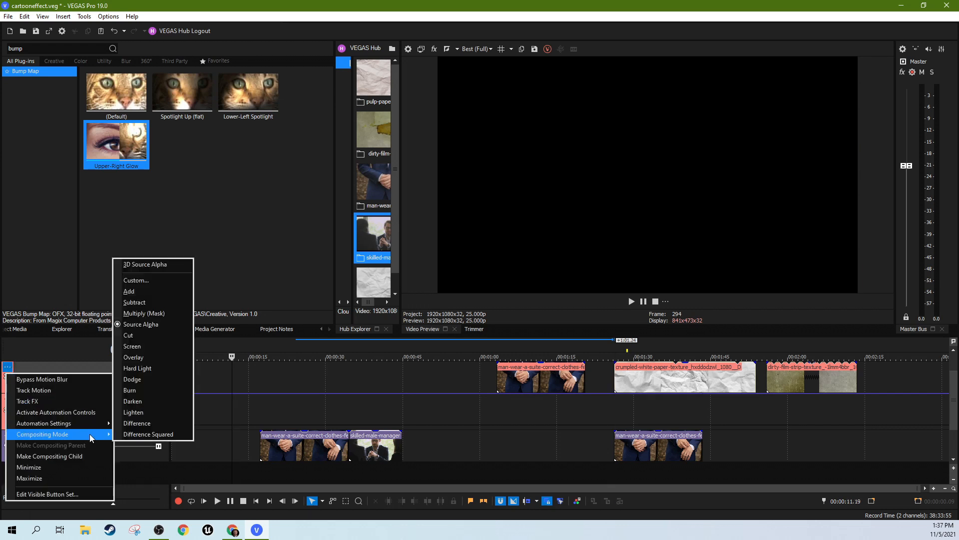
pyautogui.moveTo(133, 358)
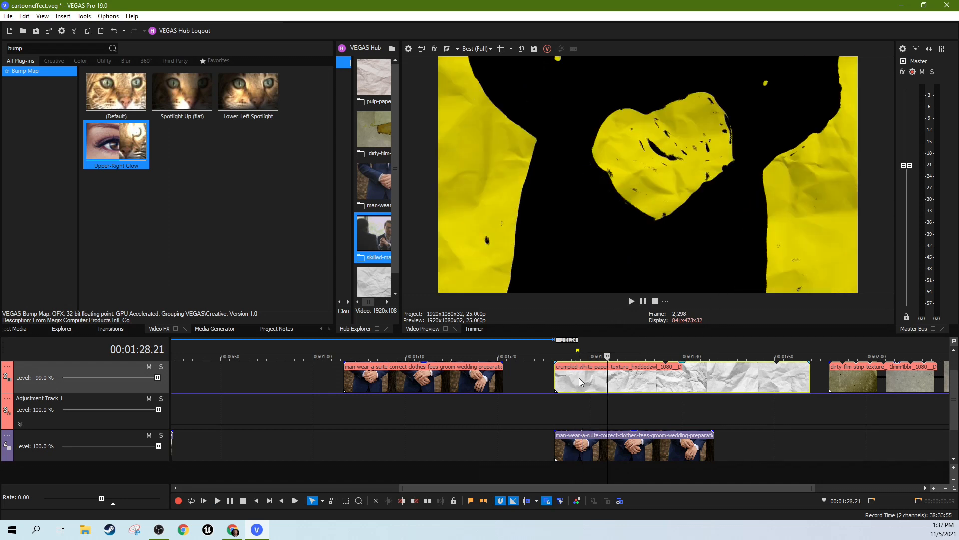
# Play the preview to check the dirty film strip texture blended over the second suit clip.
pyautogui.click(631, 301)
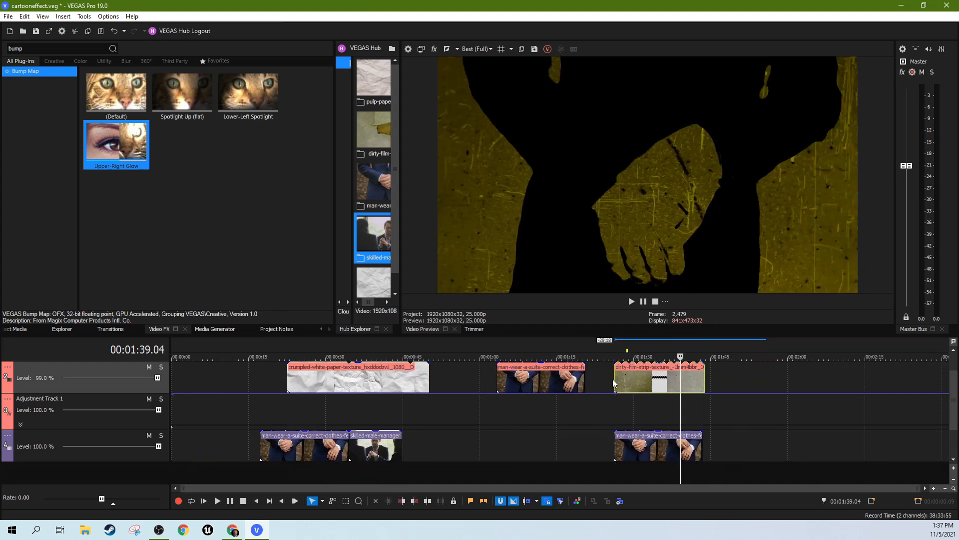
pyautogui.click(630, 301)
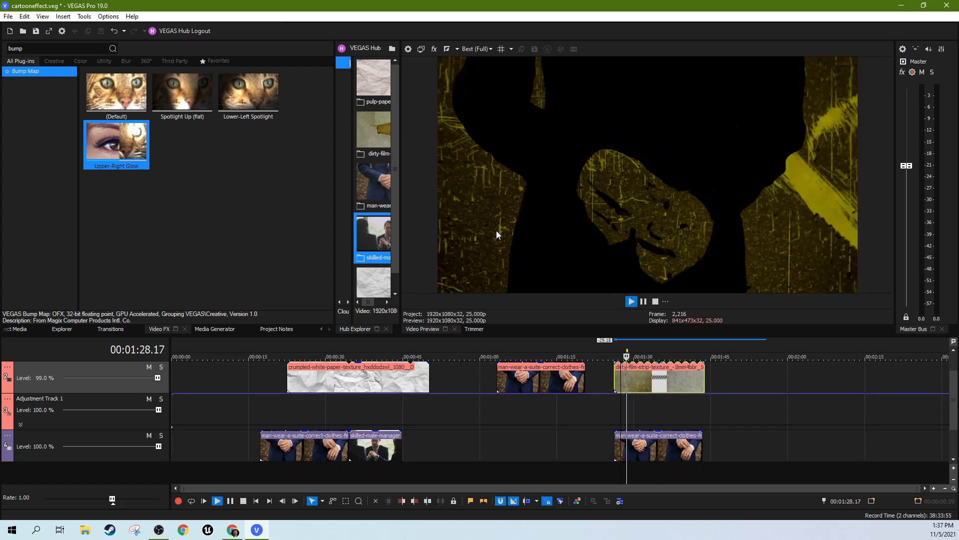
pyautogui.click(630, 300)
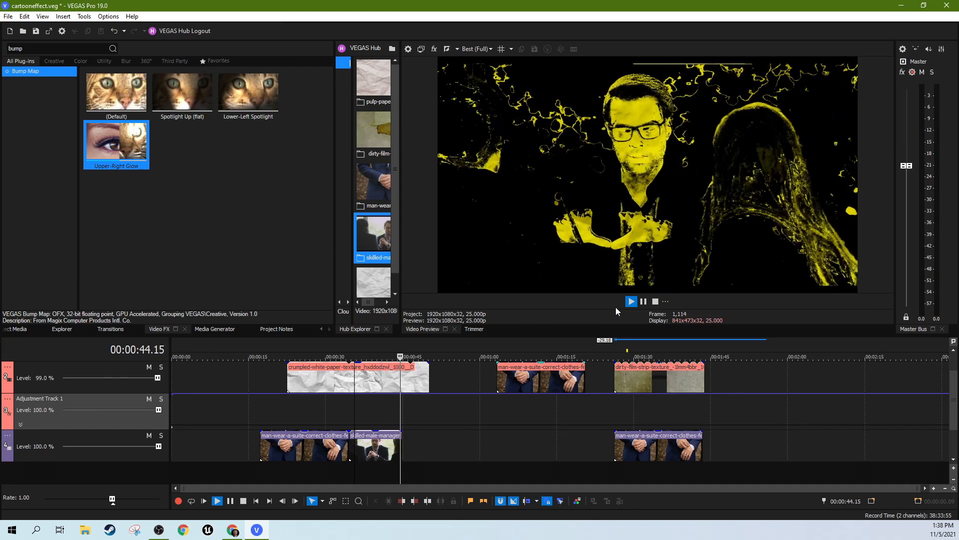
pyautogui.click(630, 300)
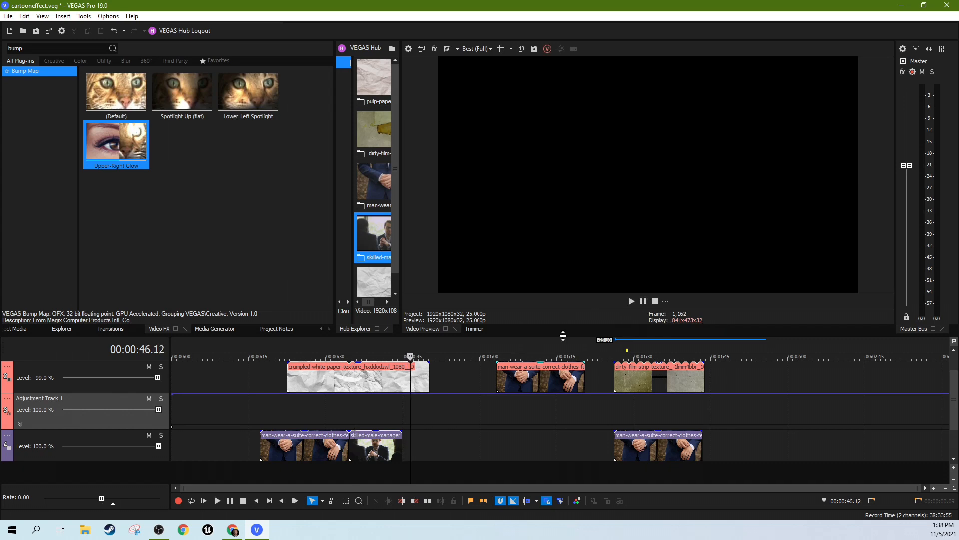
pyautogui.click(368, 356)
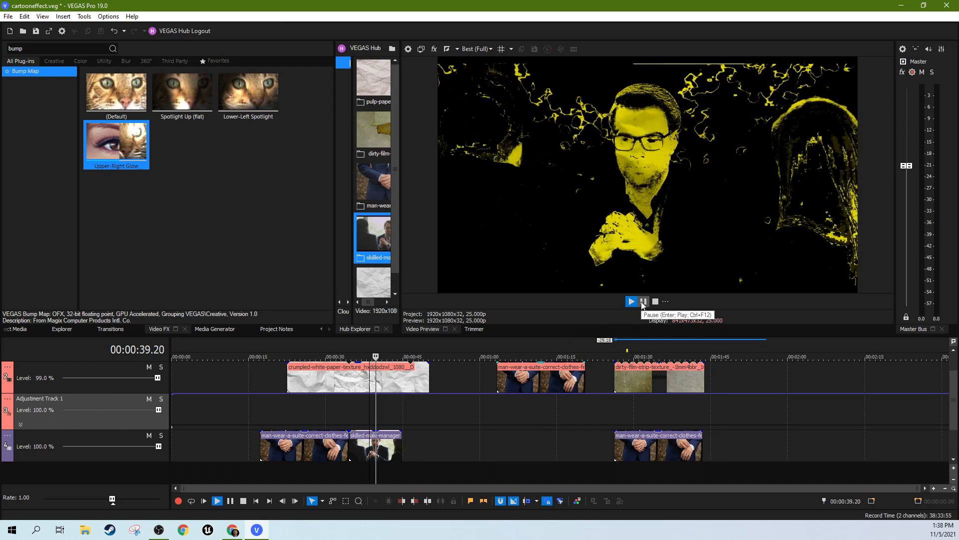
pyautogui.click(631, 301)
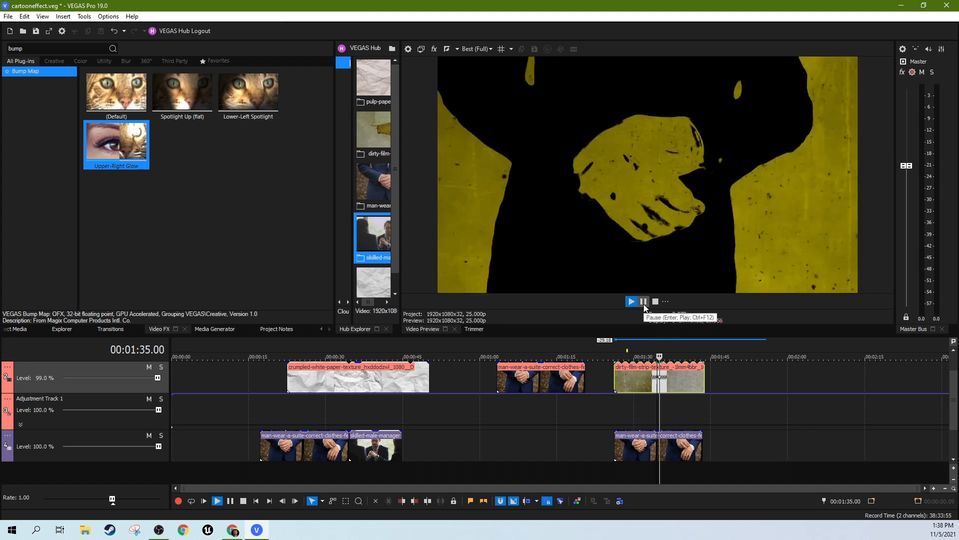
pyautogui.click(643, 301)
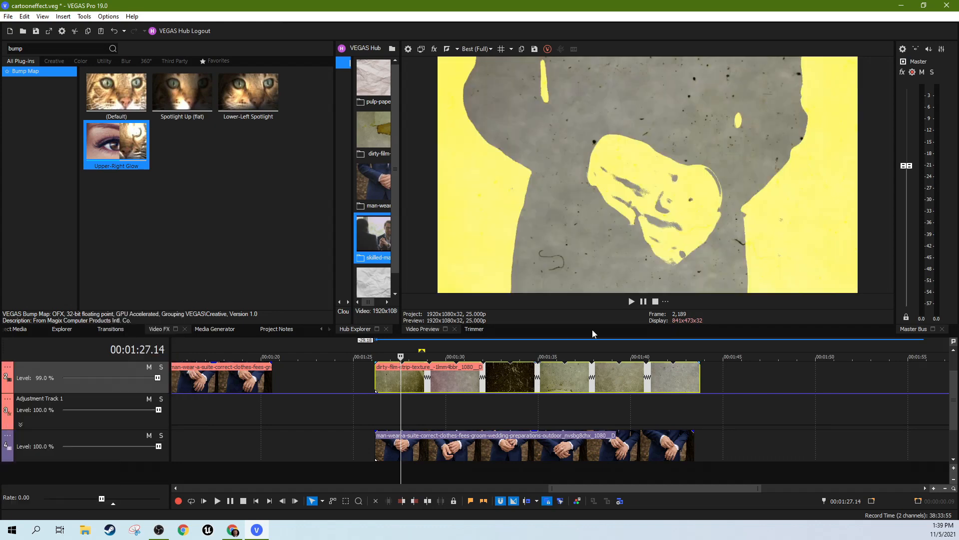
pyautogui.click(632, 300)
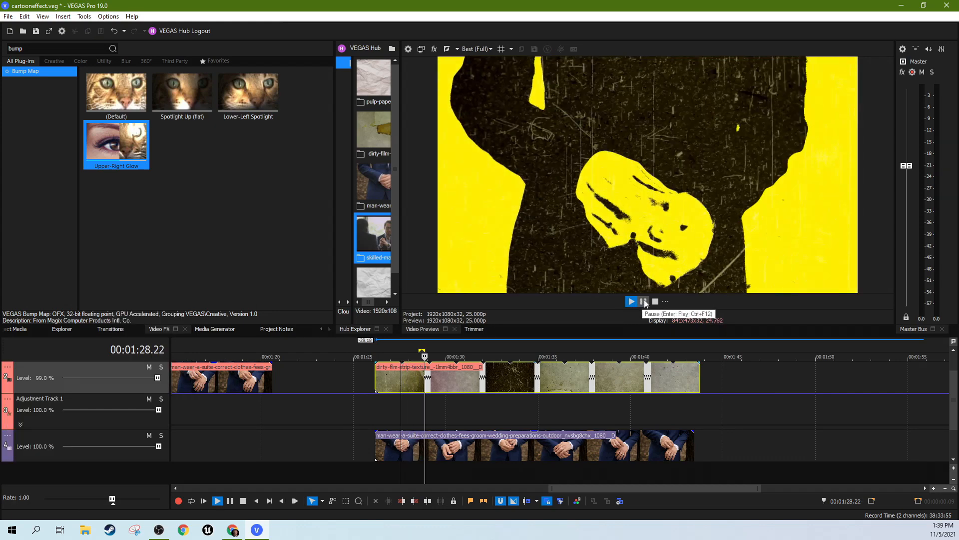
pyautogui.click(631, 301)
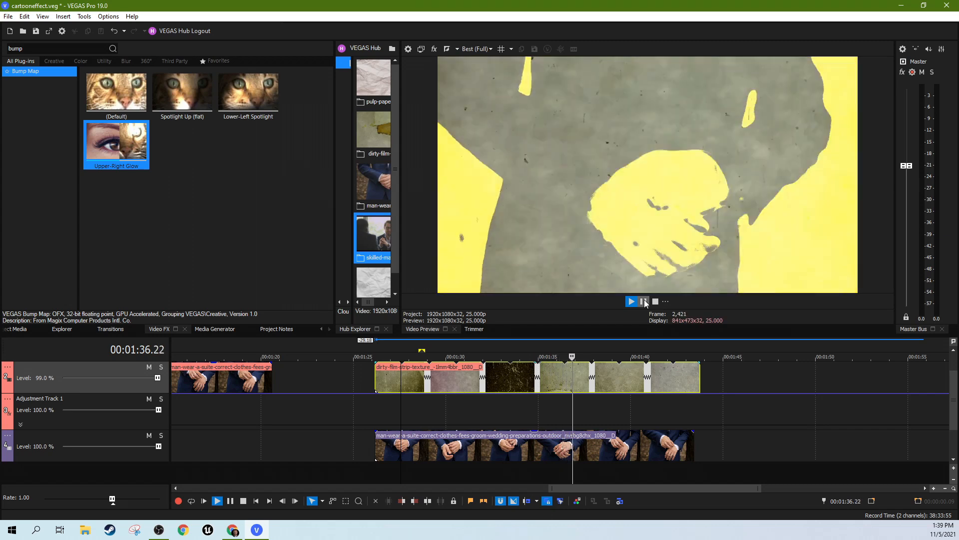
pyautogui.click(643, 301)
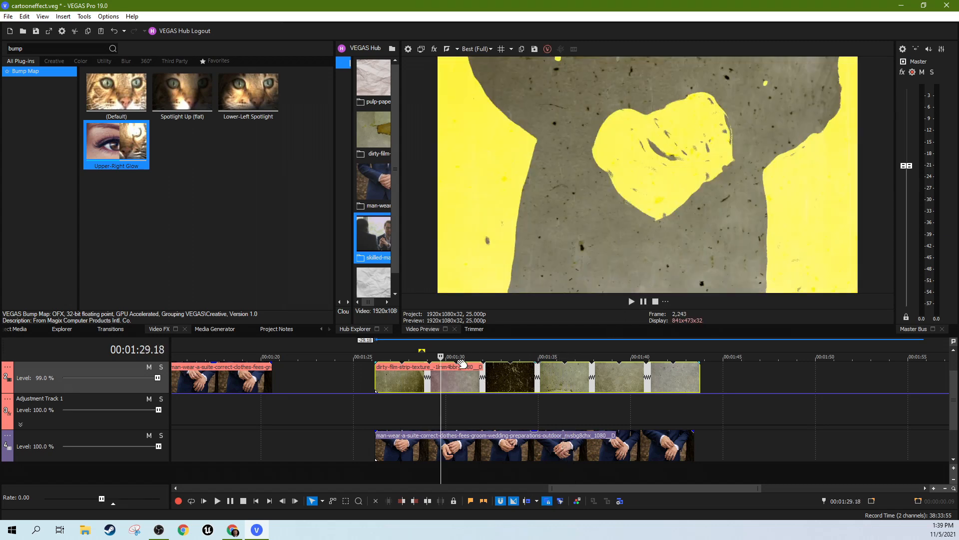
pyautogui.click(414, 357)
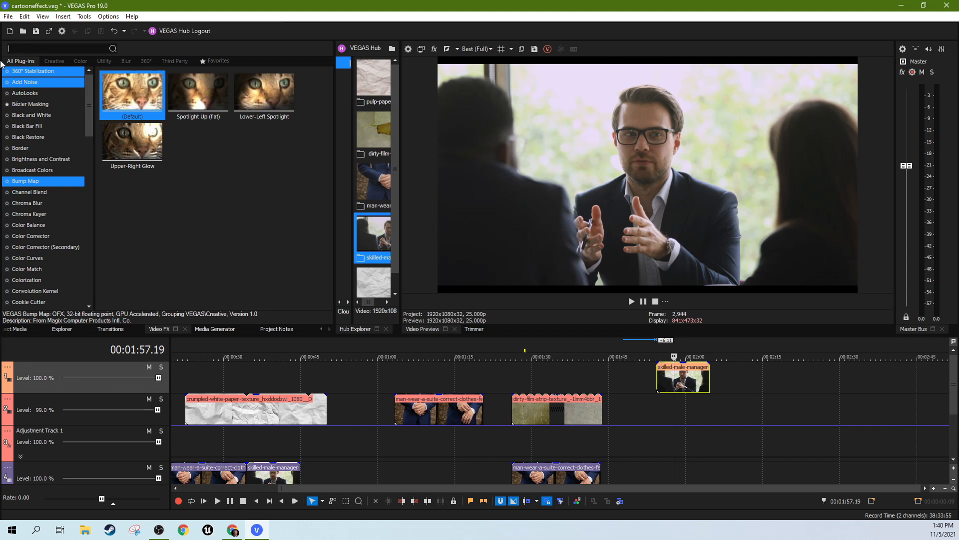
# Add Color Corrector (Secondary) found via 'seco' to the manager clip, with Show mask ticked and Limit hue enabled.
pyautogui.write('seco')
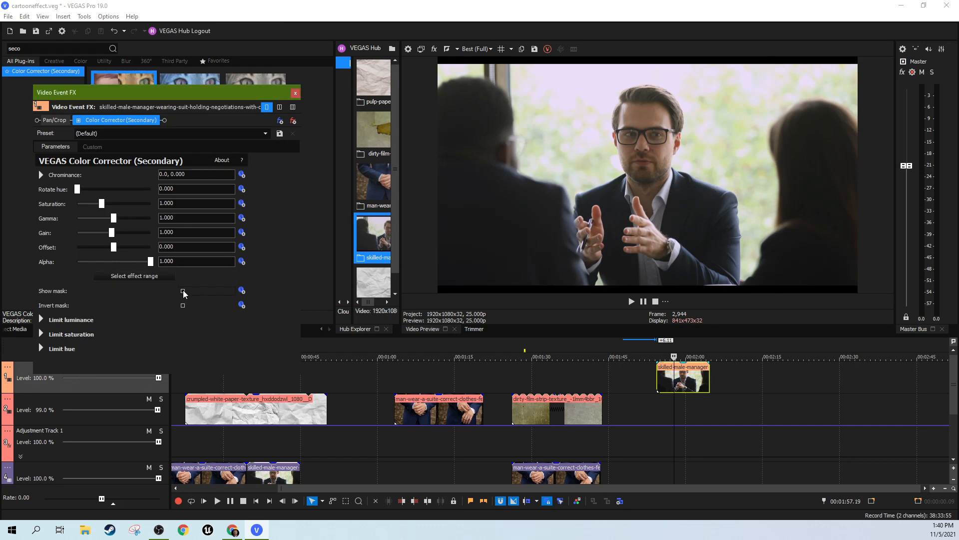
pyautogui.click(181, 291)
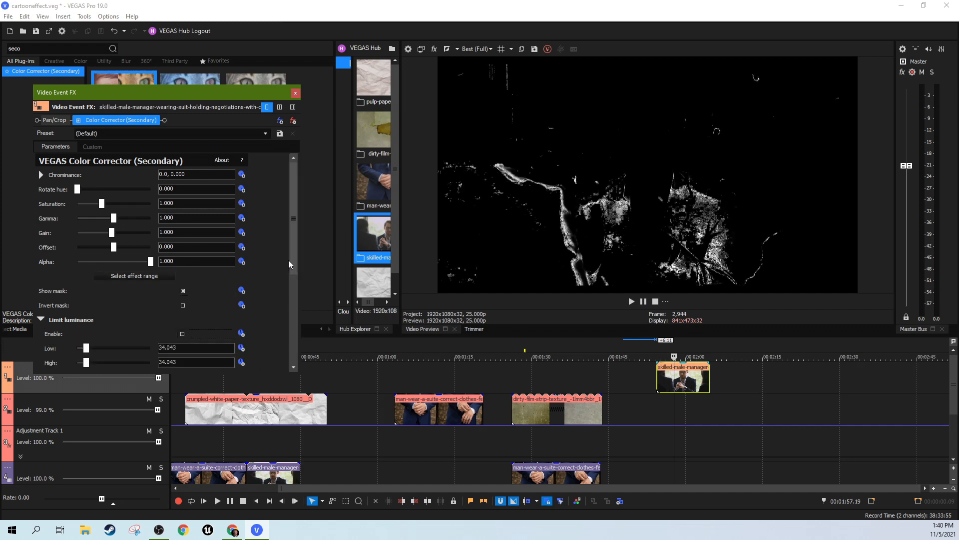
pyautogui.scroll(-3)
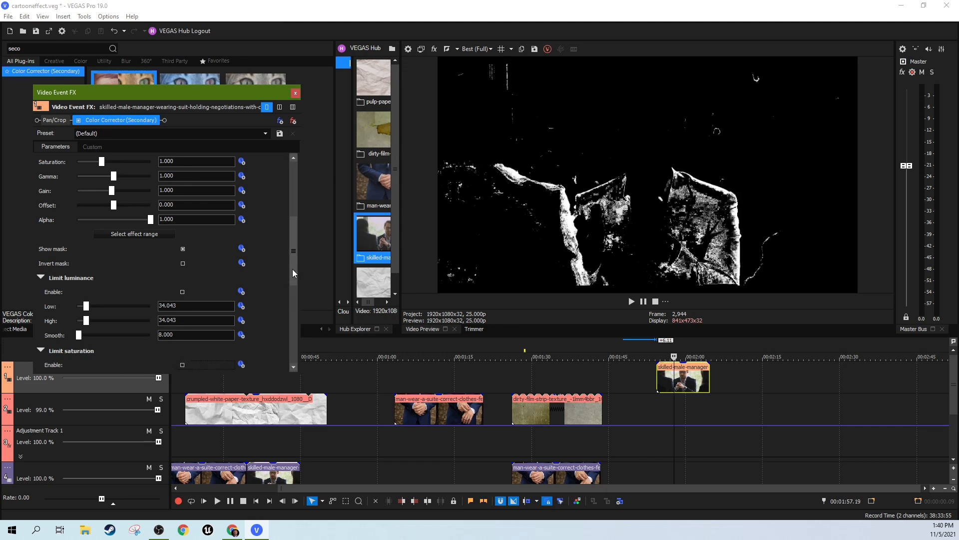
pyautogui.scroll(-3)
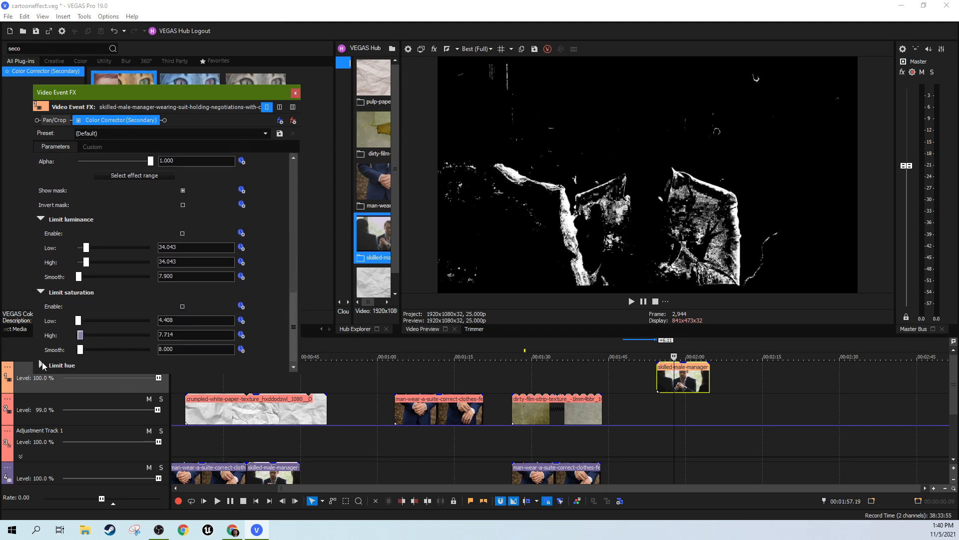
pyautogui.scroll(-3)
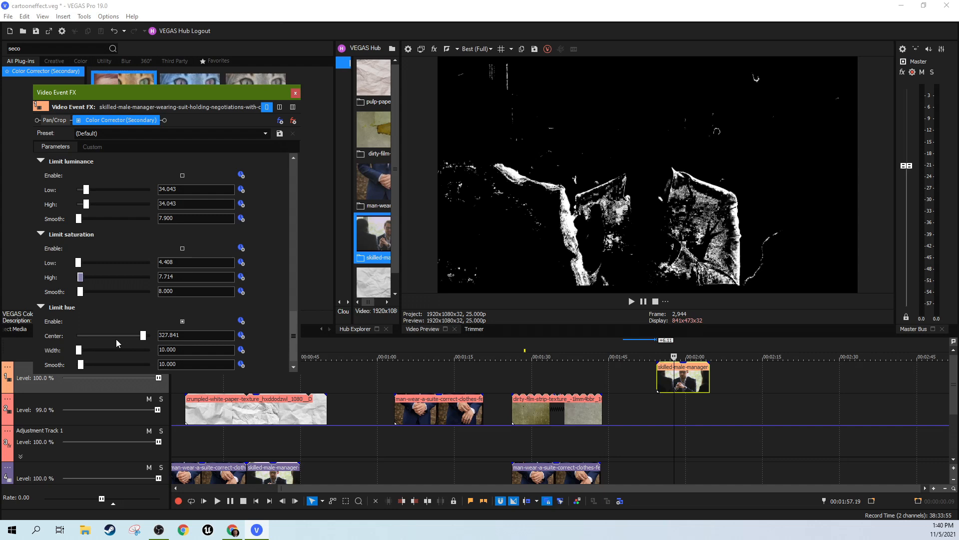
# Widen the Limit hue range so the mask fills more of the manager silhouette.
pyautogui.moveTo(78, 349); pyautogui.dragTo(90, 349)
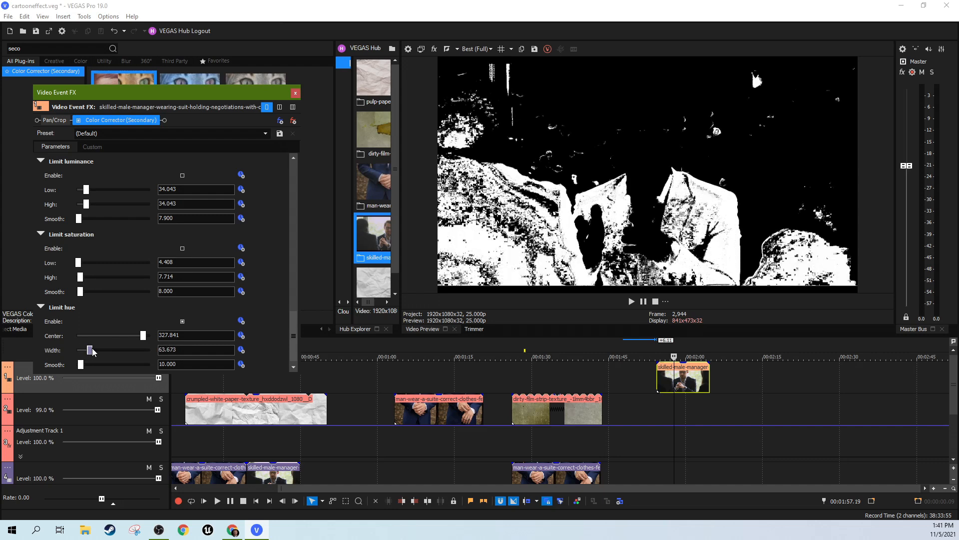
pyautogui.moveTo(90, 350); pyautogui.dragTo(98, 349)
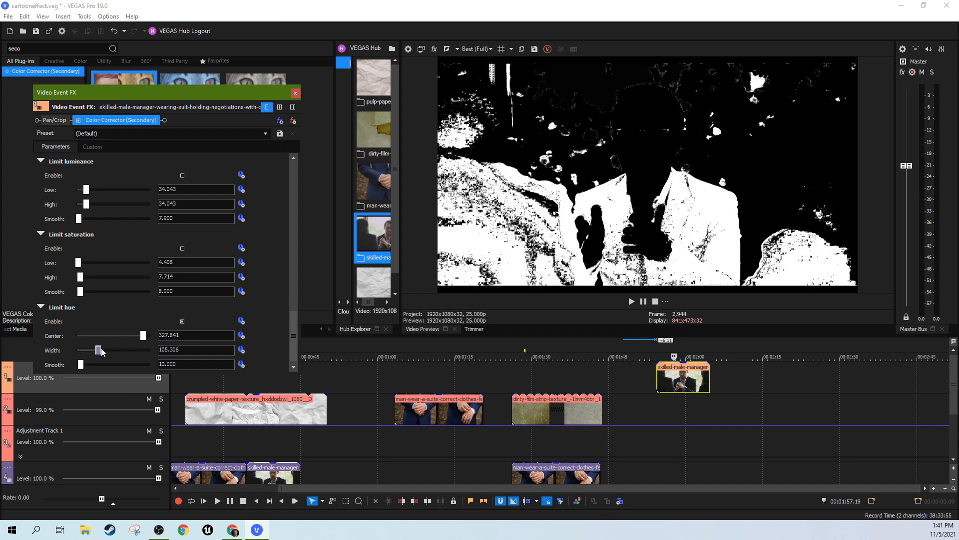
pyautogui.moveTo(97, 350); pyautogui.dragTo(107, 349)
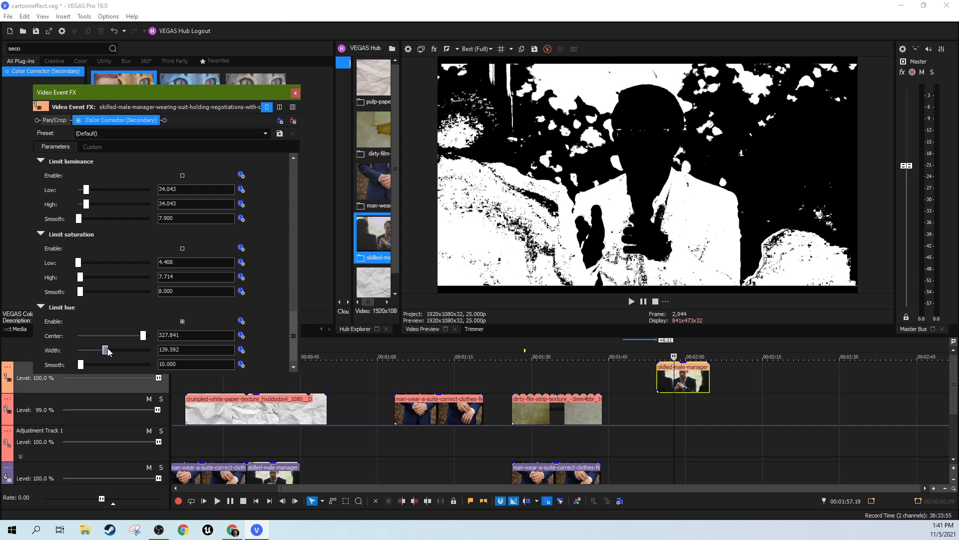
pyautogui.moveTo(107, 349); pyautogui.dragTo(122, 350)
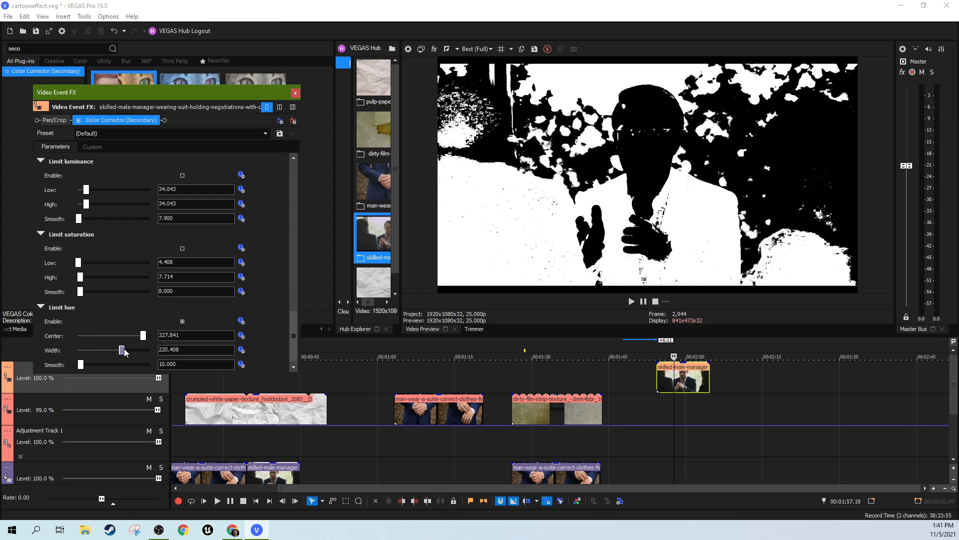
pyautogui.moveTo(121, 350); pyautogui.dragTo(130, 349)
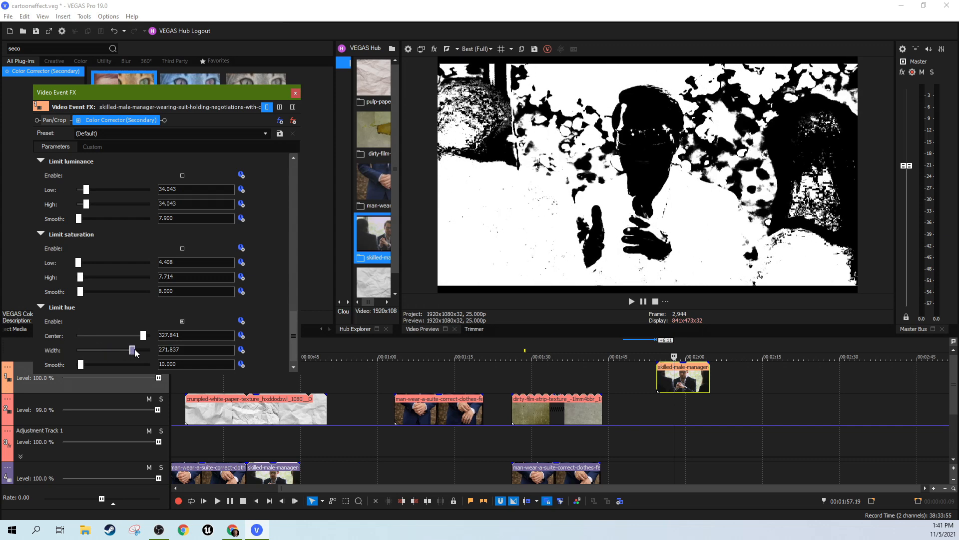
pyautogui.moveTo(130, 350); pyautogui.dragTo(120, 349)
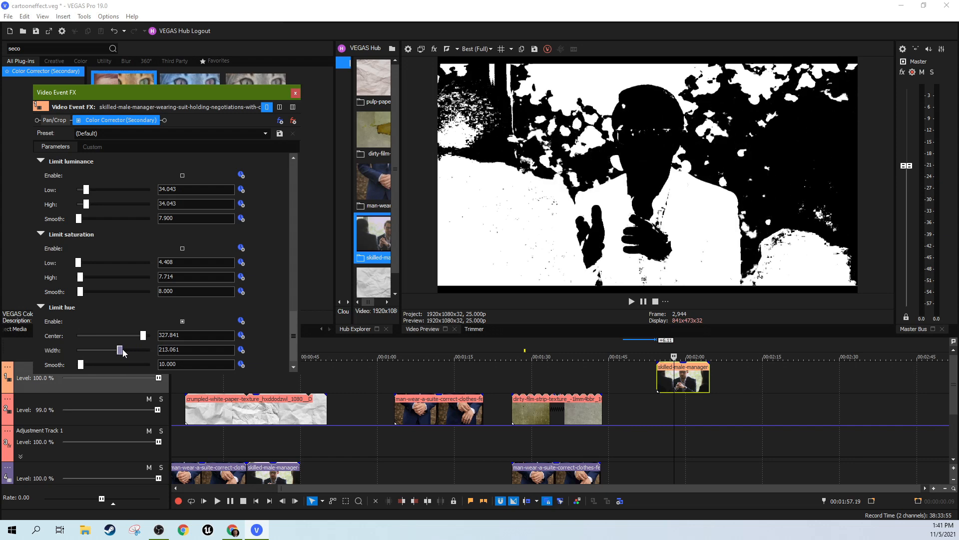
pyautogui.moveTo(120, 349); pyautogui.dragTo(129, 350)
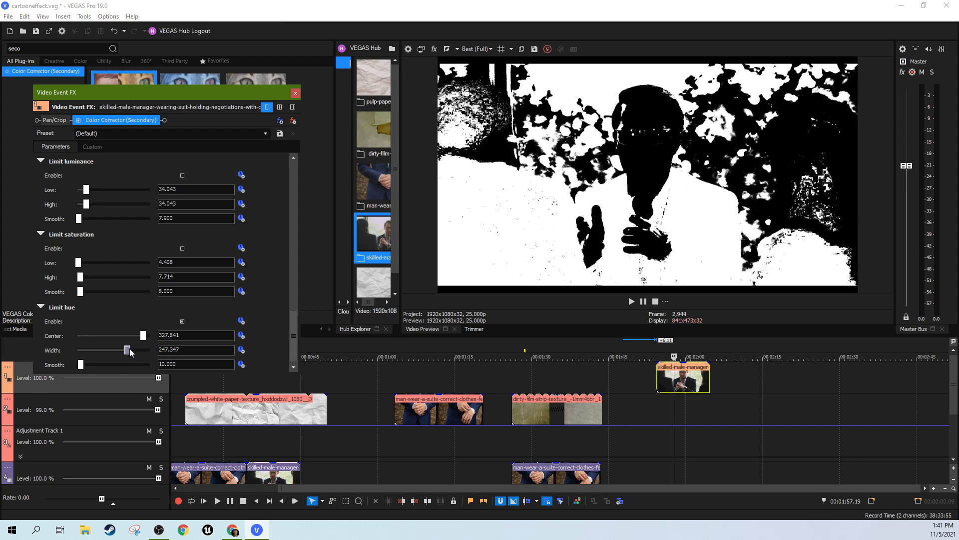
pyautogui.moveTo(129, 349); pyautogui.dragTo(127, 350)
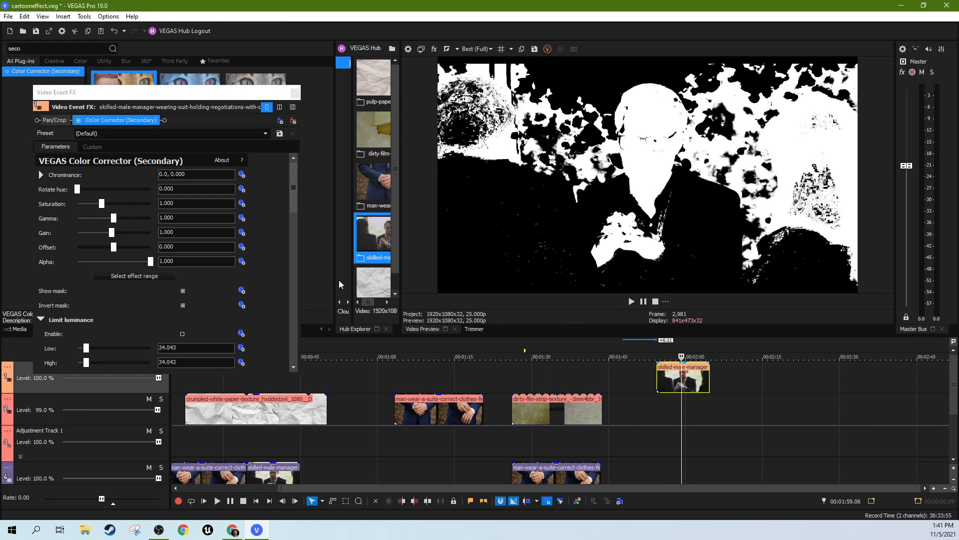
# Reduce the hue mask edge softening and fine-tune the hue width to about 264.
pyautogui.scroll(-3)
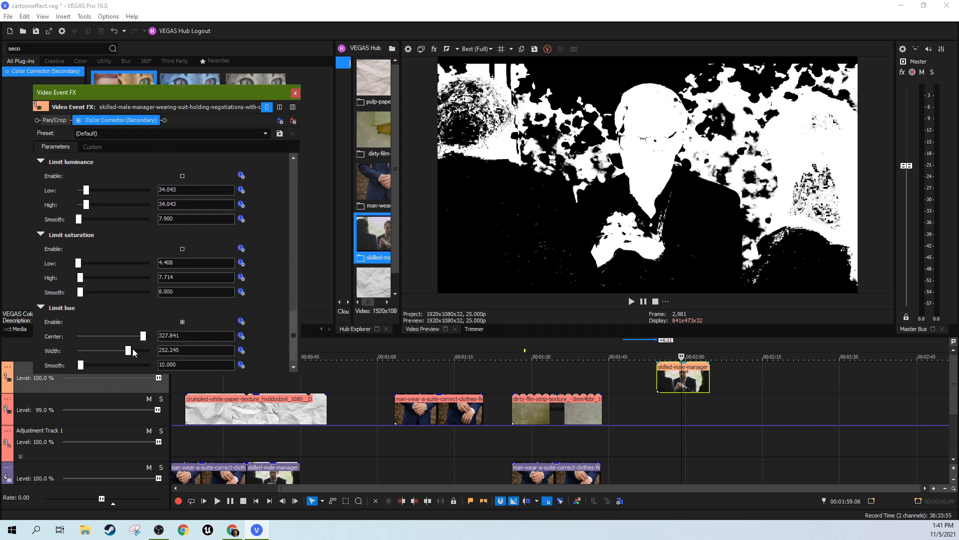
pyautogui.moveTo(81, 364); pyautogui.dragTo(90, 365)
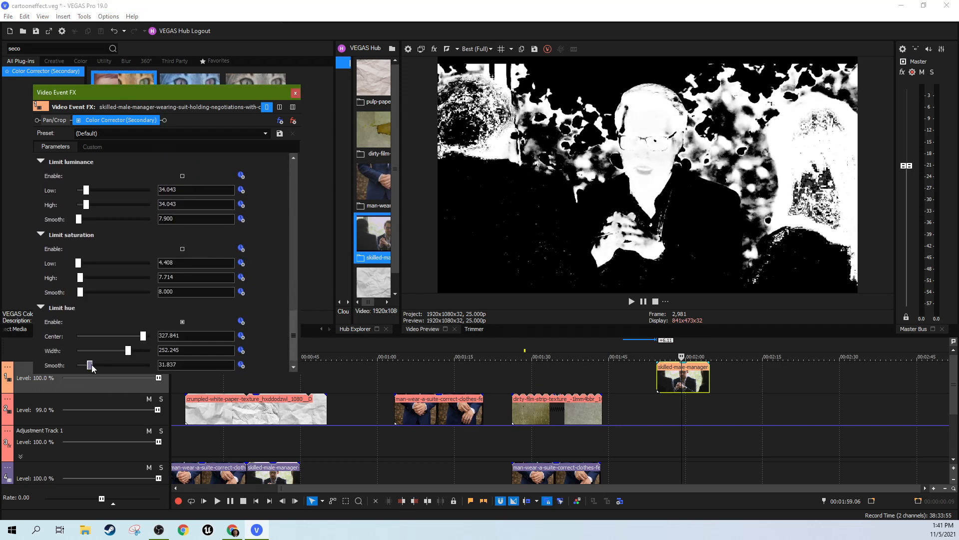
pyautogui.moveTo(92, 365); pyautogui.dragTo(85, 365)
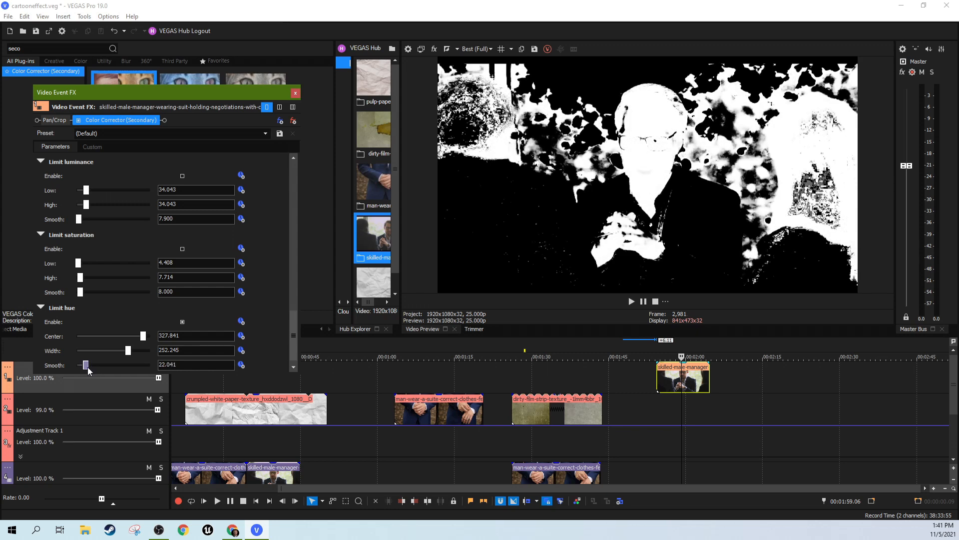
pyautogui.moveTo(91, 365); pyautogui.dragTo(83, 364)
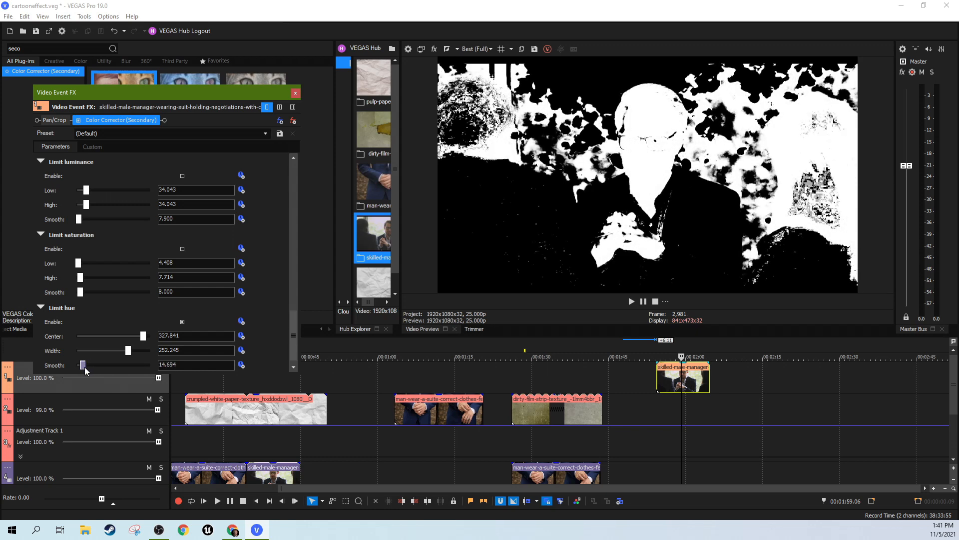
pyautogui.moveTo(127, 350); pyautogui.dragTo(133, 350)
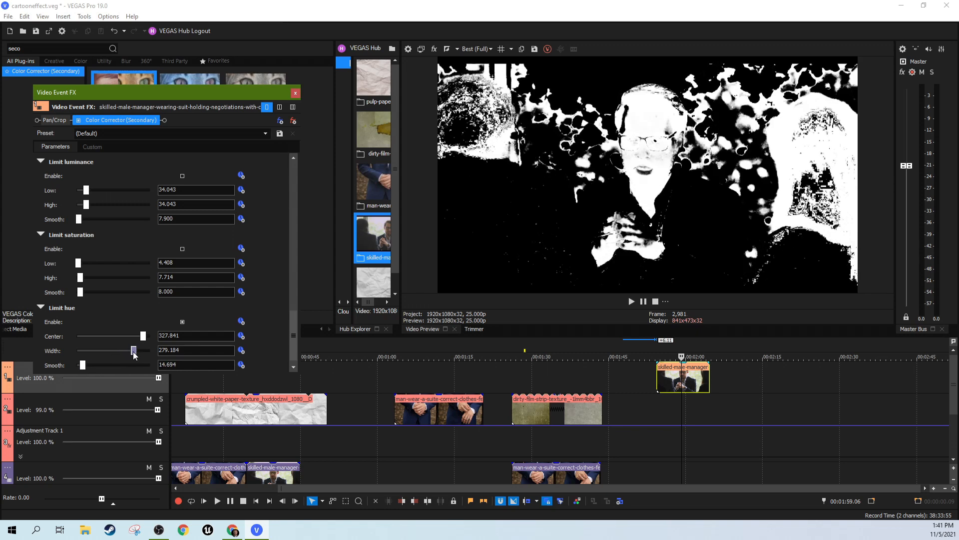
pyautogui.moveTo(132, 349); pyautogui.dragTo(128, 349)
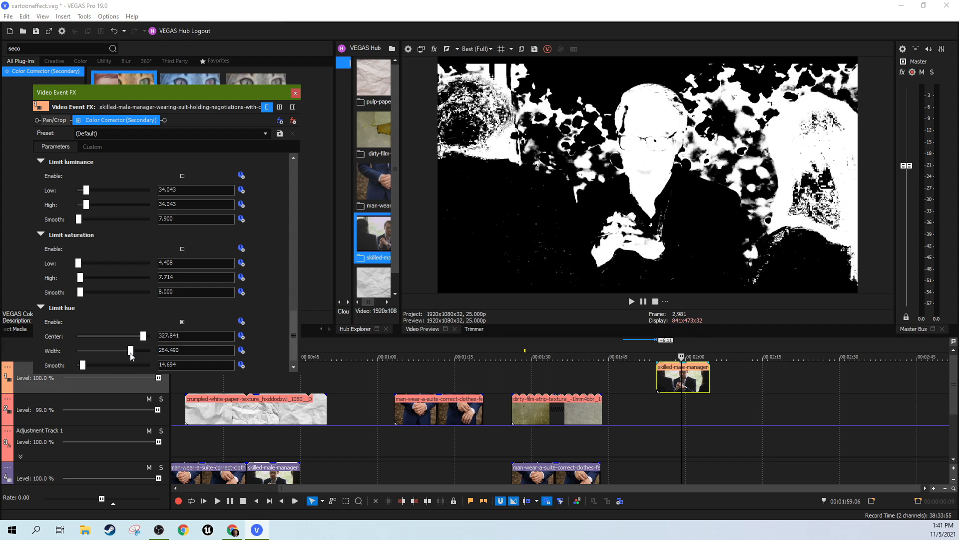
pyautogui.moveTo(130, 350); pyautogui.dragTo(127, 350)
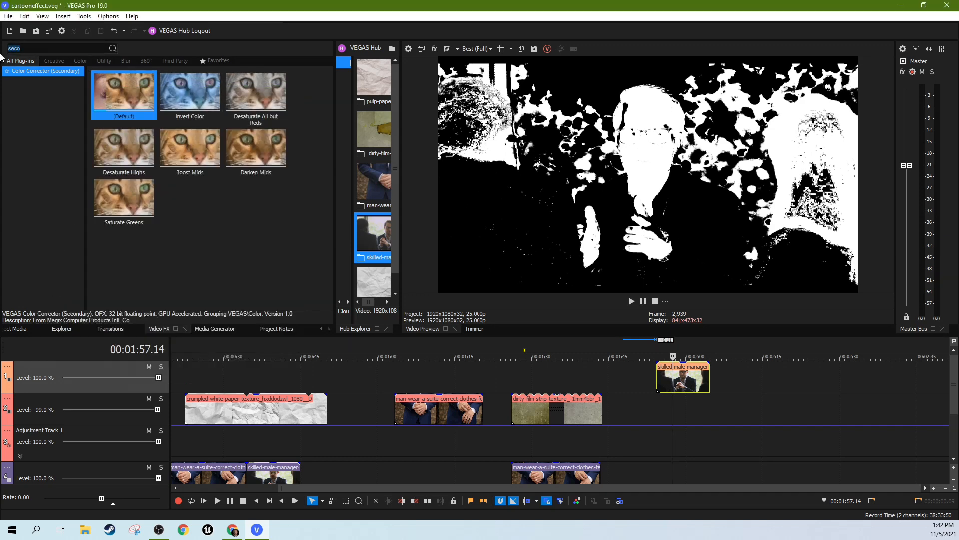
# Add a default Gaussian Blur before the colour corrector on the manager clip with range about 0.0068.
pyautogui.write('gau')
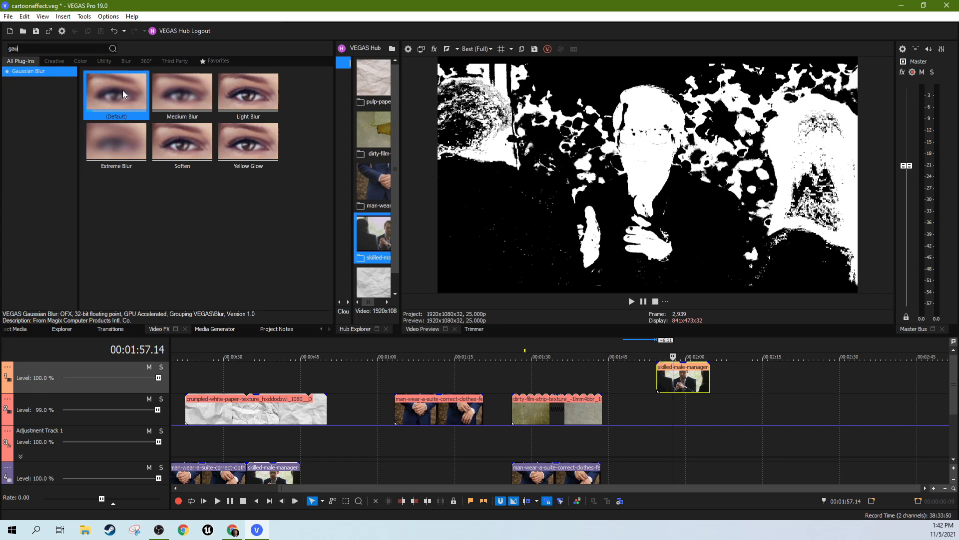
pyautogui.doubleClick(116, 93)
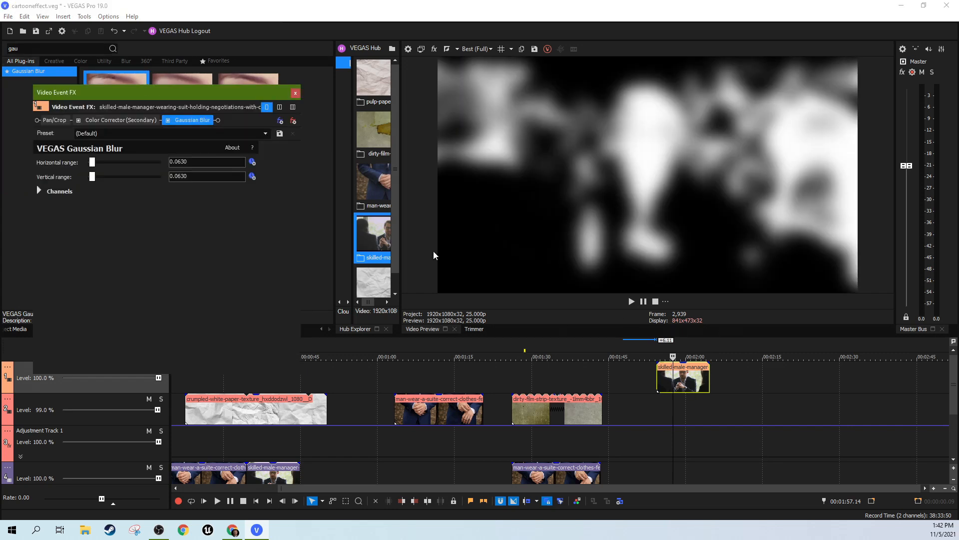
pyautogui.click(98, 120)
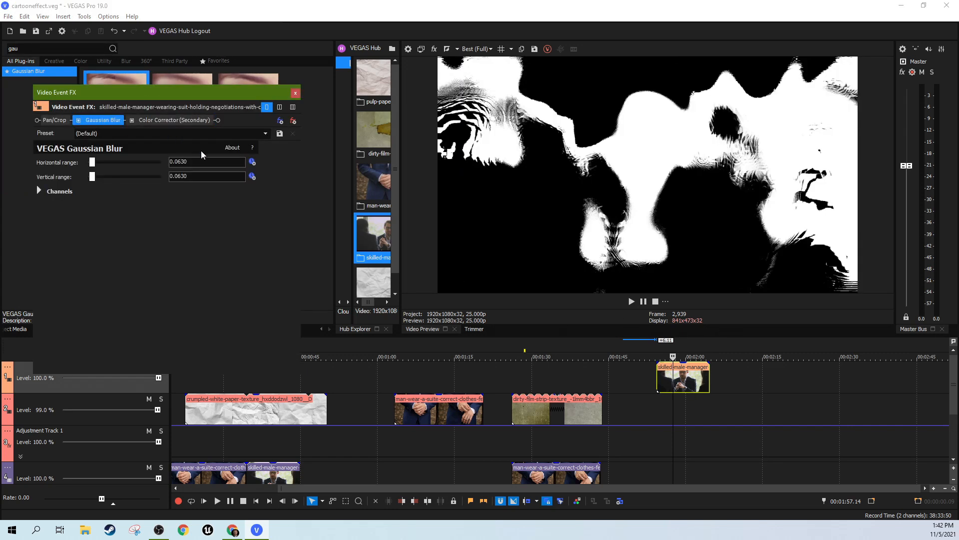
pyautogui.moveTo(92, 162); pyautogui.dragTo(90, 162)
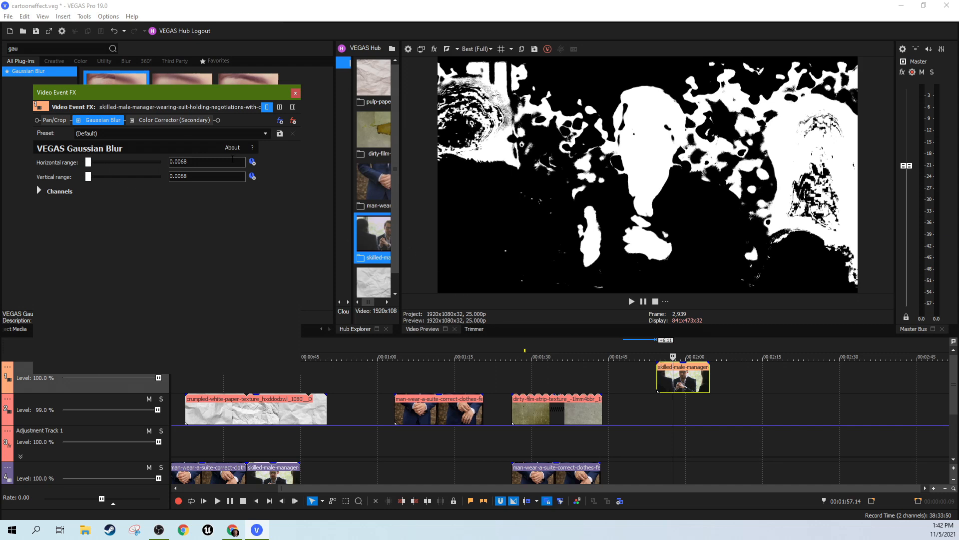
pyautogui.click(78, 120)
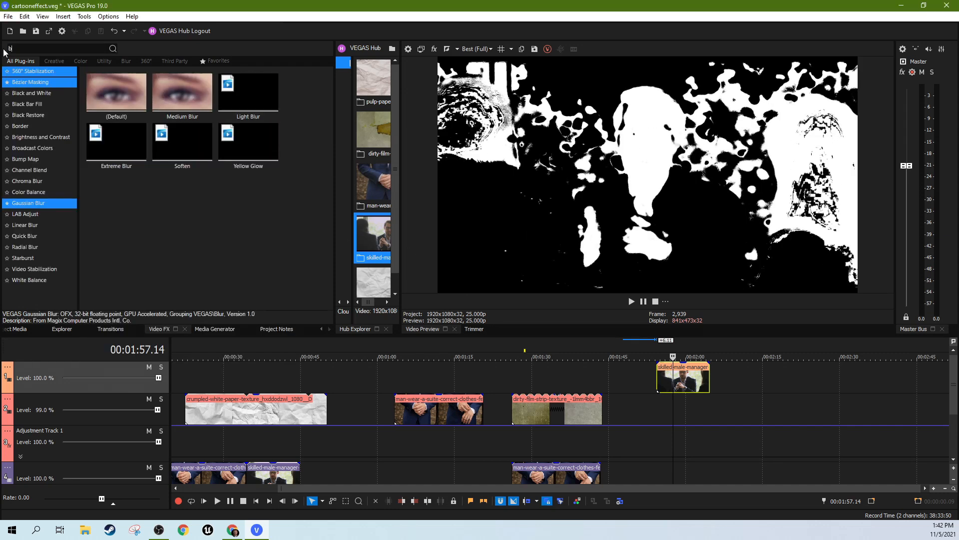
# Apply the Bump Map Upper-Right Glow preset found via 'bump' to the manager clip.
pyautogui.write('bump')
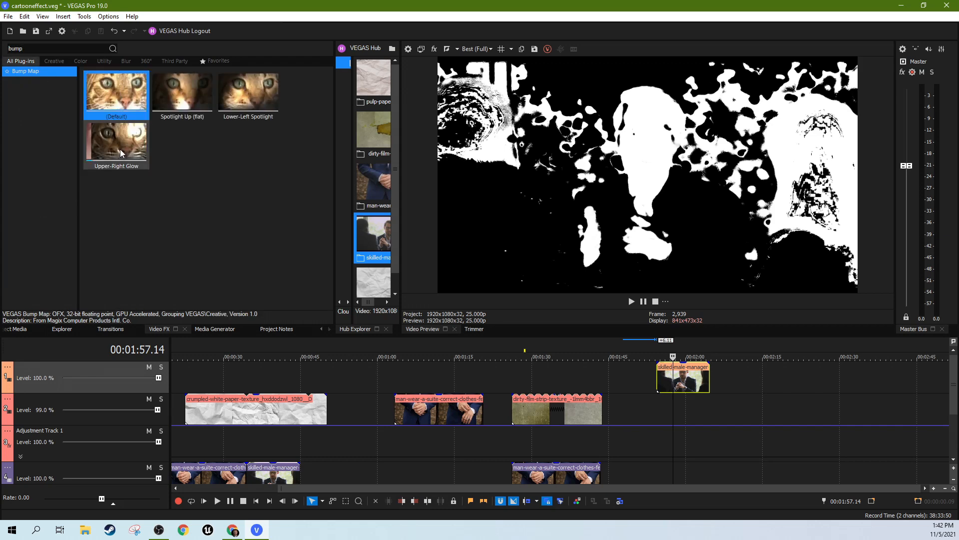
pyautogui.doubleClick(116, 141)
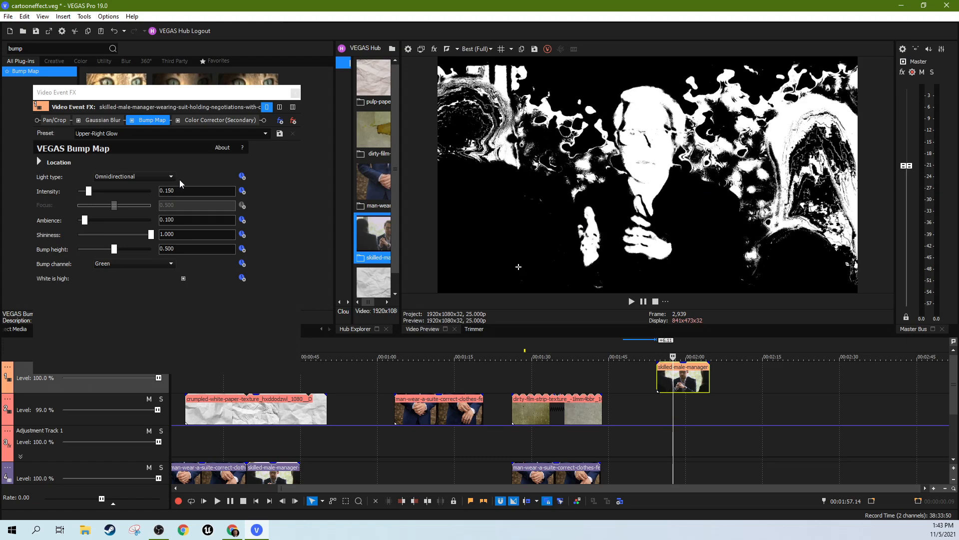
# Set the bump map light to Spotlight with bump height about 0.599 and ambience about 0.116.
pyautogui.click(133, 176)
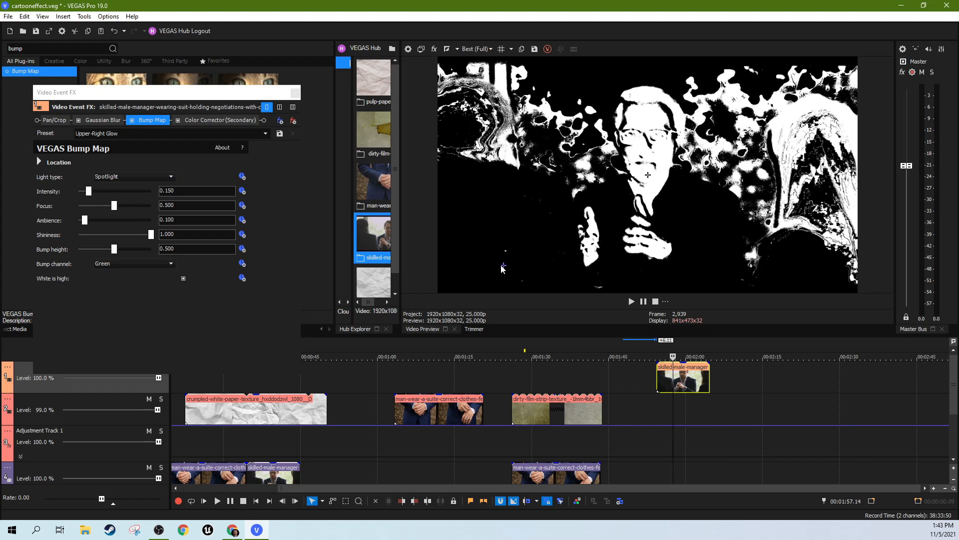
pyautogui.moveTo(113, 249); pyautogui.dragTo(94, 249)
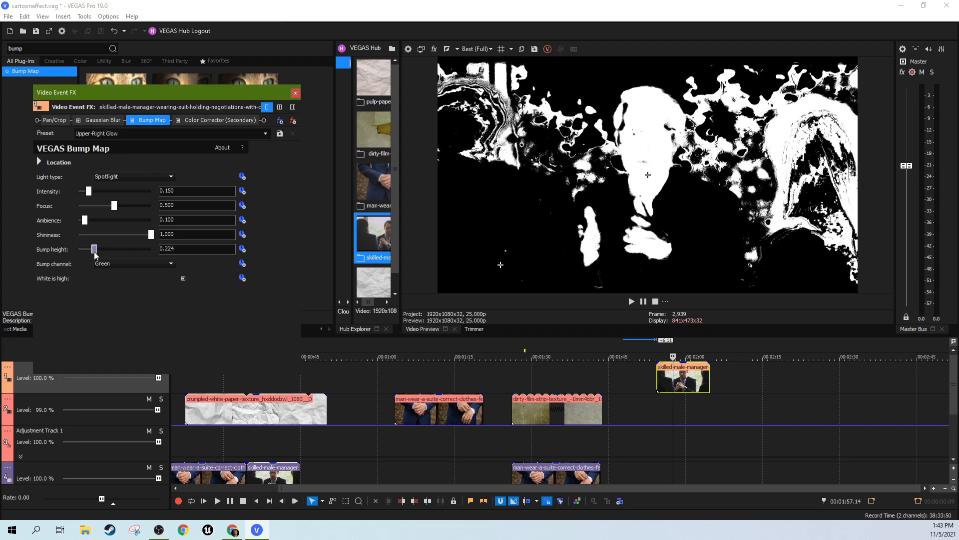
pyautogui.moveTo(94, 248); pyautogui.dragTo(121, 248)
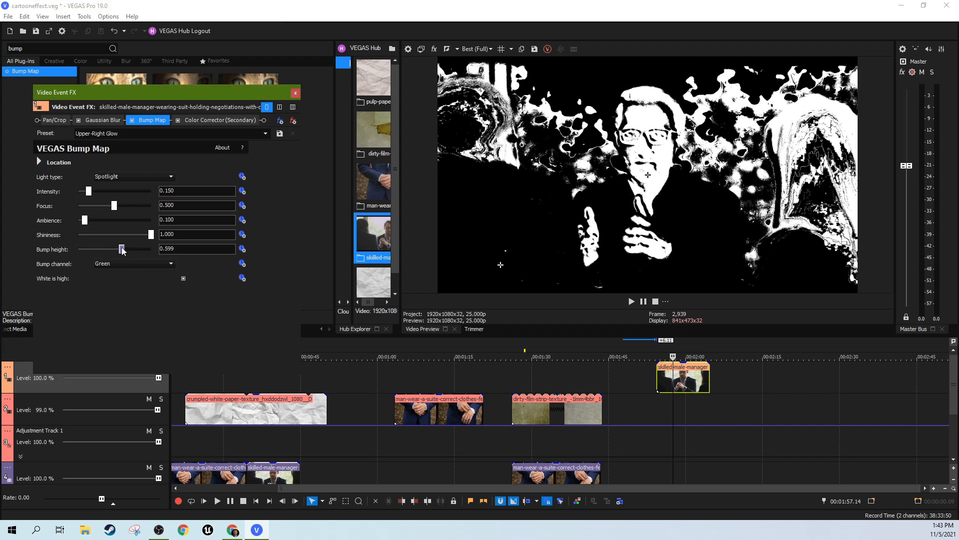
pyautogui.moveTo(84, 220); pyautogui.dragTo(89, 220)
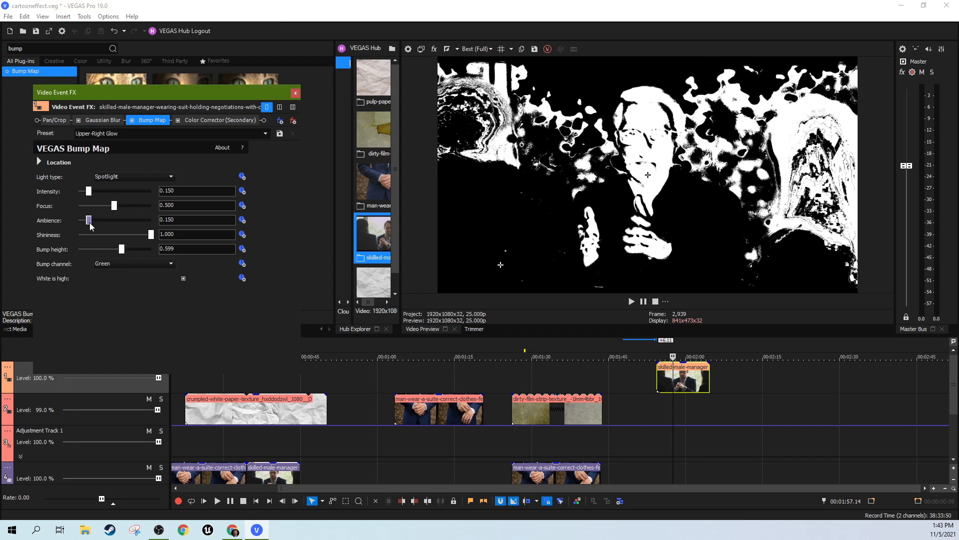
pyautogui.moveTo(91, 220); pyautogui.dragTo(86, 219)
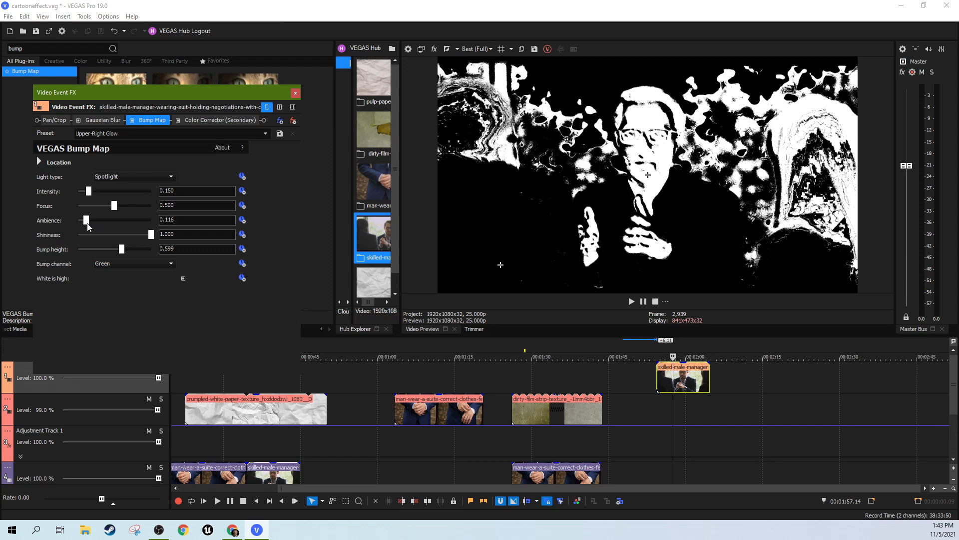
# Set the spotlight focus to about 0.218 and intensity to about 0.156 for crisper facial outlines.
pyautogui.moveTo(113, 205); pyautogui.dragTo(94, 205)
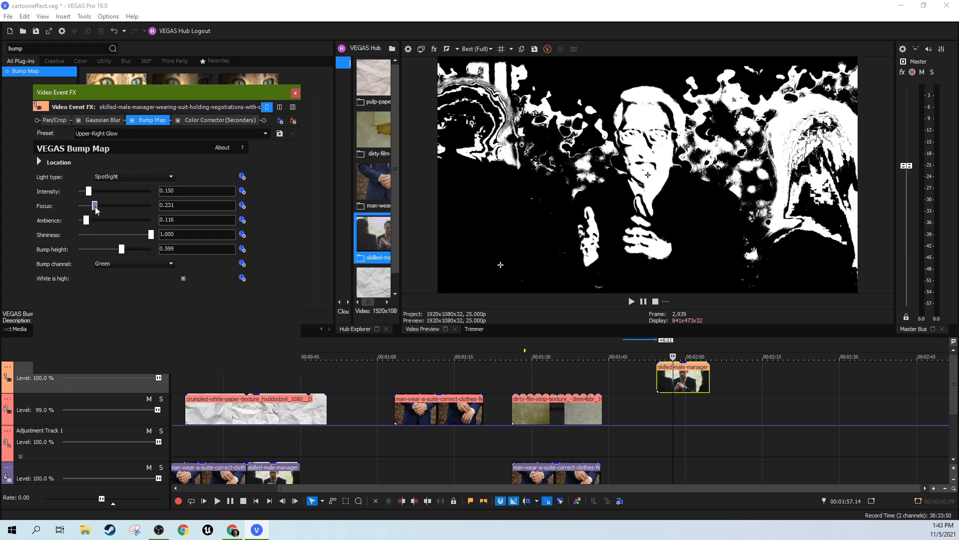
pyautogui.moveTo(94, 205); pyautogui.dragTo(88, 205)
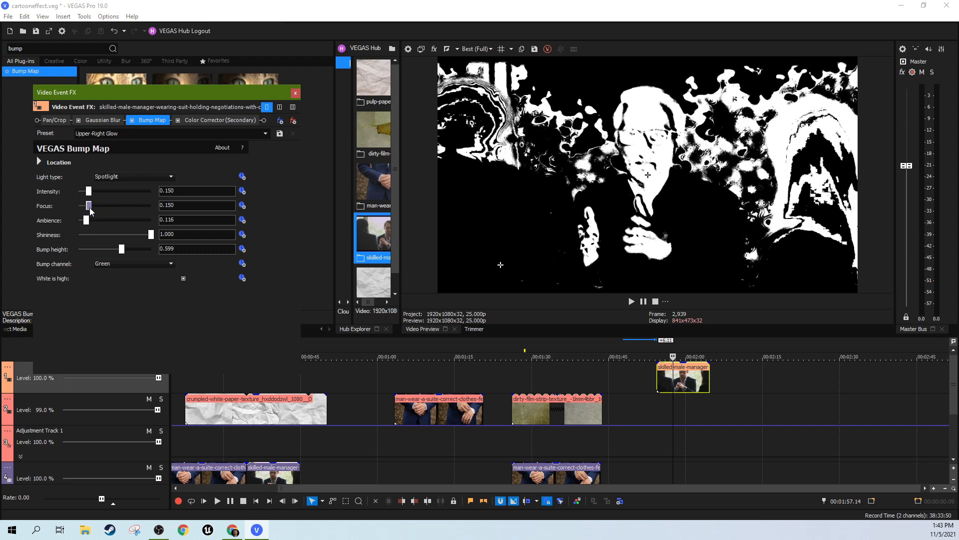
pyautogui.moveTo(88, 205); pyautogui.dragTo(94, 205)
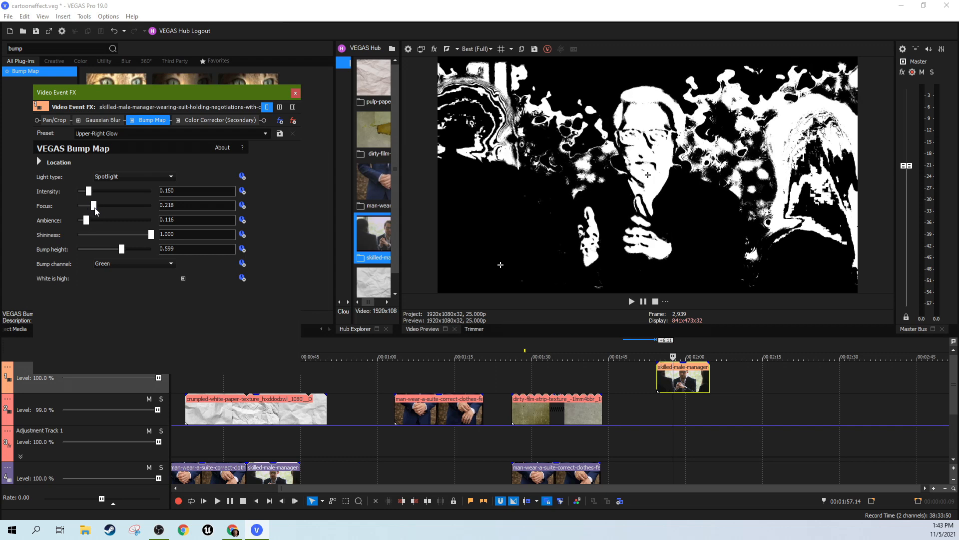
pyautogui.moveTo(88, 191); pyautogui.dragTo(95, 191)
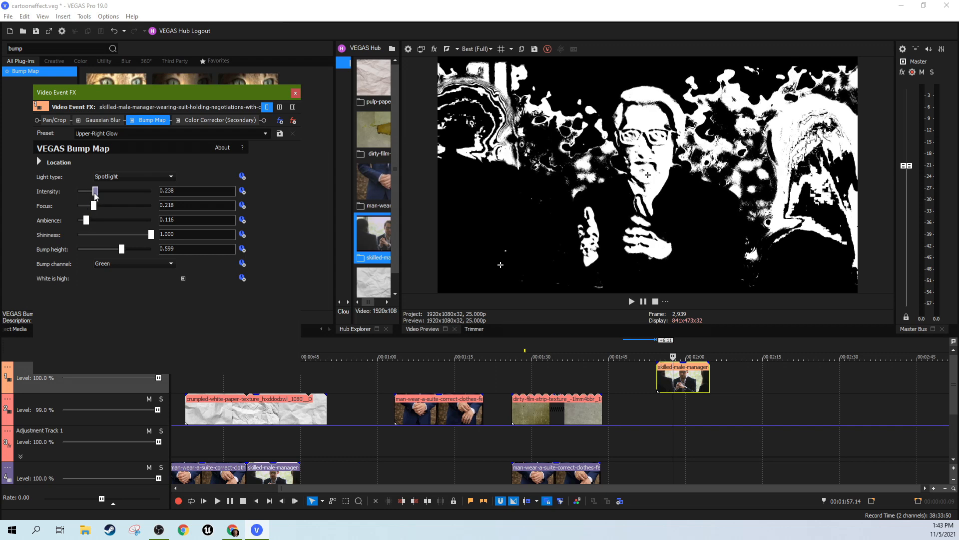
pyautogui.moveTo(95, 191); pyautogui.dragTo(131, 191)
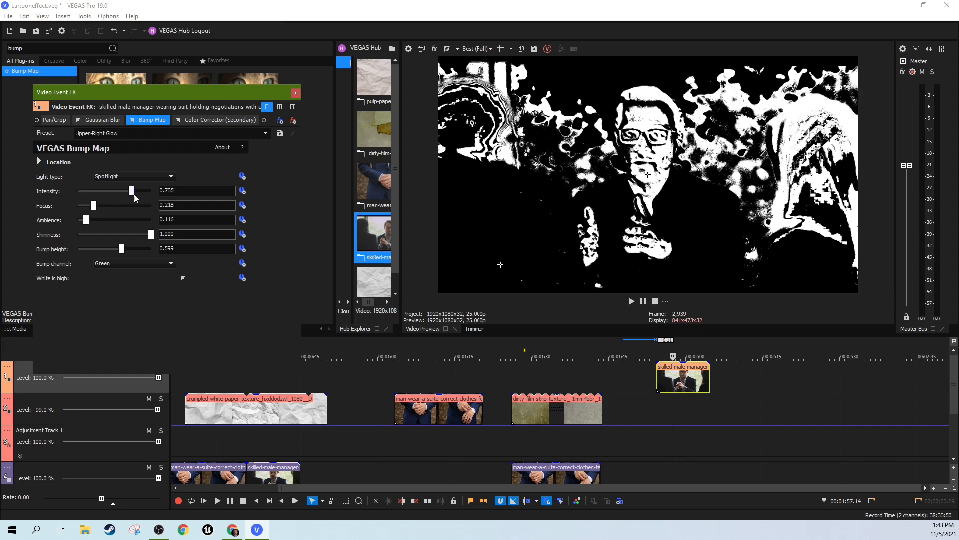
pyautogui.moveTo(132, 190); pyautogui.dragTo(78, 190)
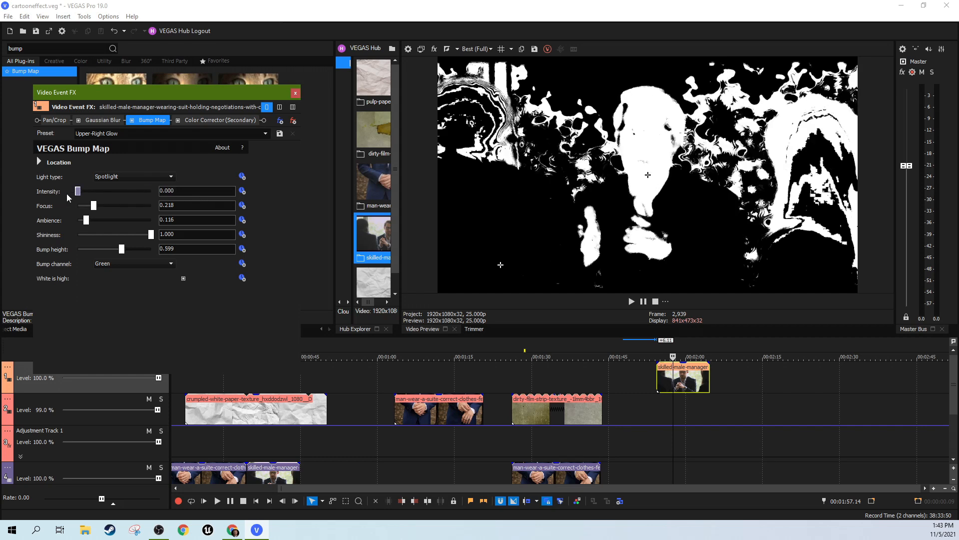
pyautogui.moveTo(78, 191); pyautogui.dragTo(89, 191)
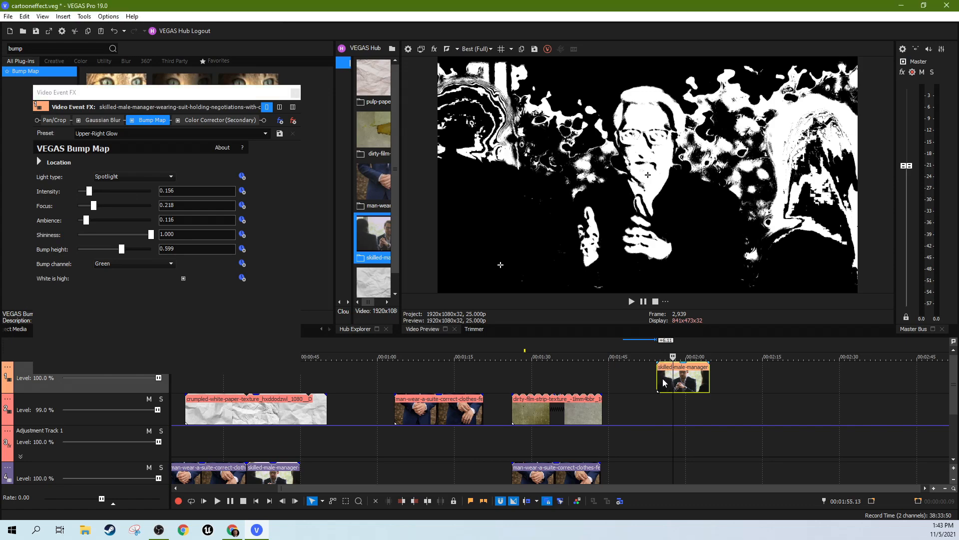
# Play back the black-and-white outline manager clip, then jump back near 1:29 and play the yellow textured suit section.
pyautogui.click(632, 301)
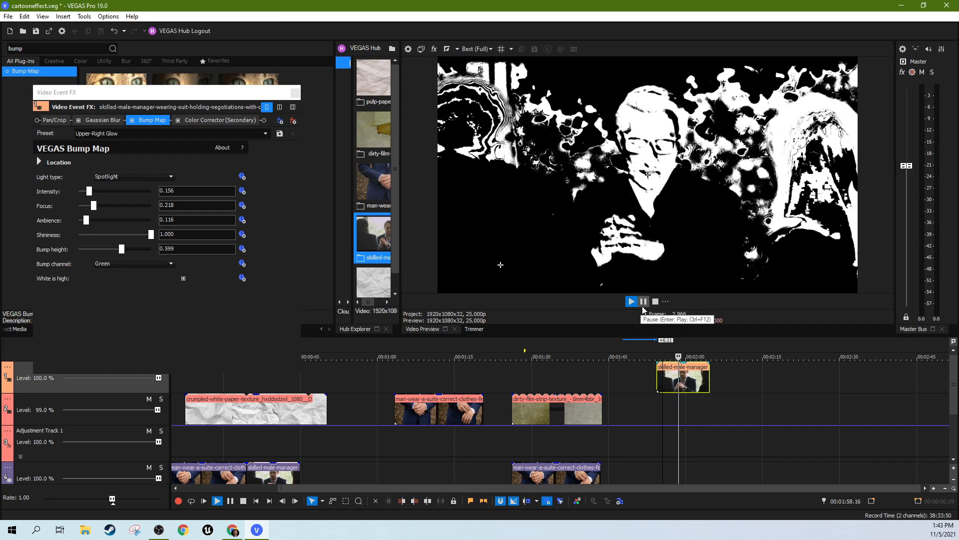
pyautogui.click(631, 301)
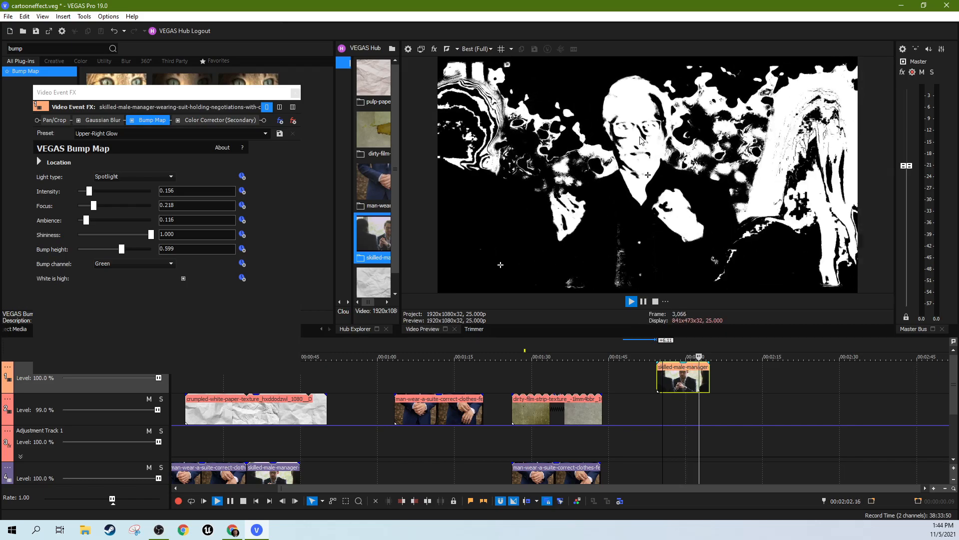
pyautogui.click(631, 301)
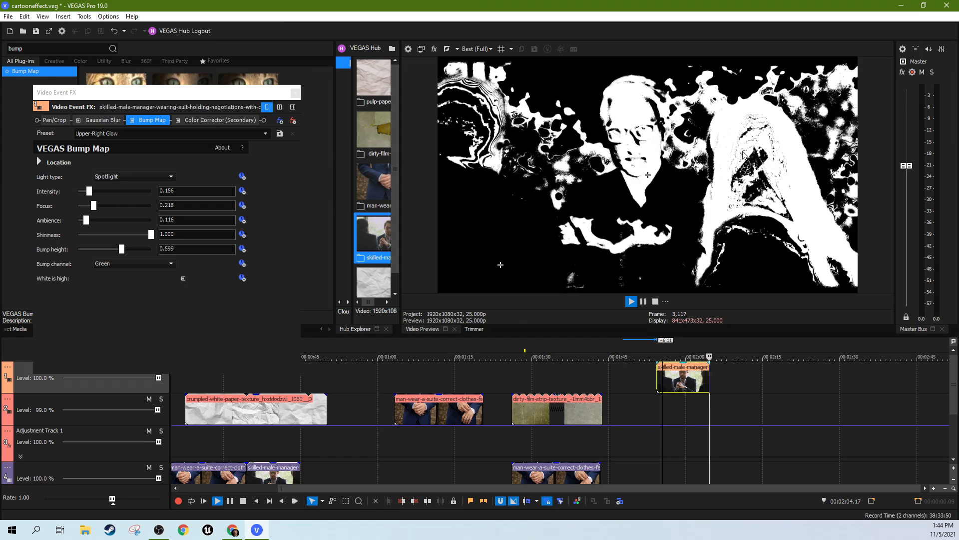
pyautogui.click(632, 300)
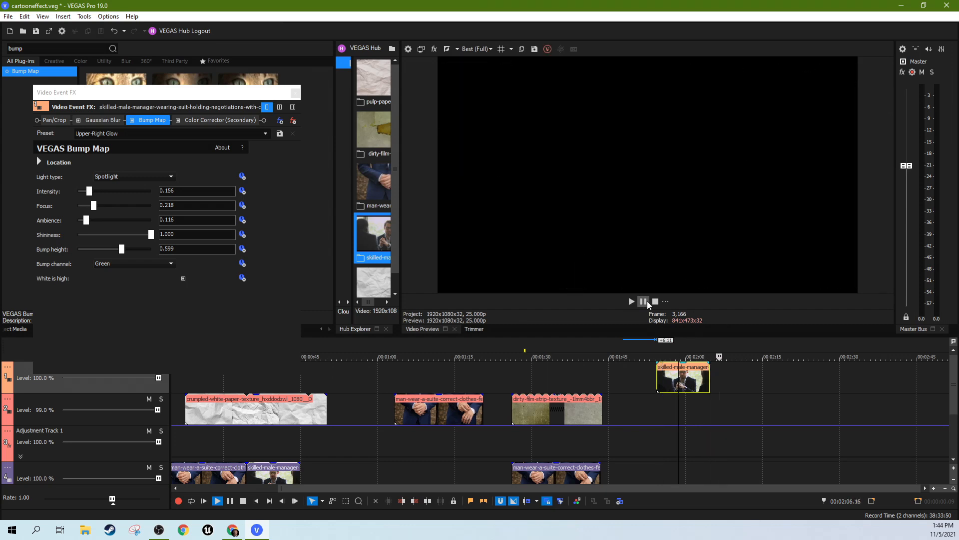
pyautogui.click(643, 300)
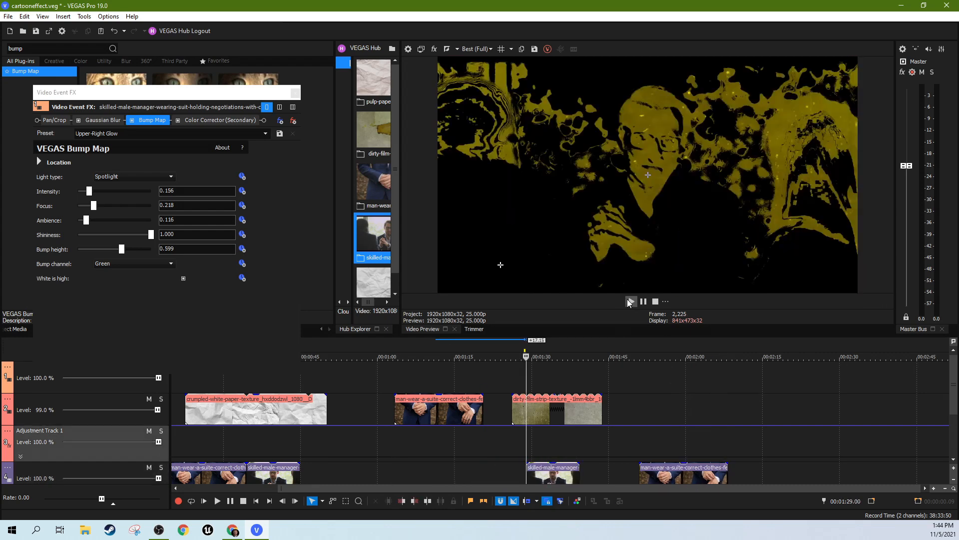
pyautogui.click(631, 301)
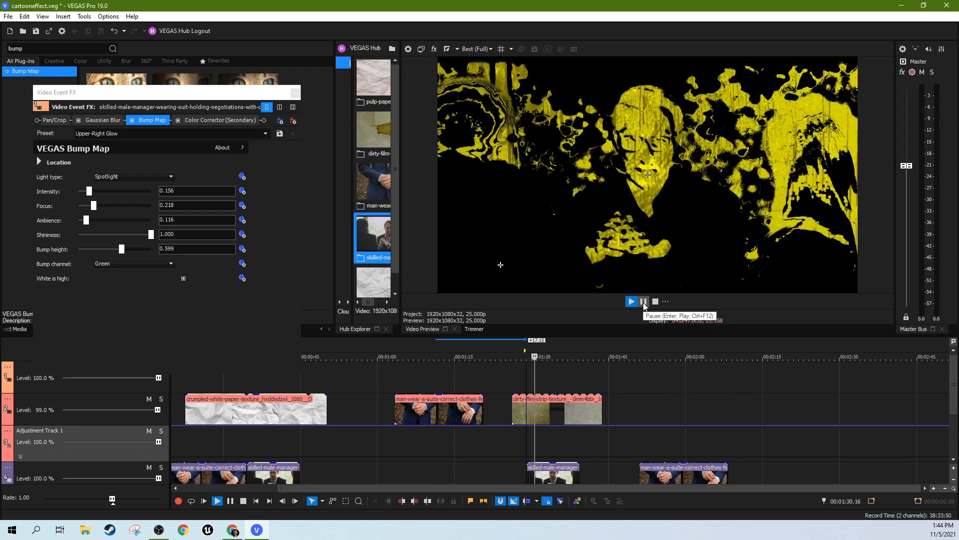